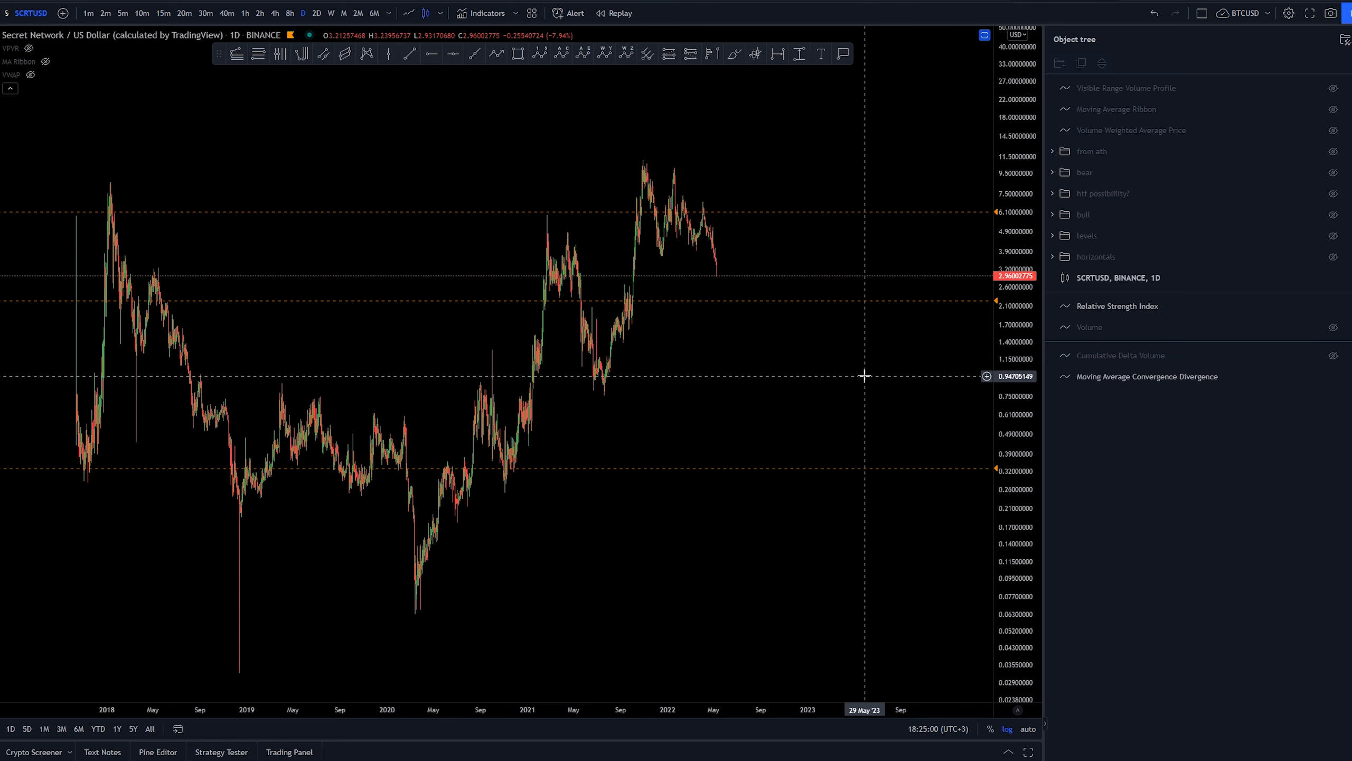
pyautogui.moveTo(841, 360)
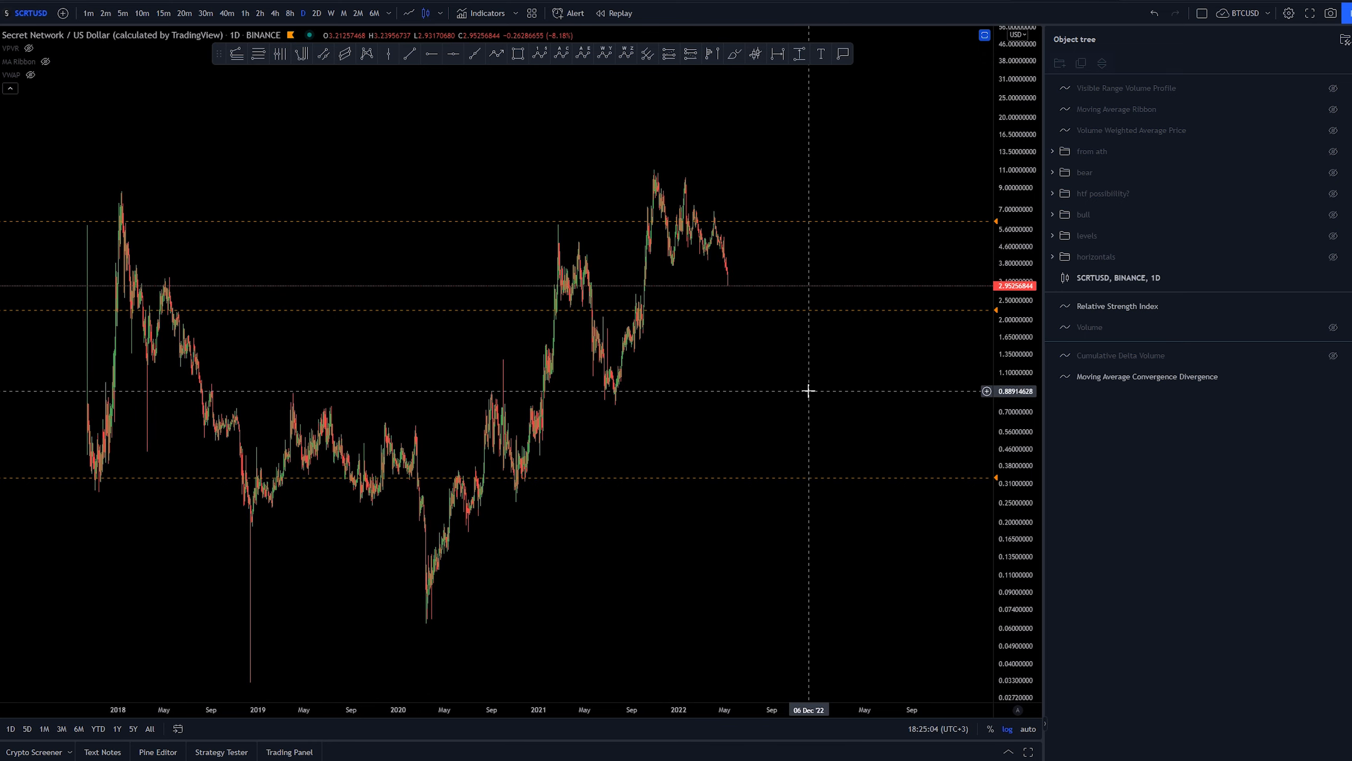
pyautogui.moveTo(843, 413)
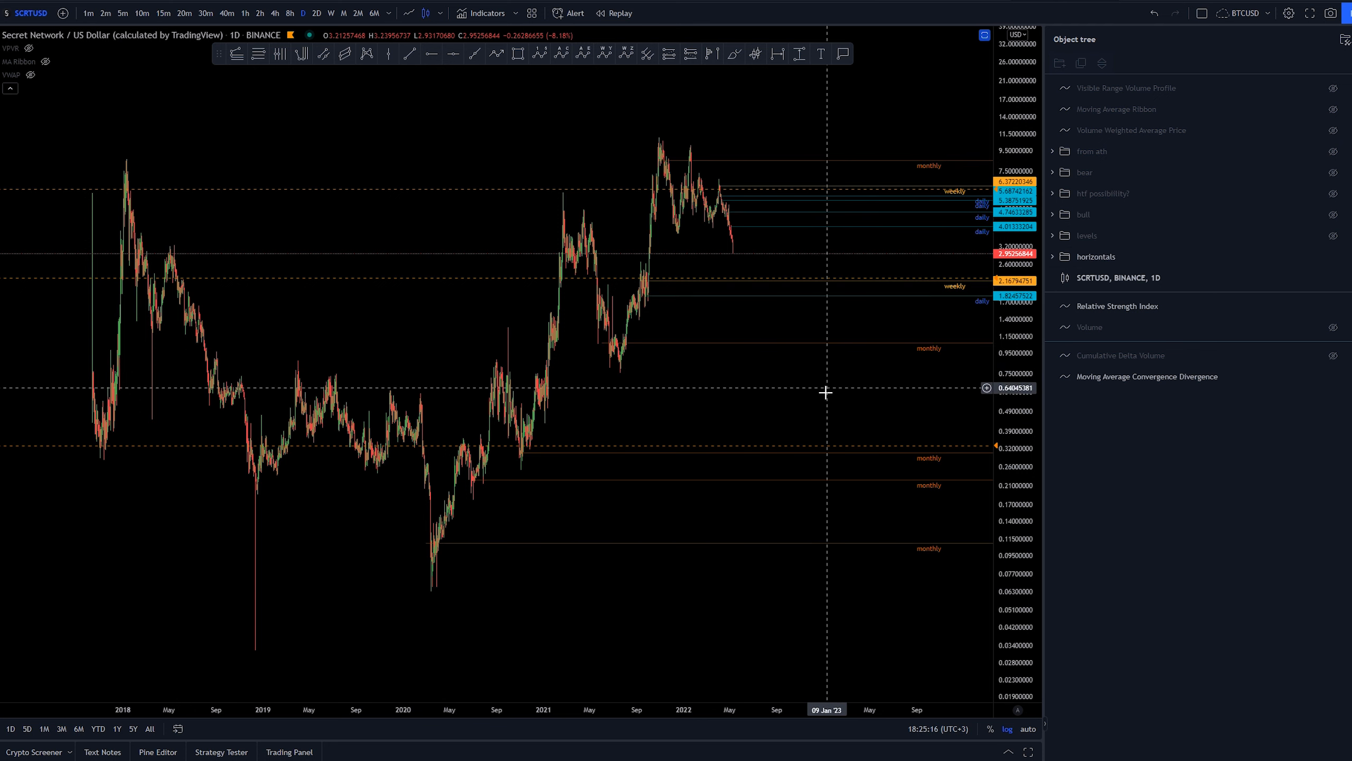
# Unhide the levels group and stretch the uppermost S/R rectangle further forward in time.
pyautogui.click(1052, 234)
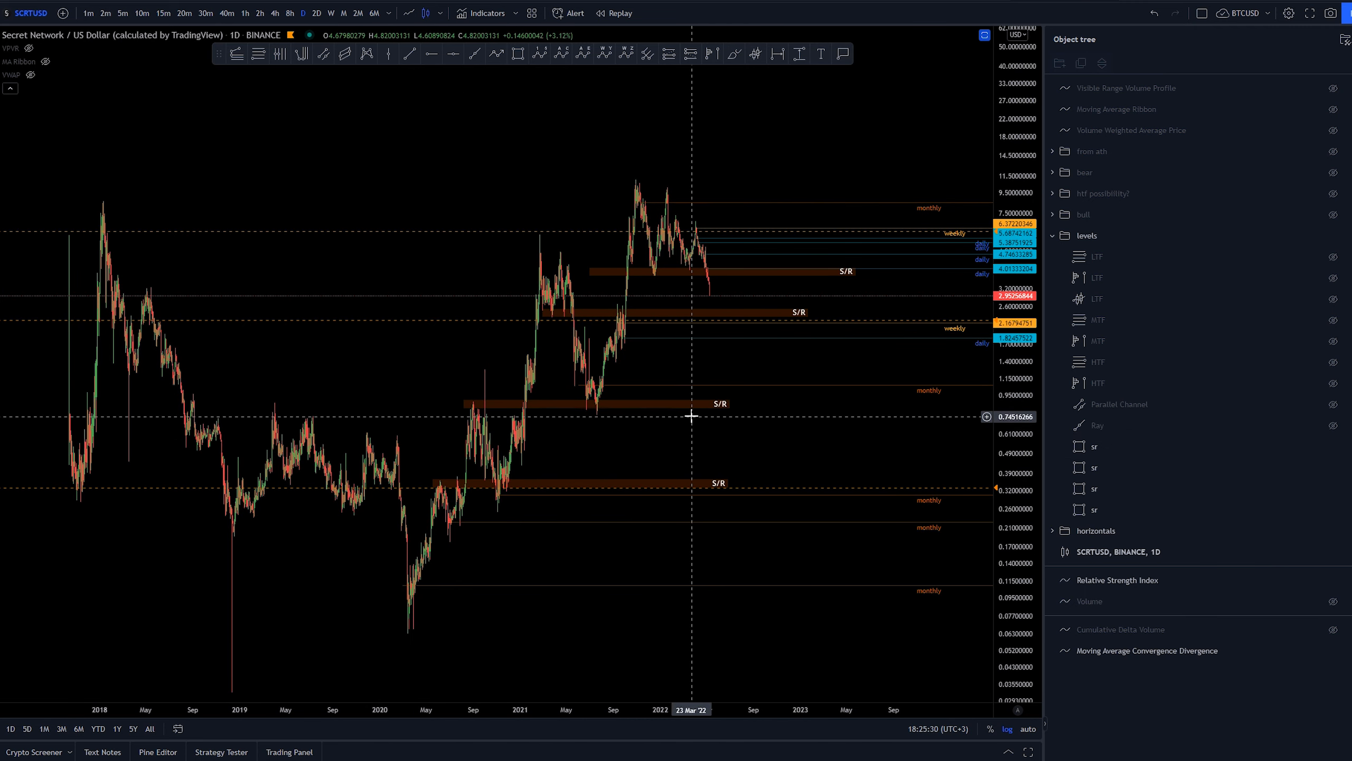
pyautogui.click(714, 409)
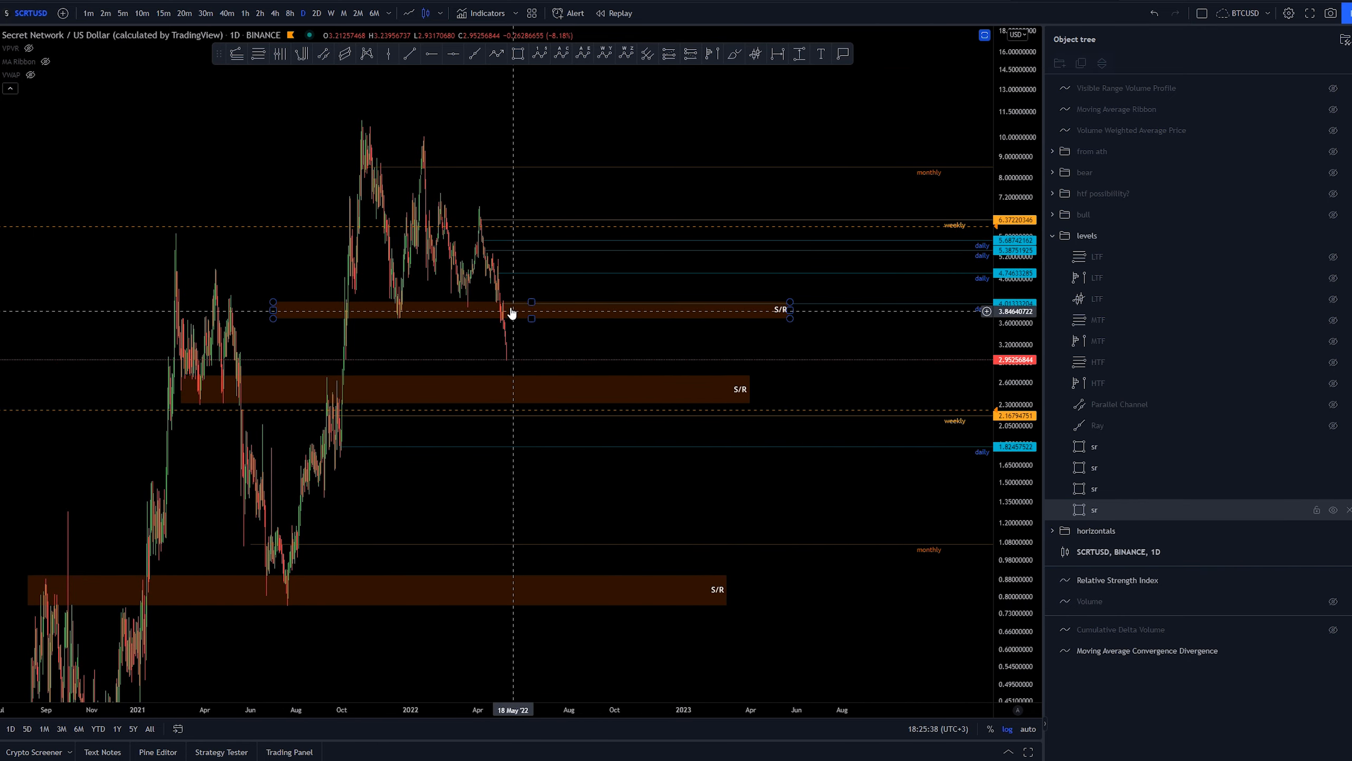
pyautogui.moveTo(509, 313); pyautogui.dragTo(547, 313)
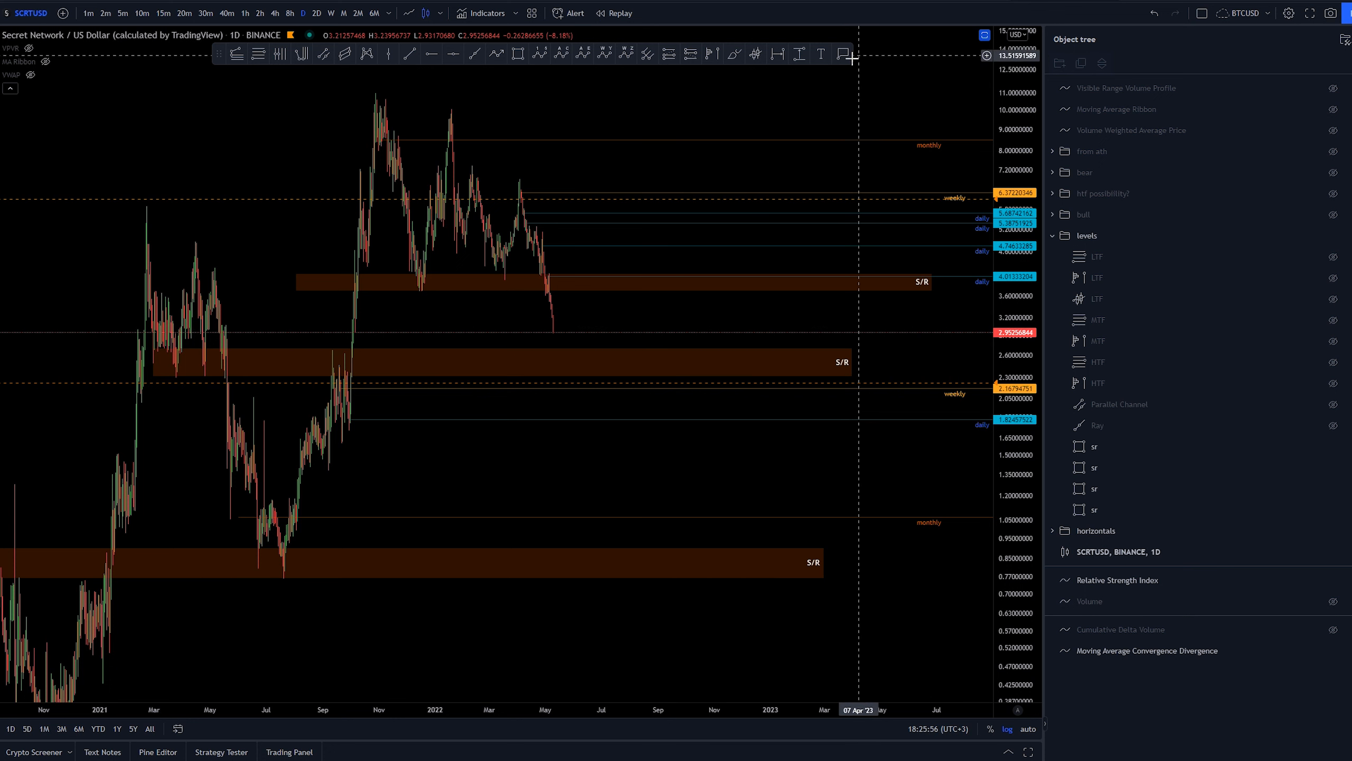
# Place a price label at about 2.6755 just below the latest candles.
pyautogui.click(337, 365)
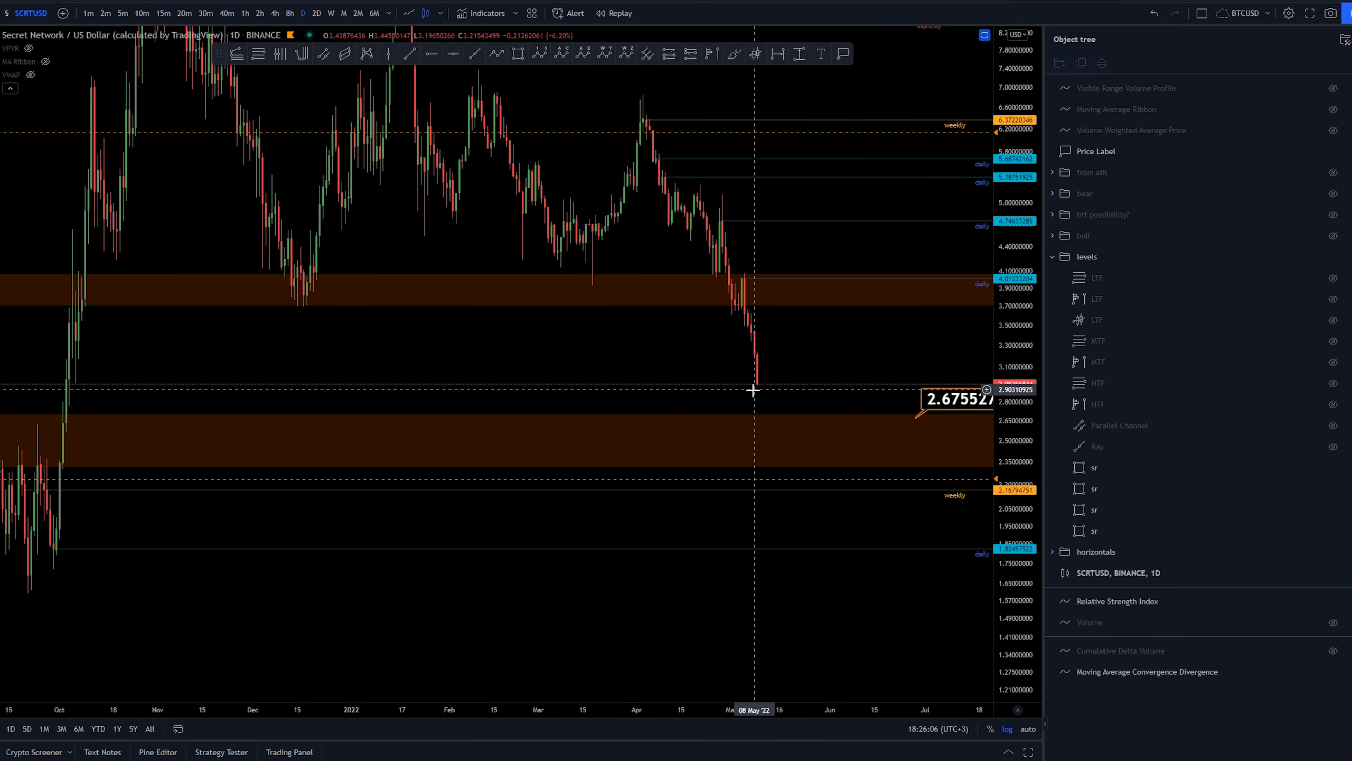
pyautogui.moveTo(76, 388)
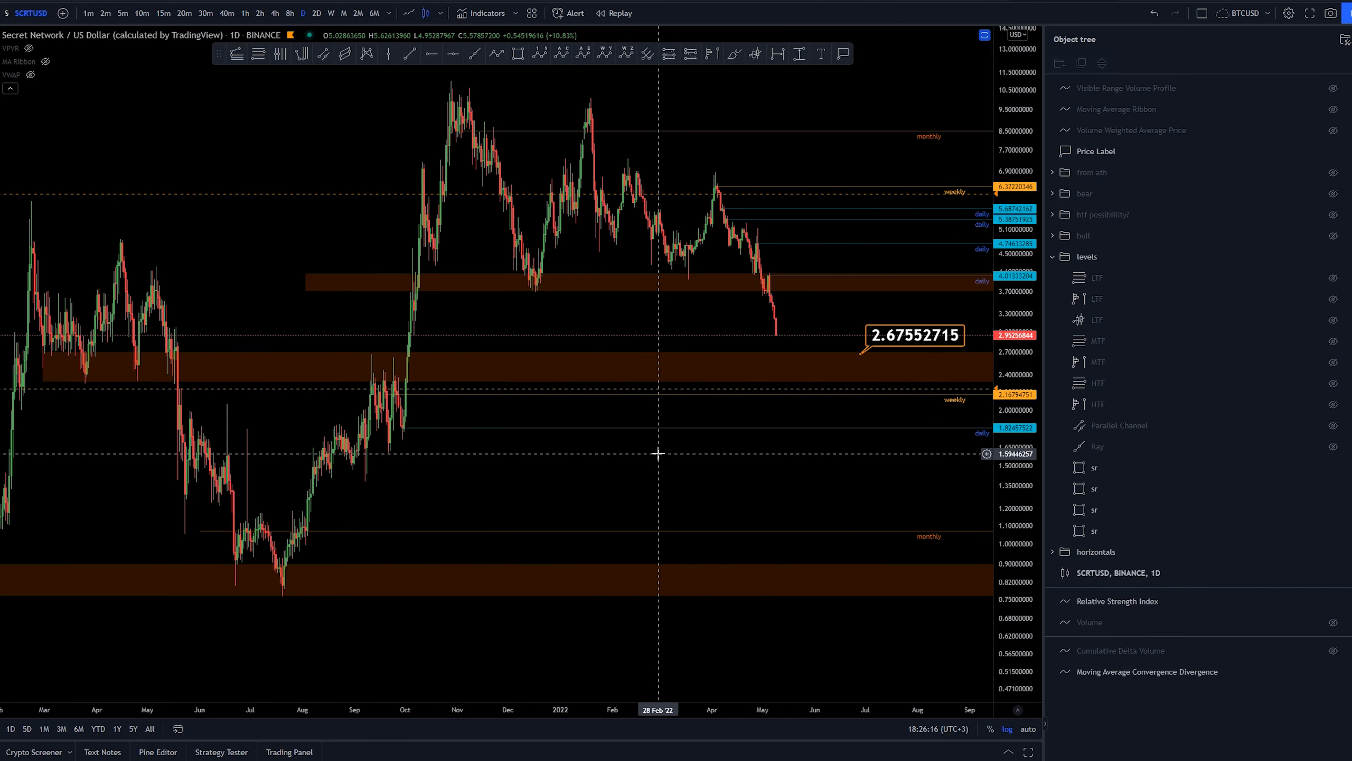
pyautogui.moveTo(505, 400)
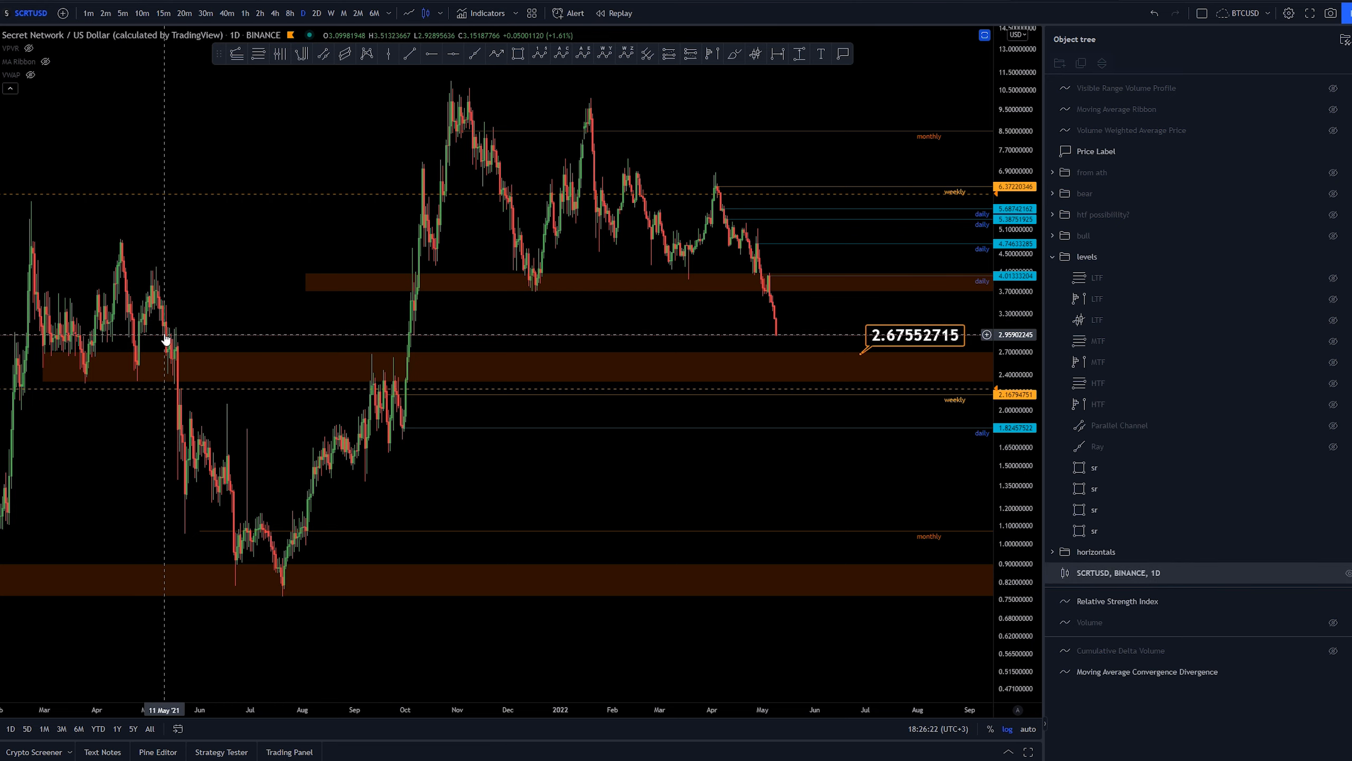
pyautogui.moveTo(797, 331)
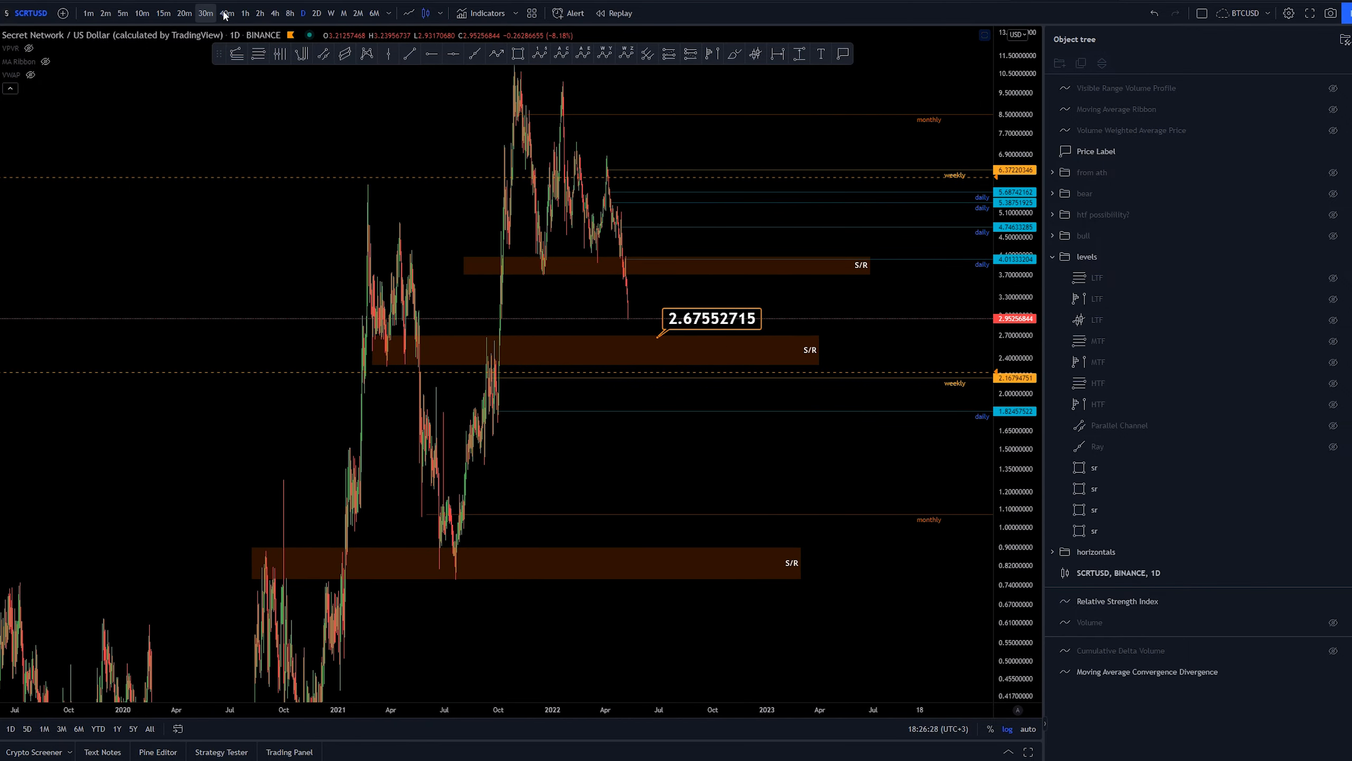
# Make the long-term rising parallel channel from the levels group visible on the zoomed-out chart.
pyautogui.click(791, 511)
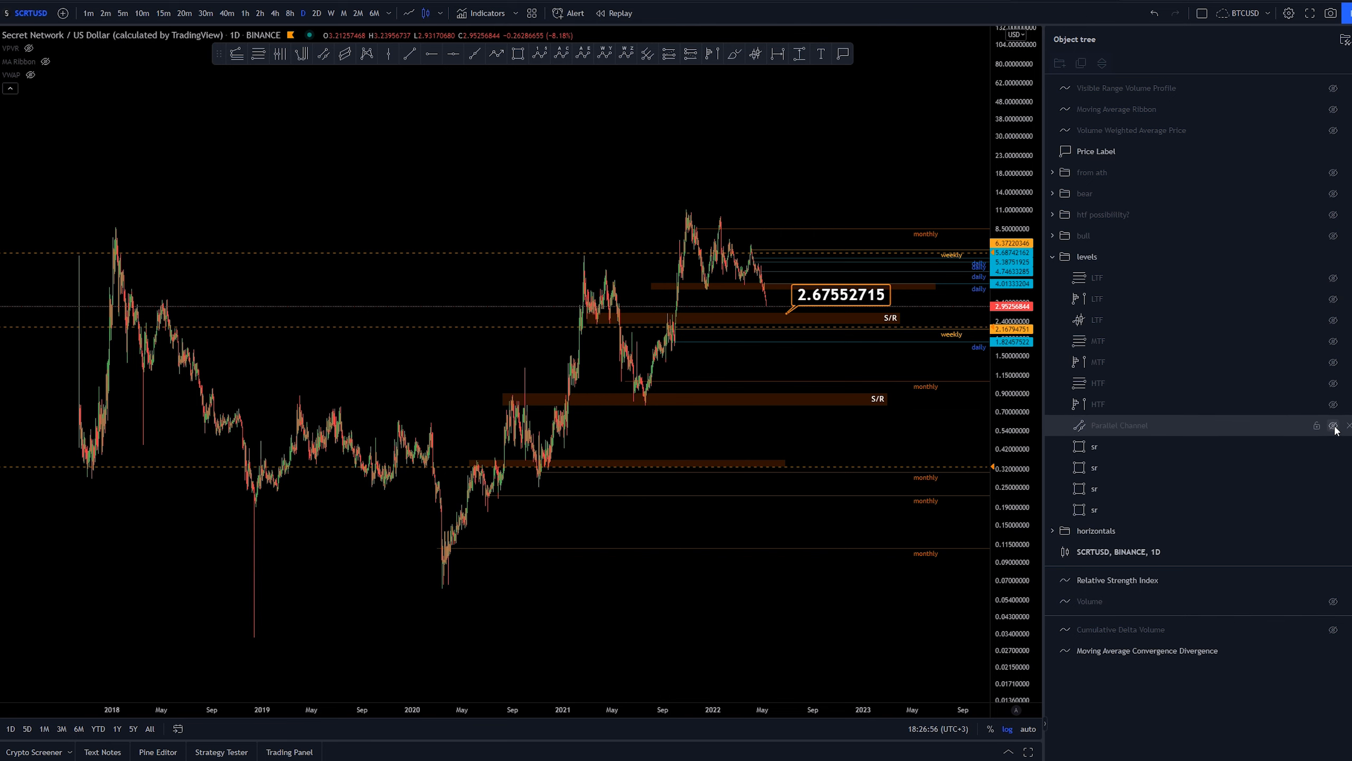
pyautogui.click(1333, 425)
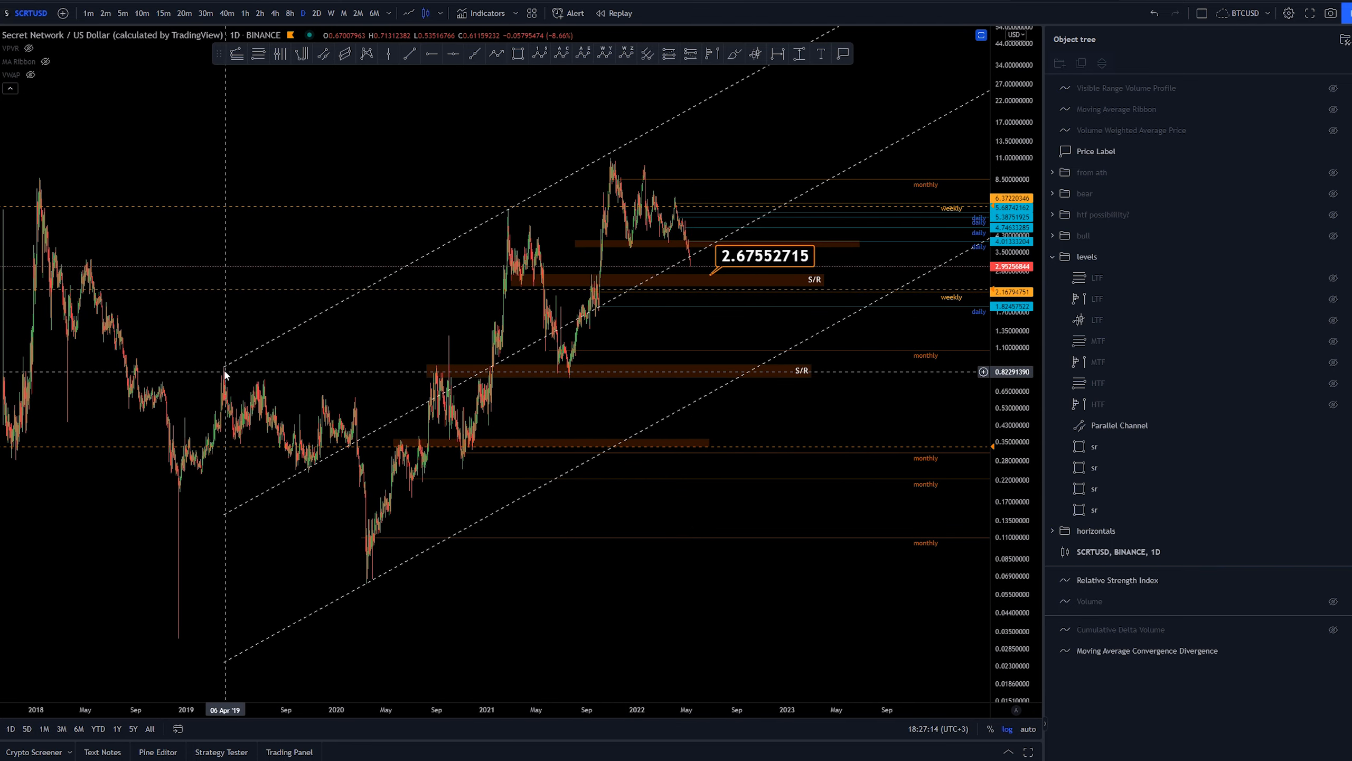
pyautogui.moveTo(506, 217)
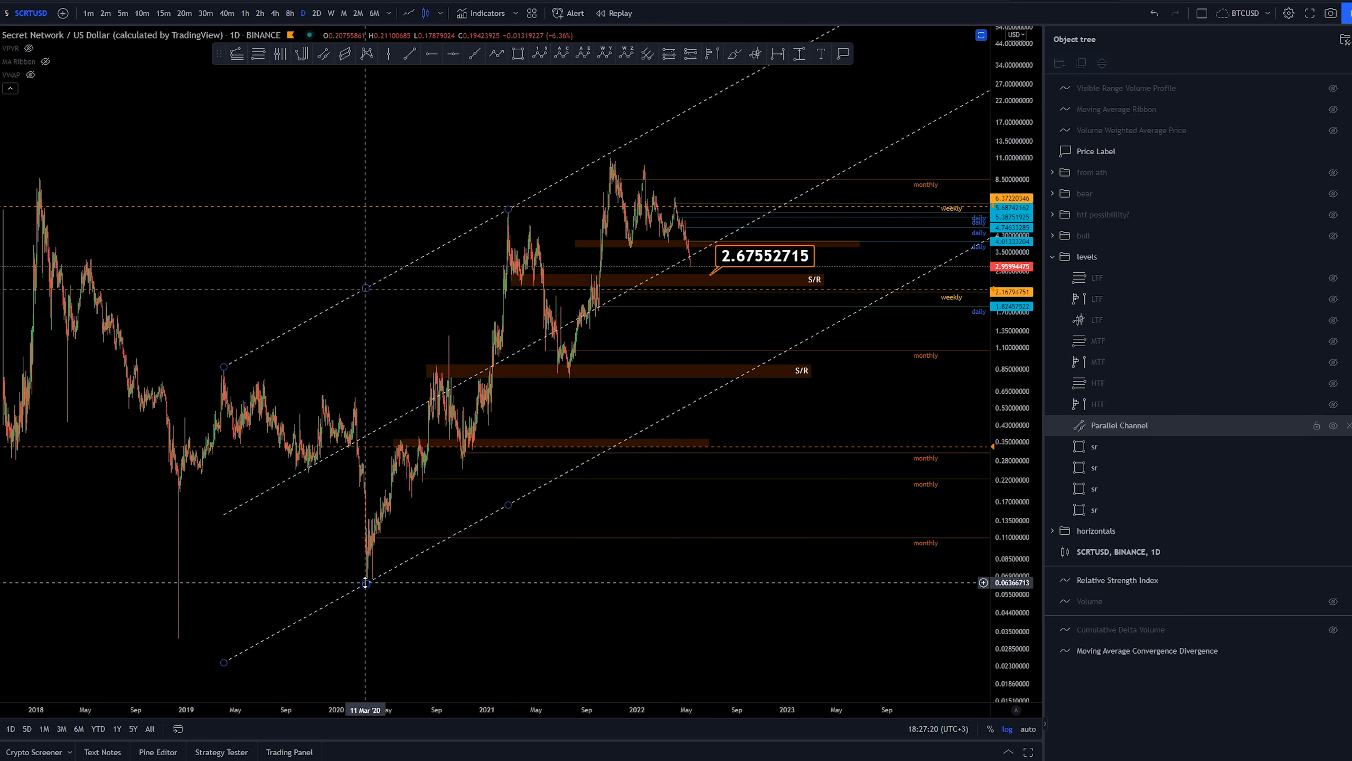
pyautogui.moveTo(604, 613)
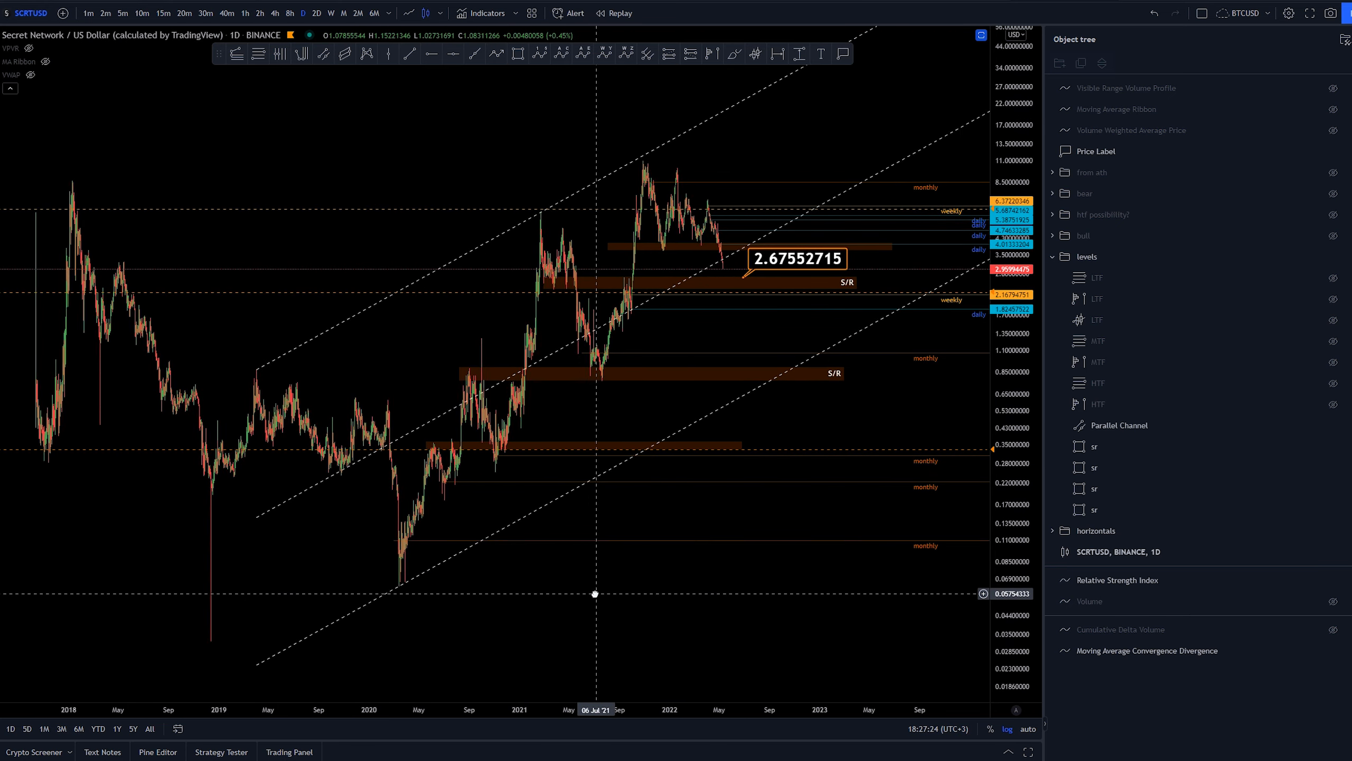
pyautogui.moveTo(337, 481)
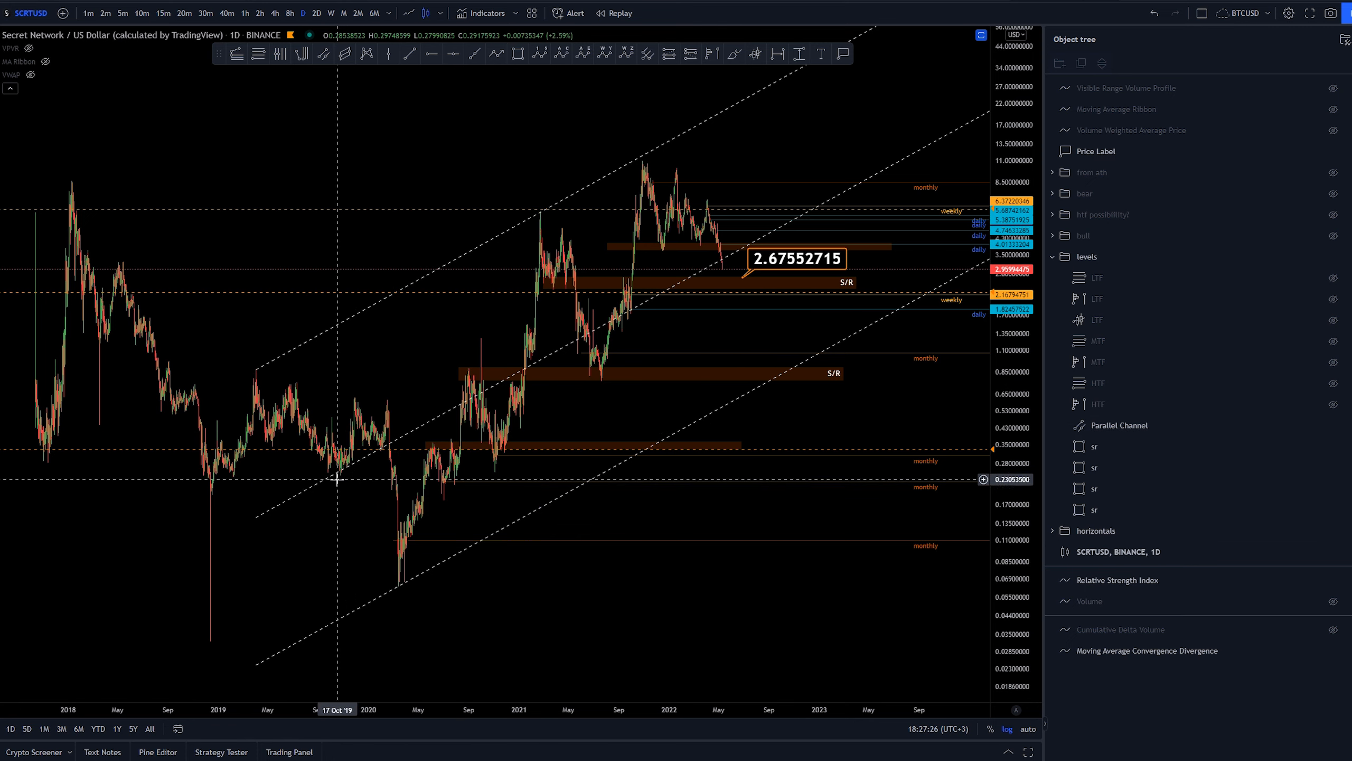
pyautogui.moveTo(346, 471)
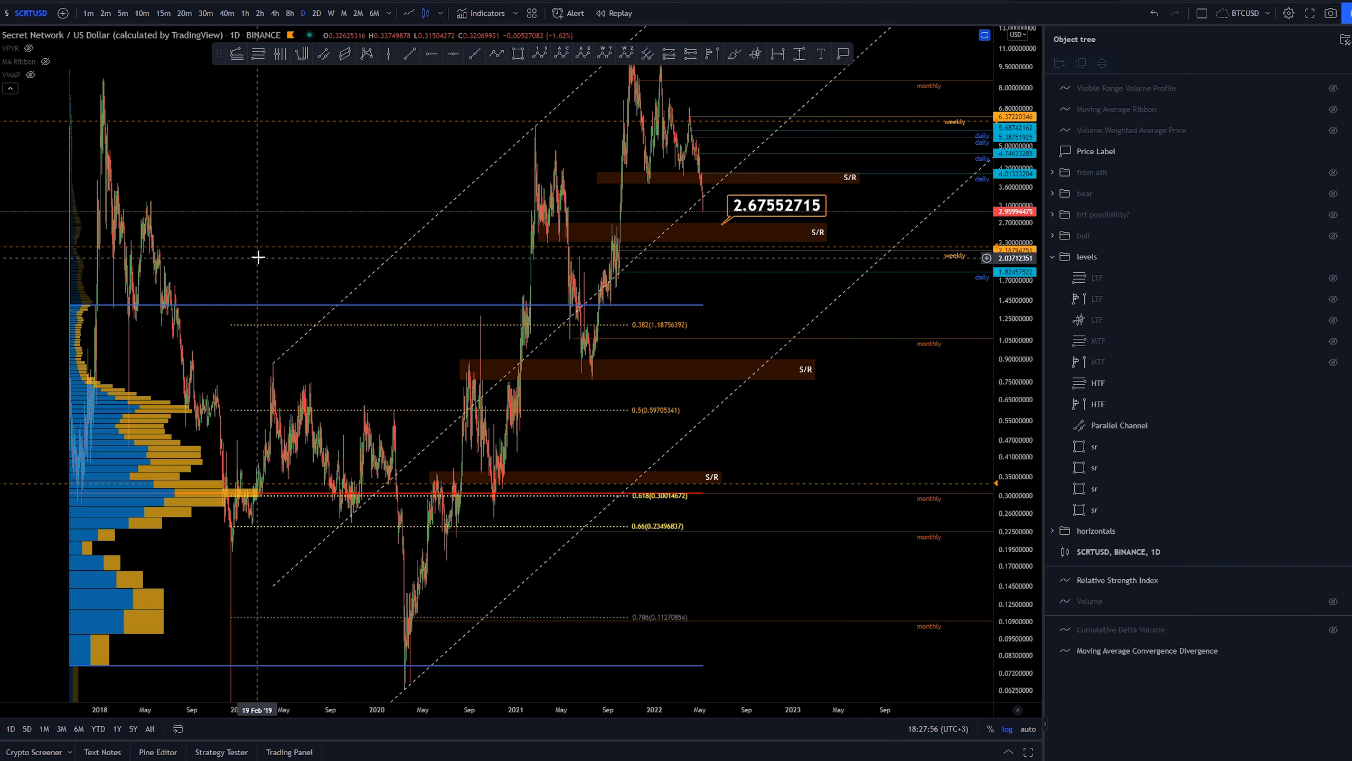
pyautogui.moveTo(101, 131)
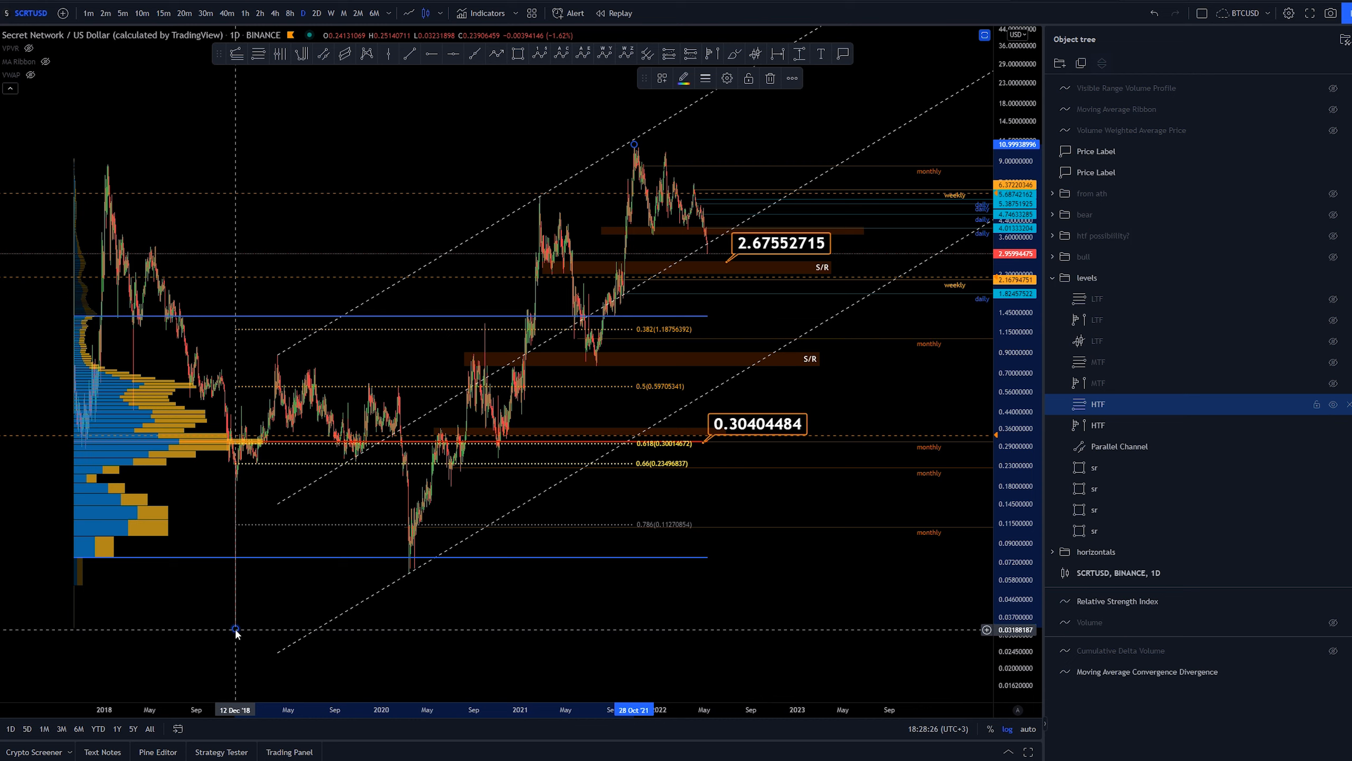
pyautogui.moveTo(893, 593)
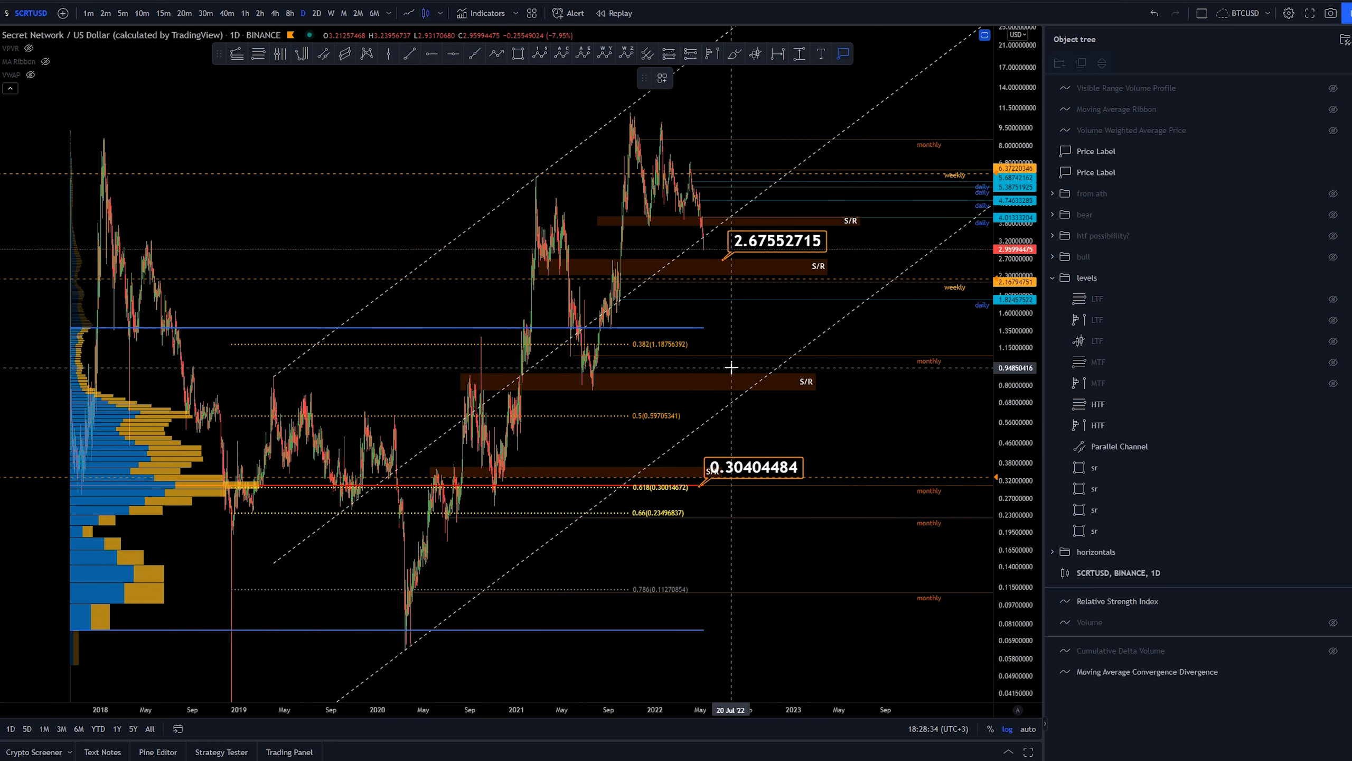
# Add a price label near the HTF Fibonacci 0.618 level around 0.304.
pyautogui.click(750, 349)
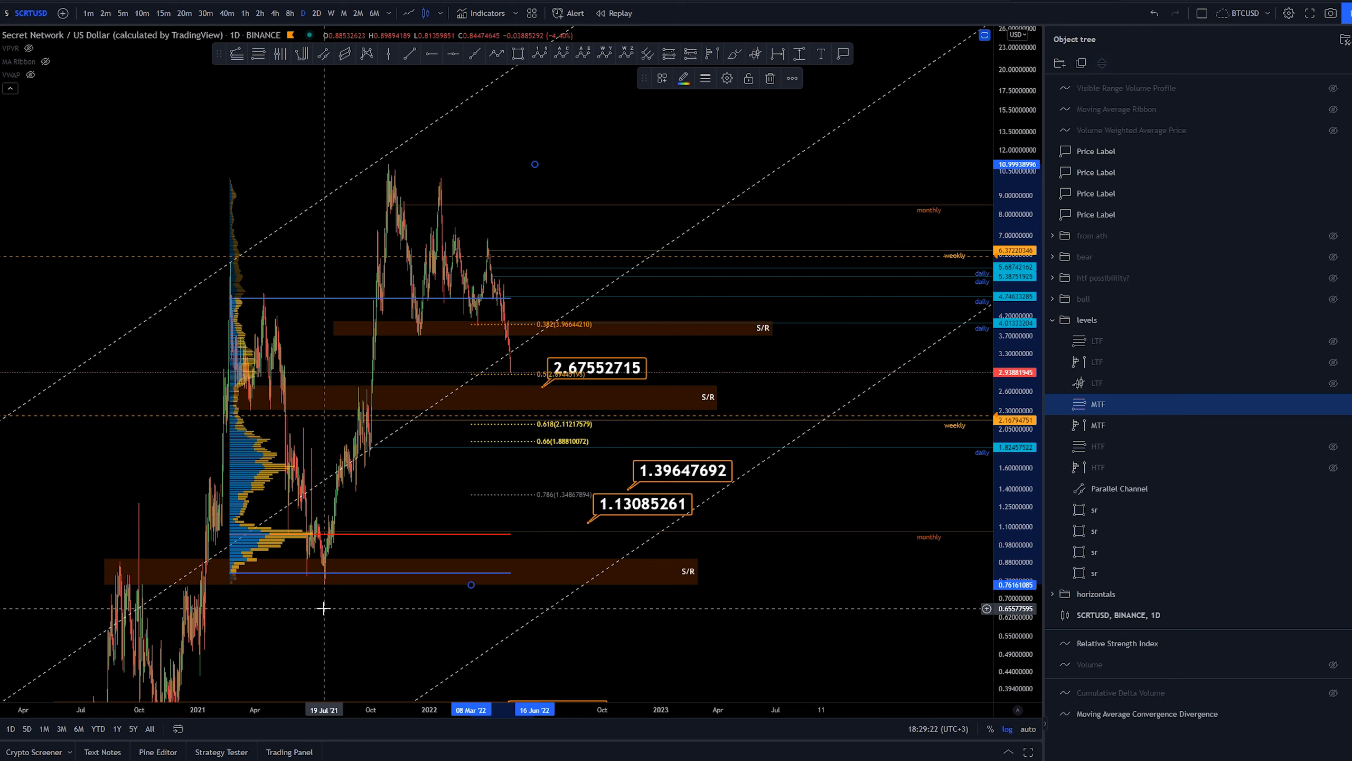
pyautogui.moveTo(408, 165)
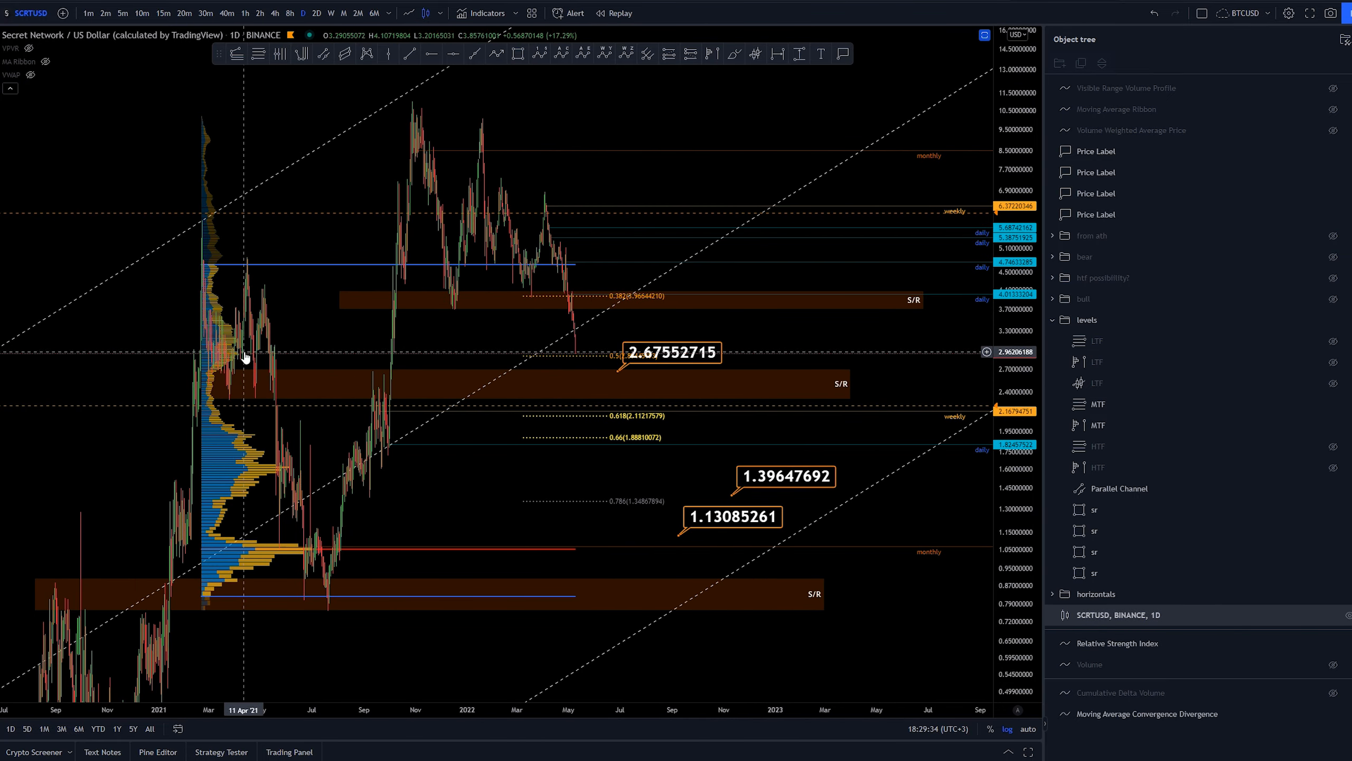
pyautogui.moveTo(230, 349)
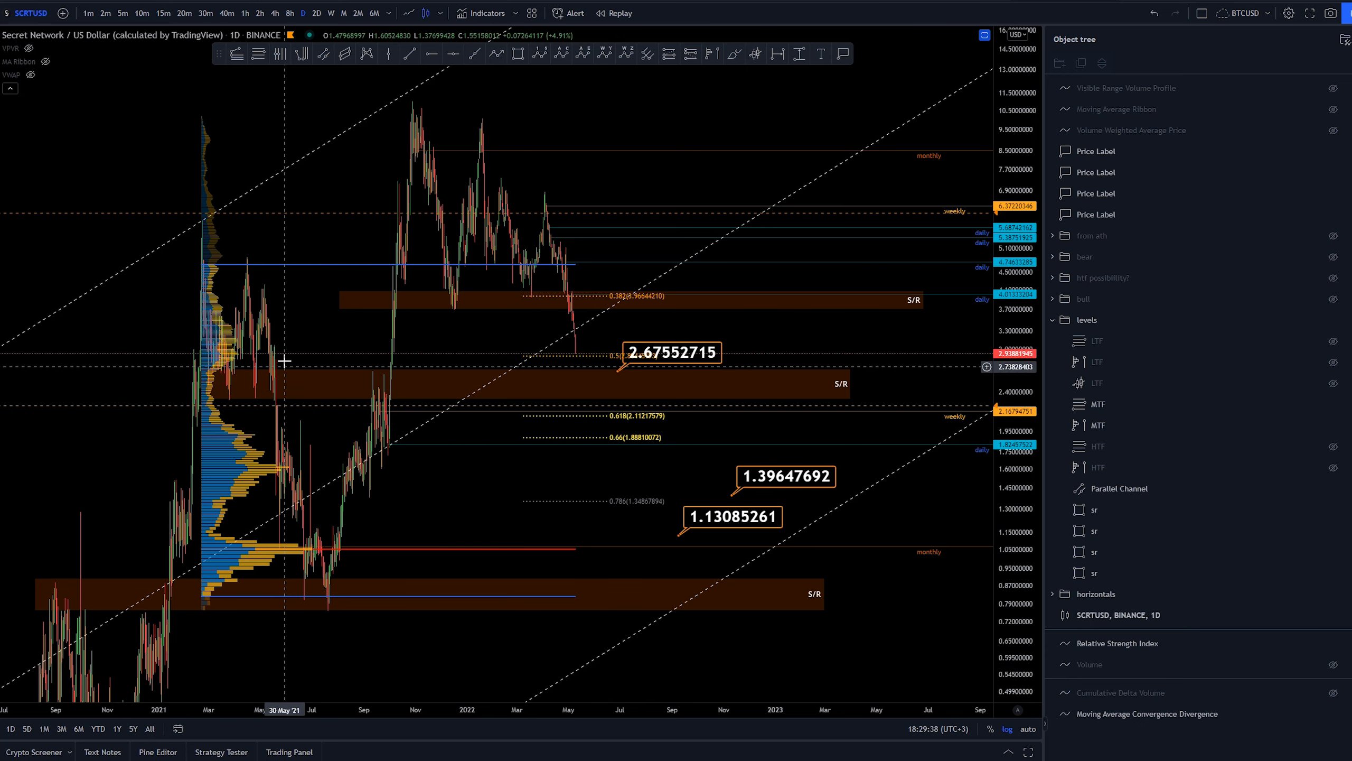
pyautogui.moveTo(416, 350)
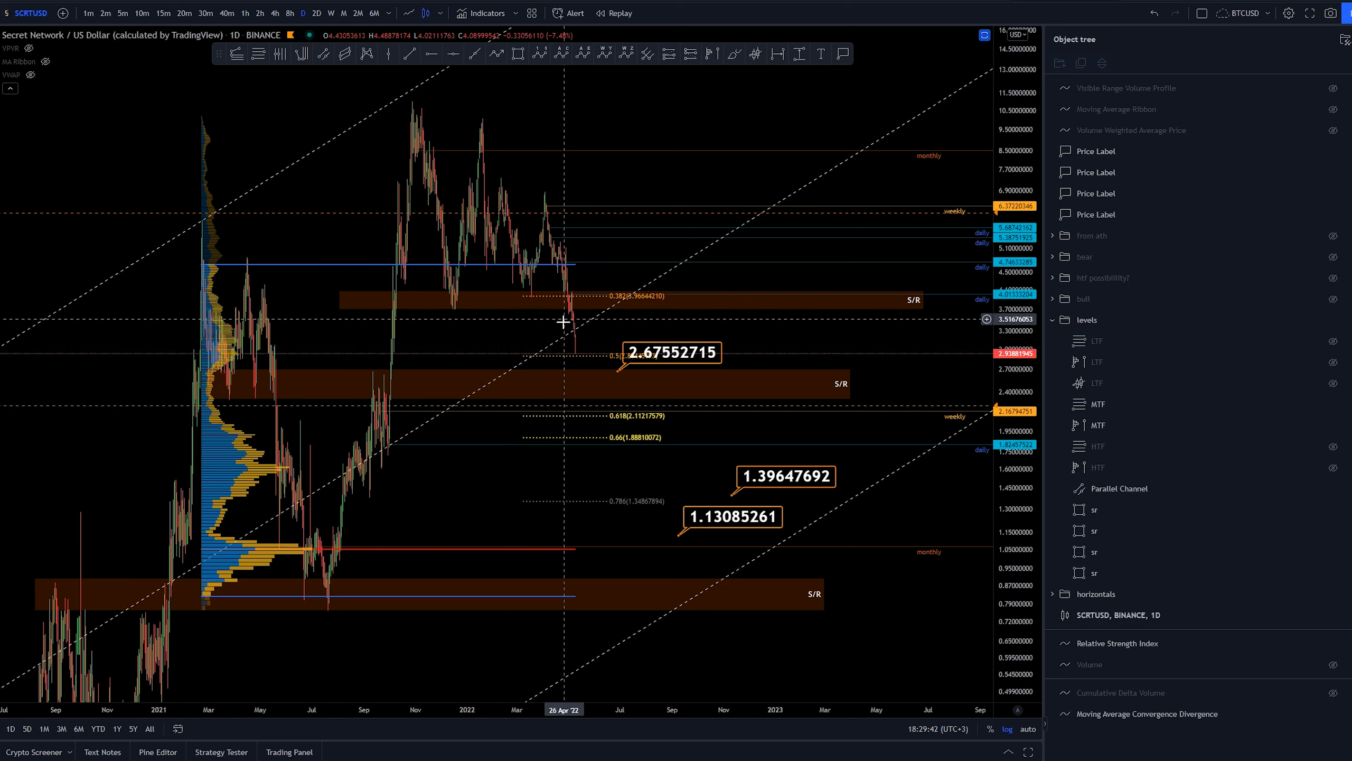
pyautogui.moveTo(811, 332)
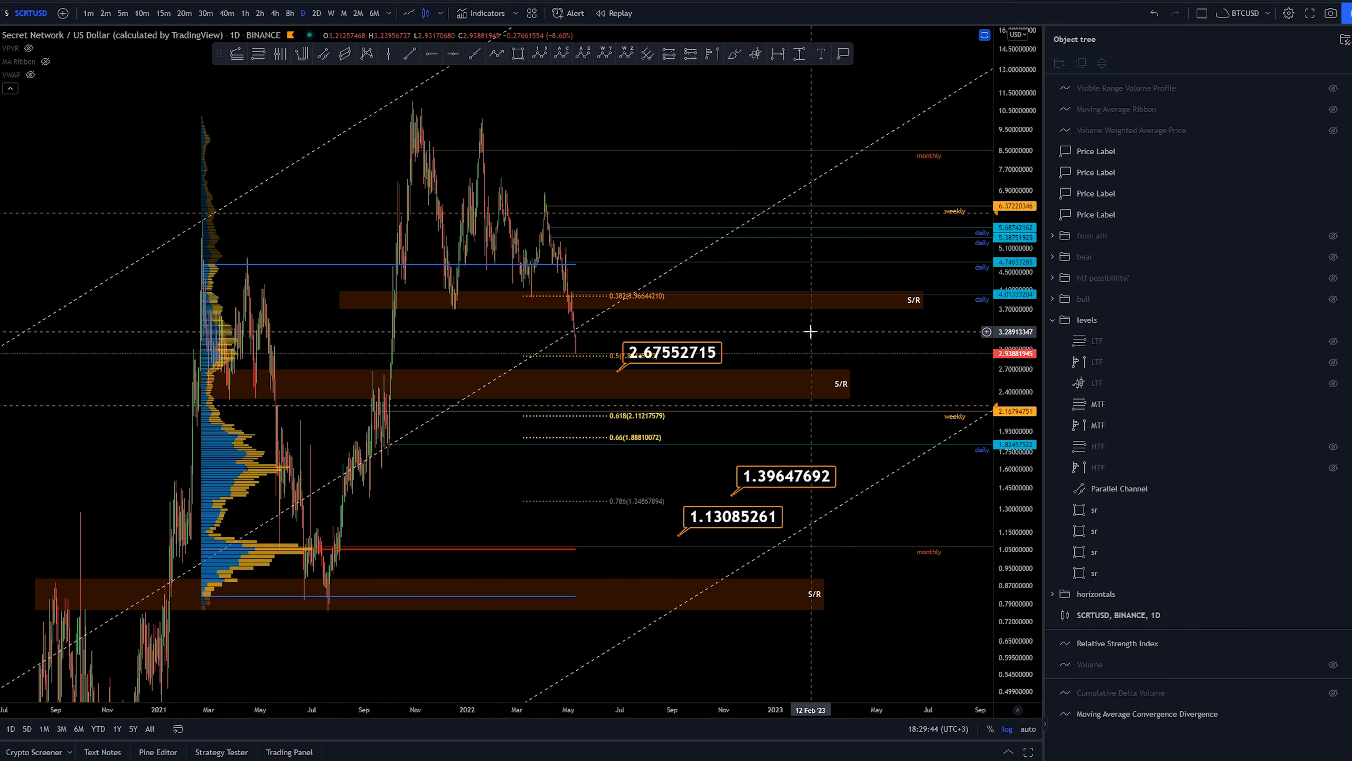
pyautogui.moveTo(665, 558)
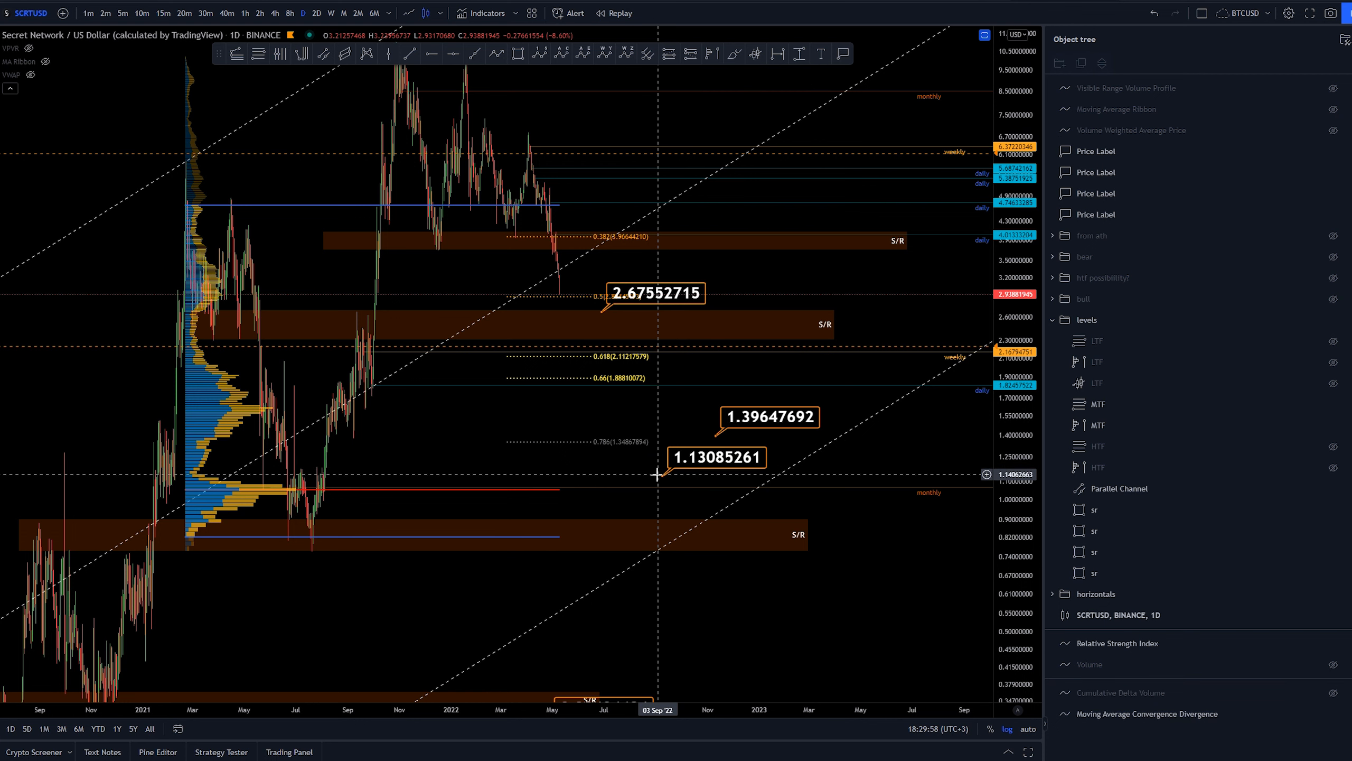
pyautogui.moveTo(604, 491)
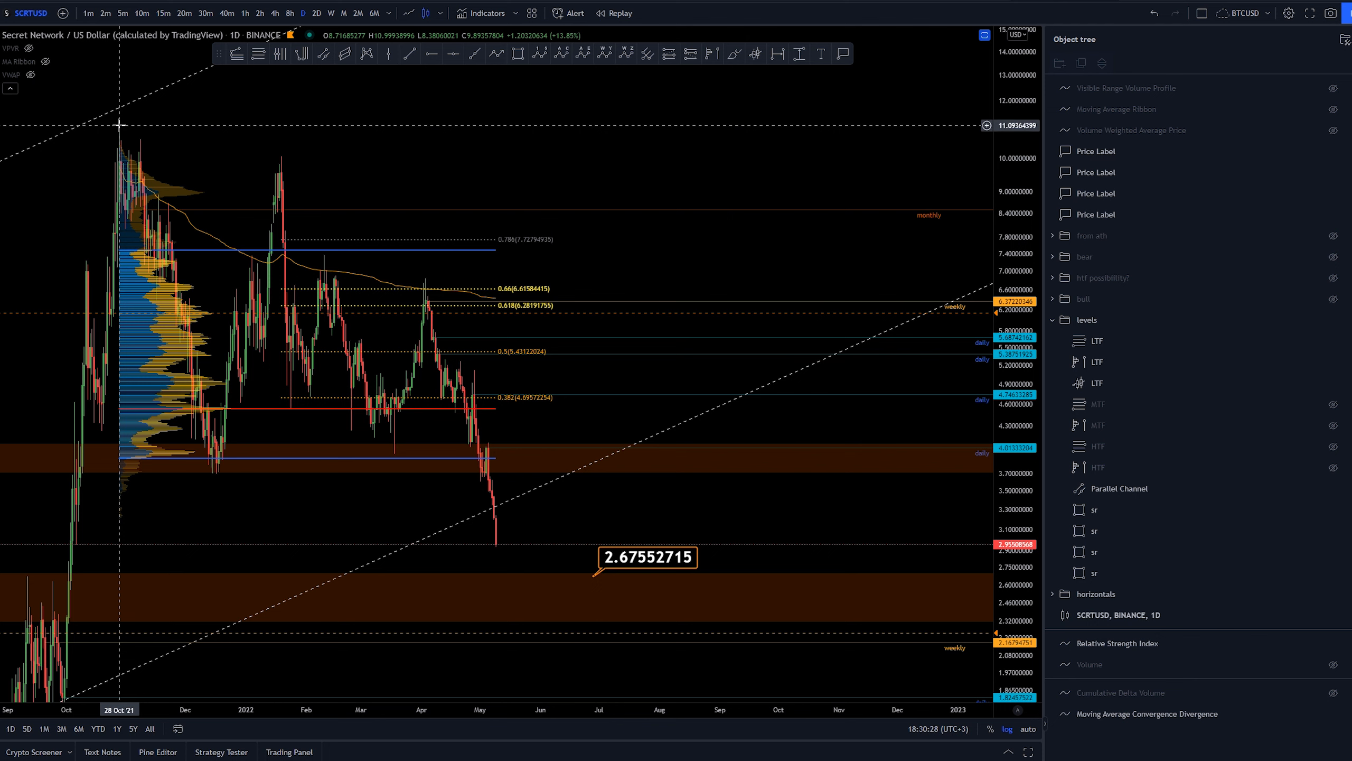
pyautogui.moveTo(456, 159)
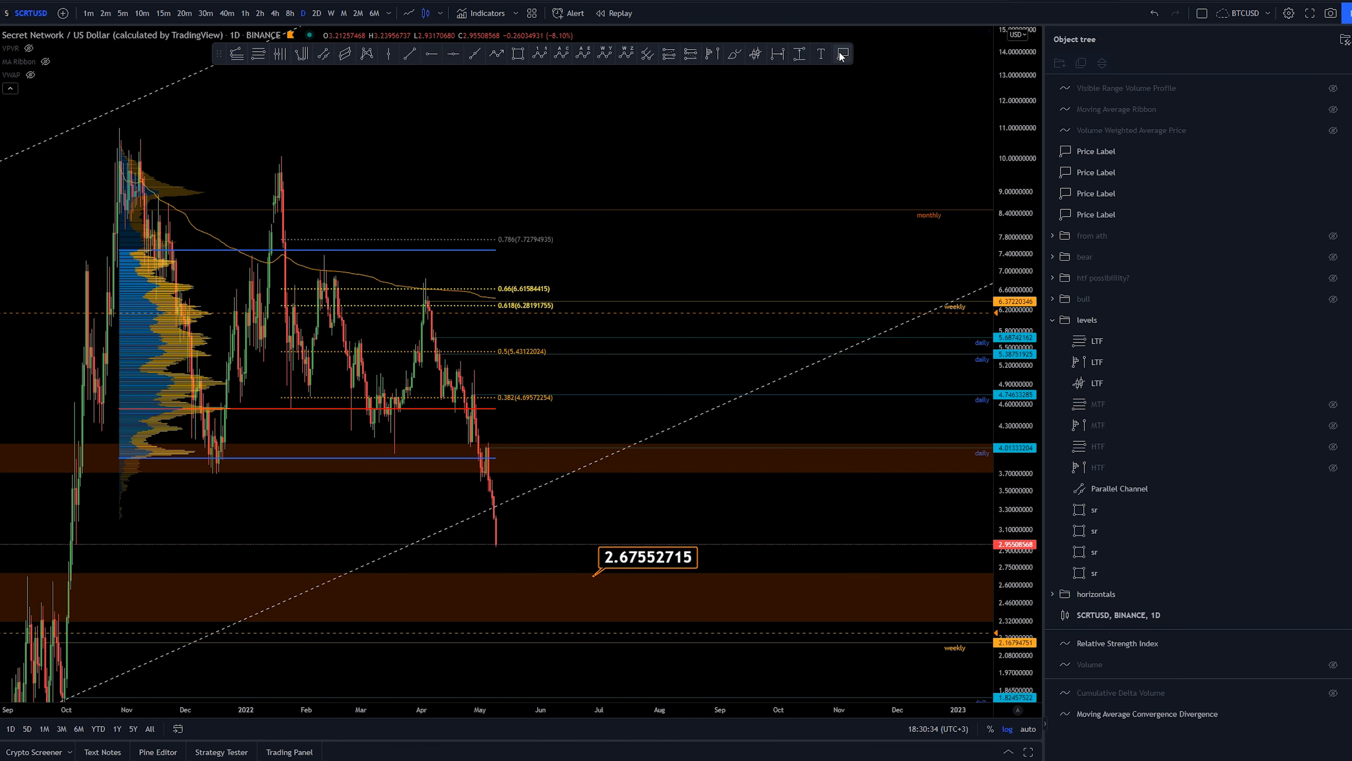
# Add a price label at about 6.357 above the existing target labels.
pyautogui.click(609, 405)
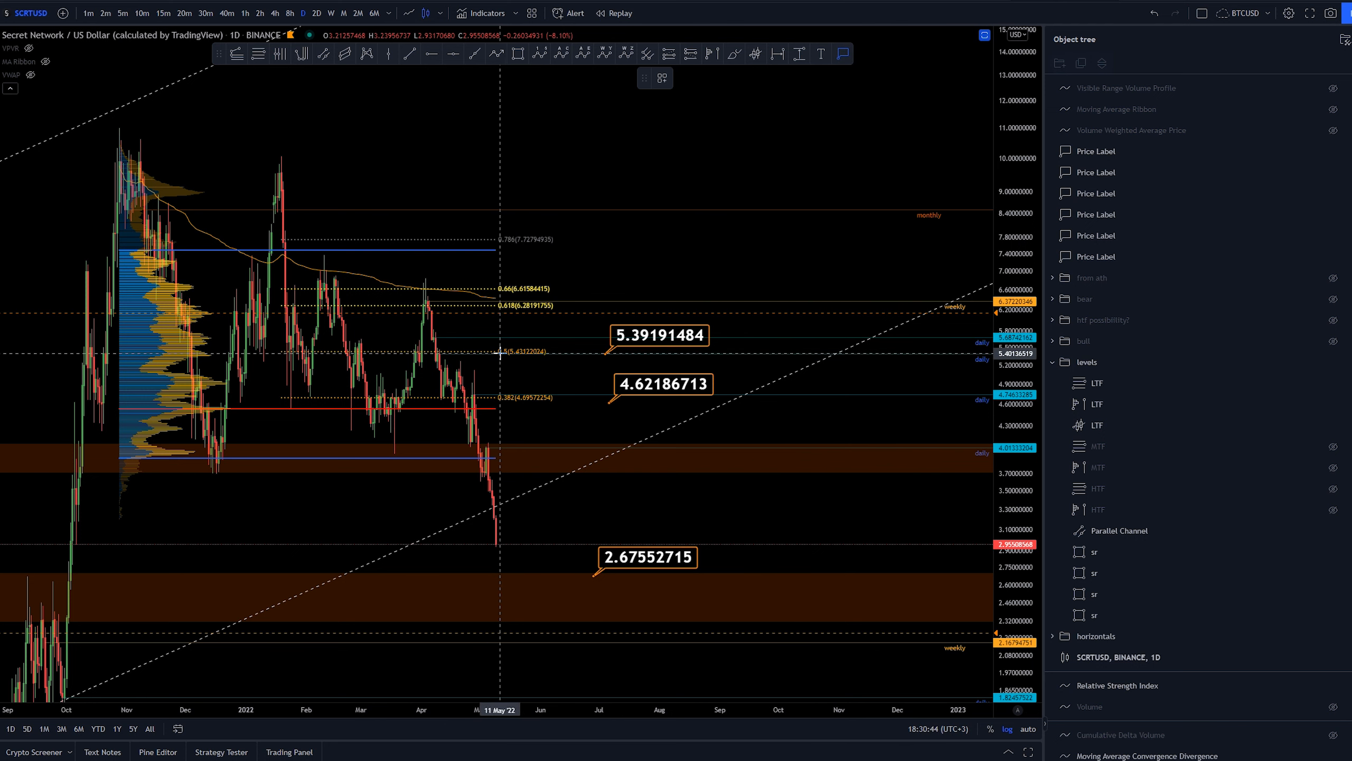
pyautogui.moveTo(613, 333)
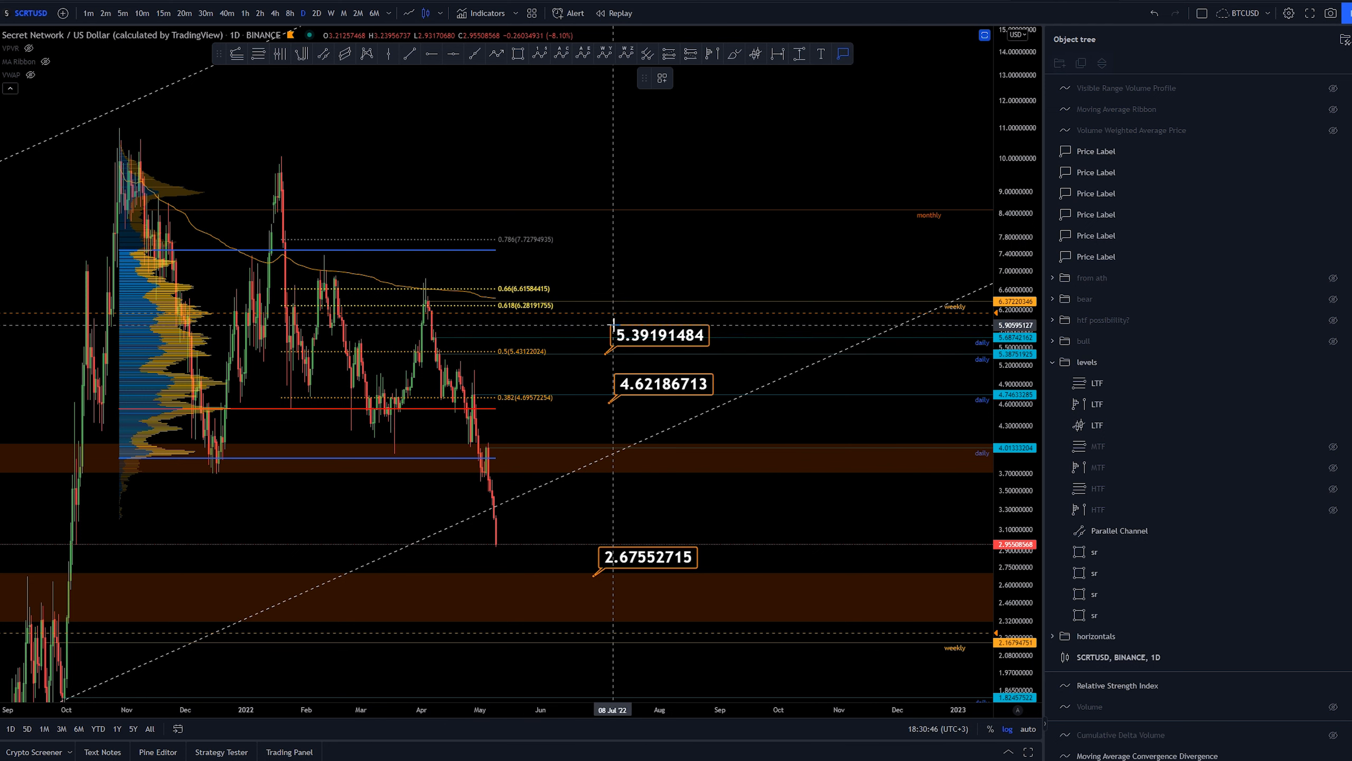
pyautogui.moveTo(610, 317)
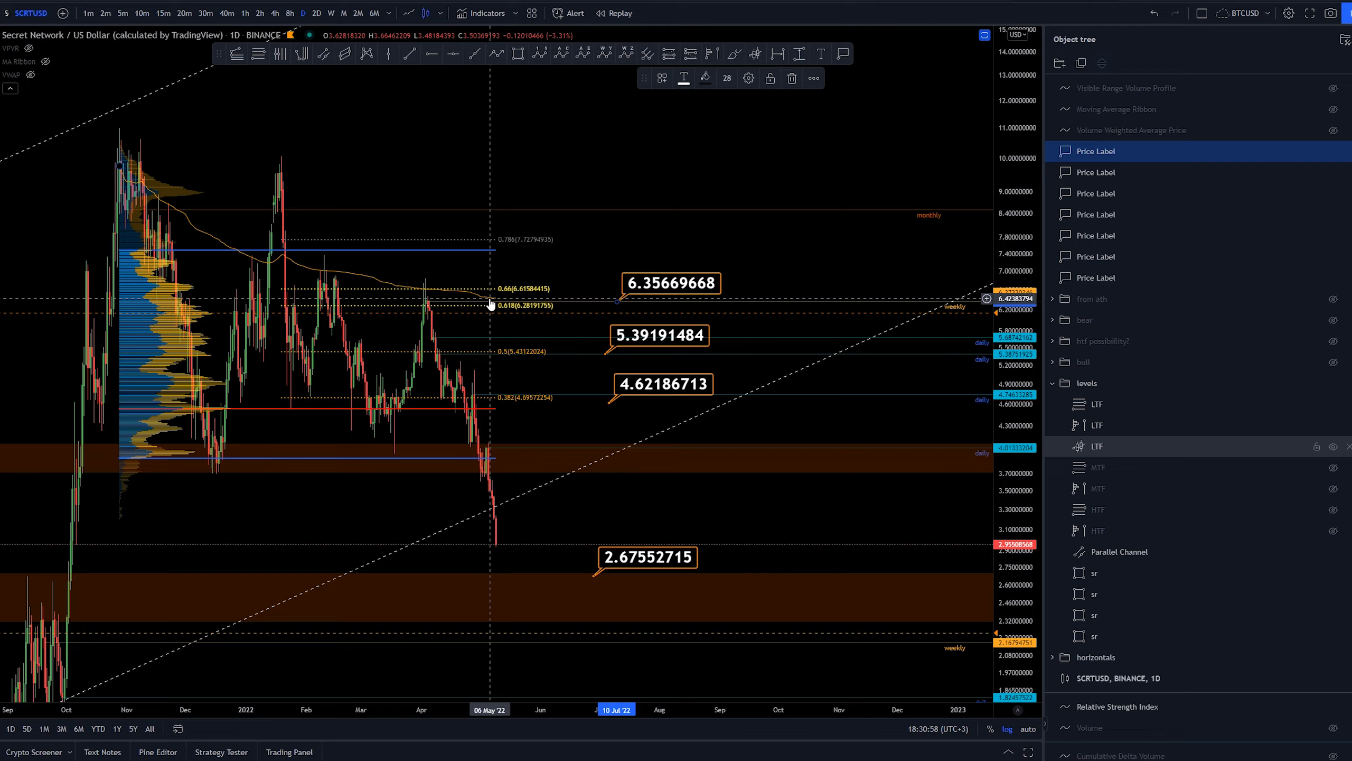
pyautogui.moveTo(598, 309)
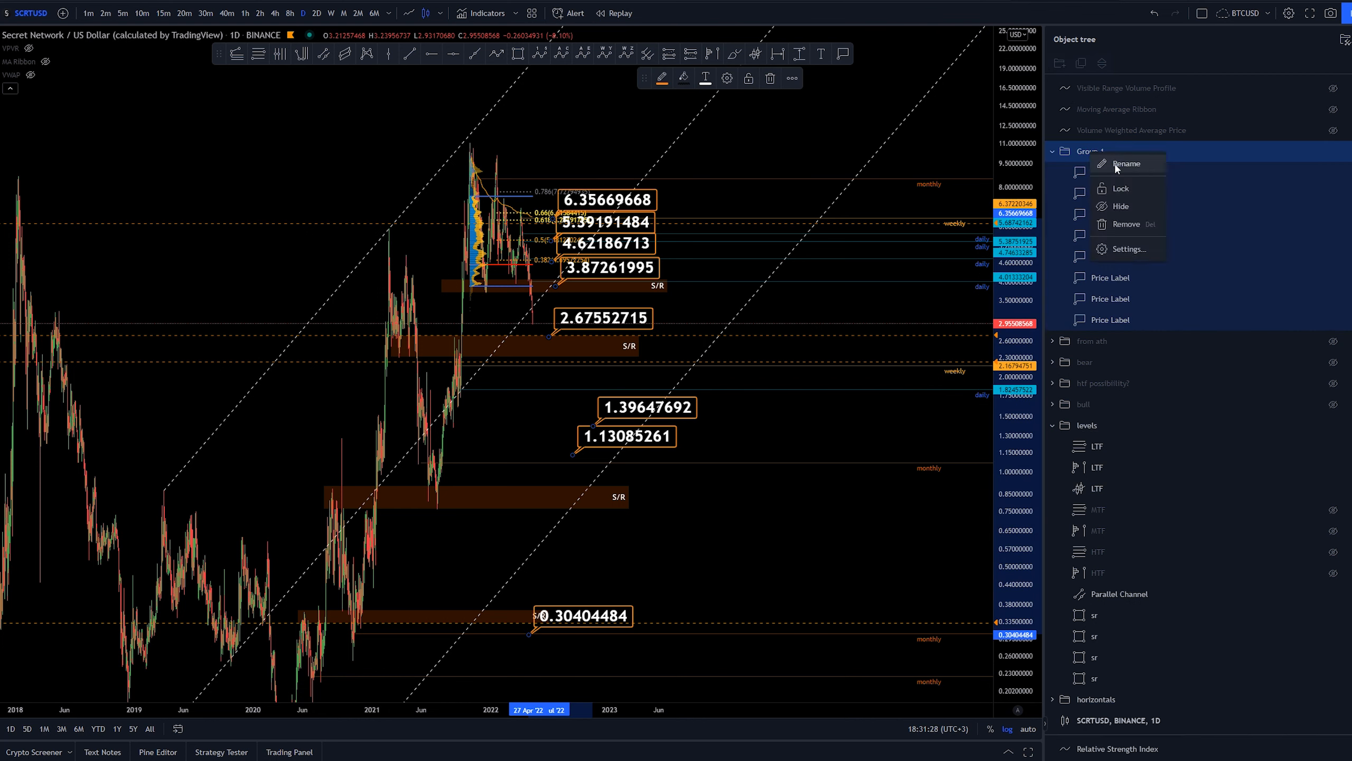
# Rename the new group of price-target labels to 'targets'.
pyautogui.write('targets')
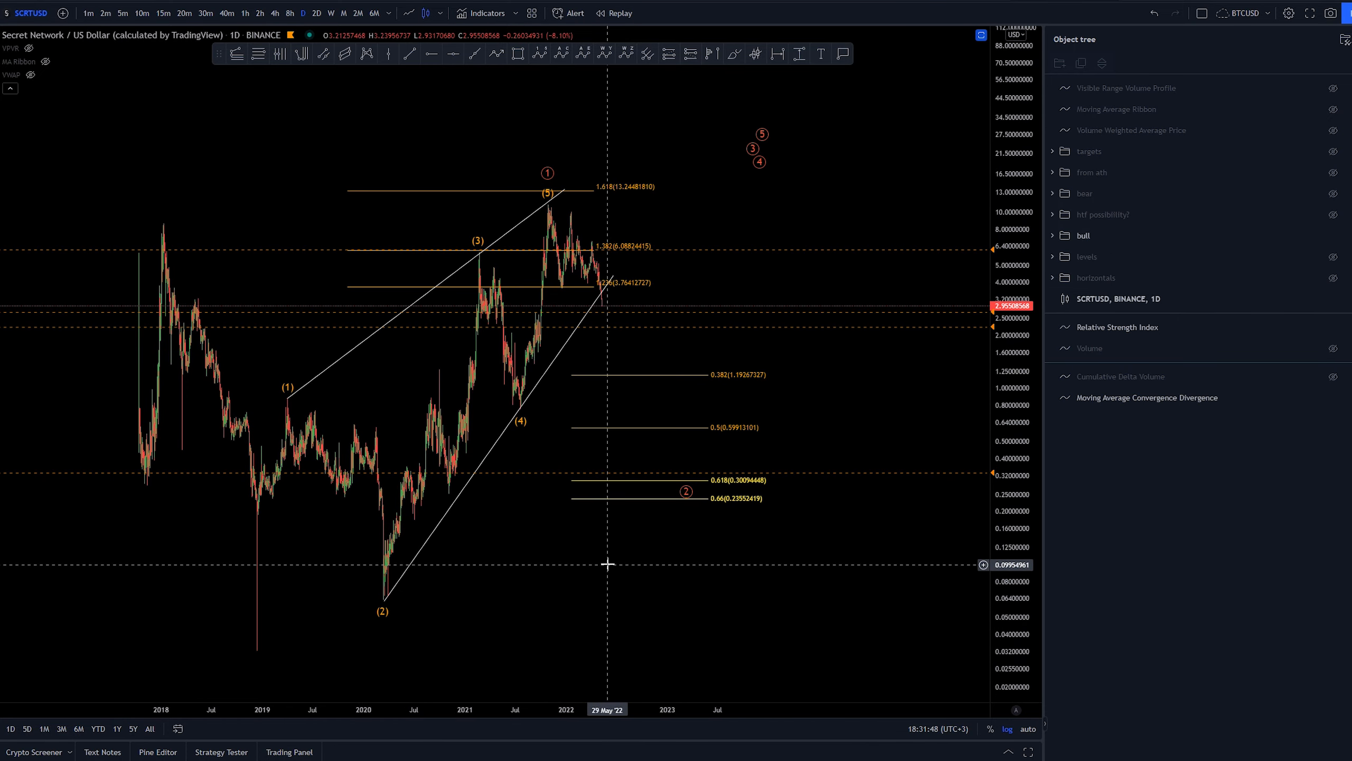
pyautogui.moveTo(359, 541)
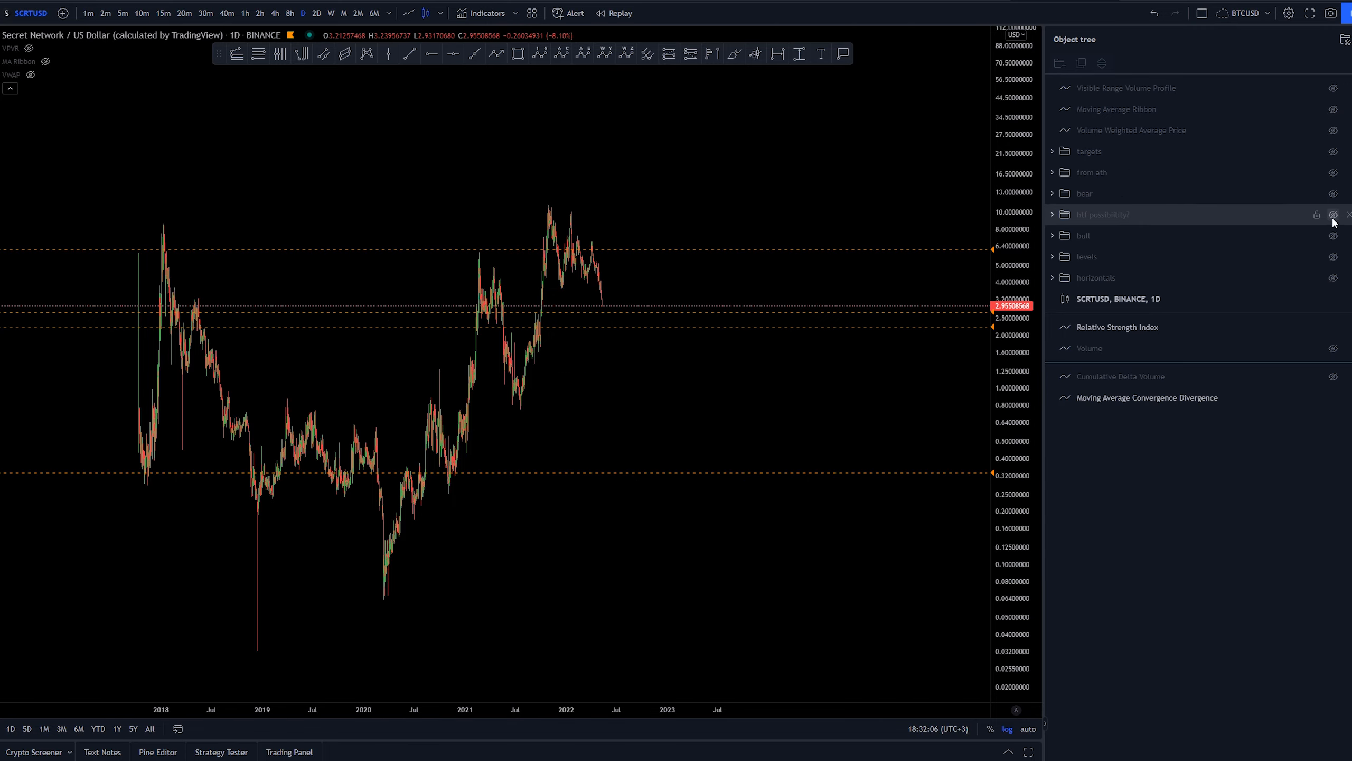
# Make the htf possibility? group's five-wave count visible on the chart.
pyautogui.click(1333, 213)
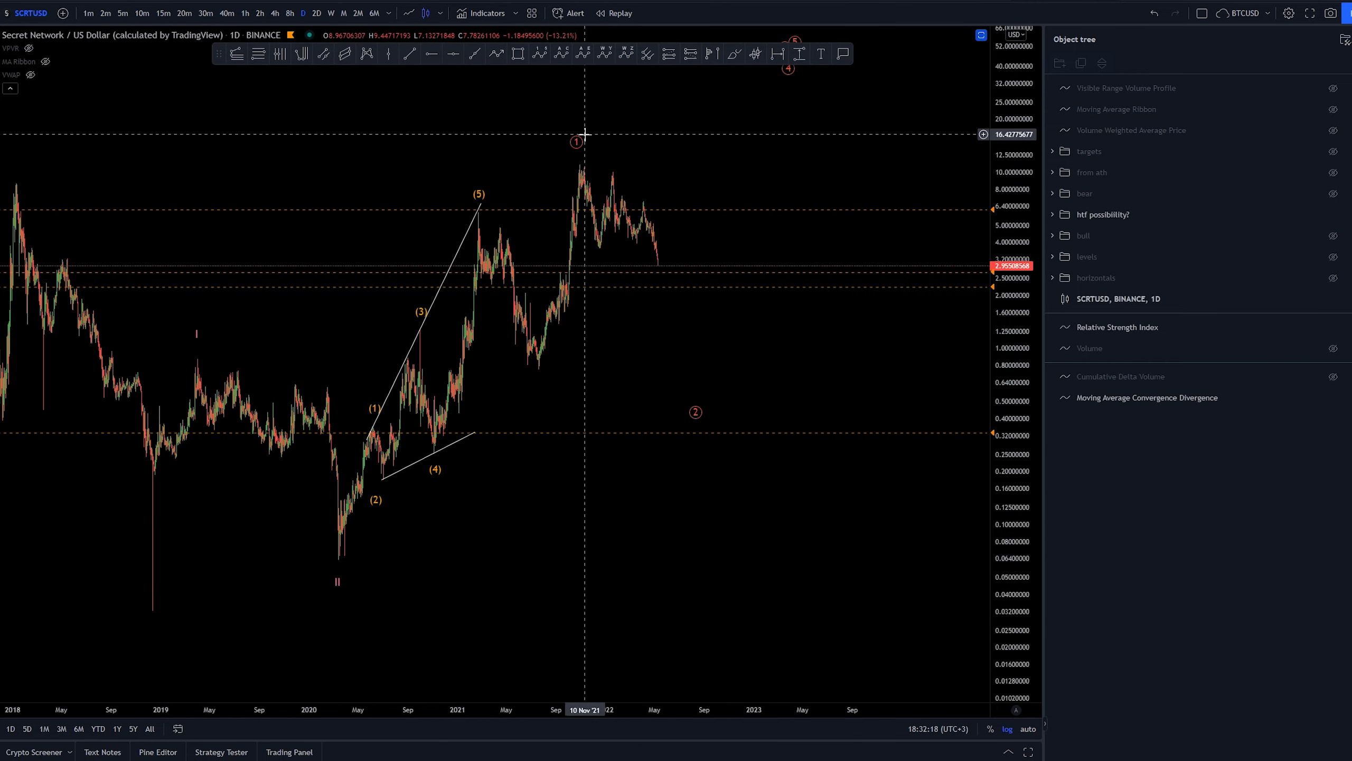
pyautogui.moveTo(582, 170)
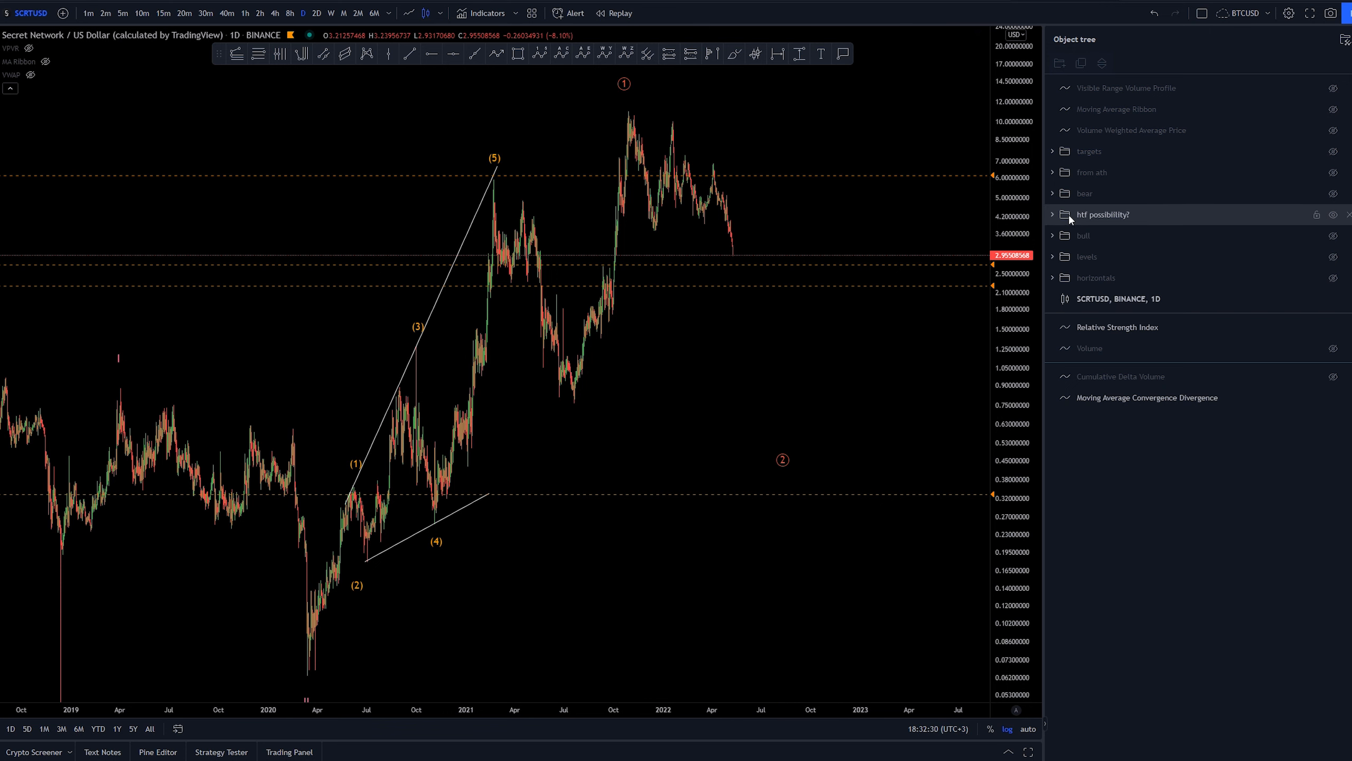
# Expand the htf possibility? group to list its trend lines and impulse waves.
pyautogui.click(1052, 215)
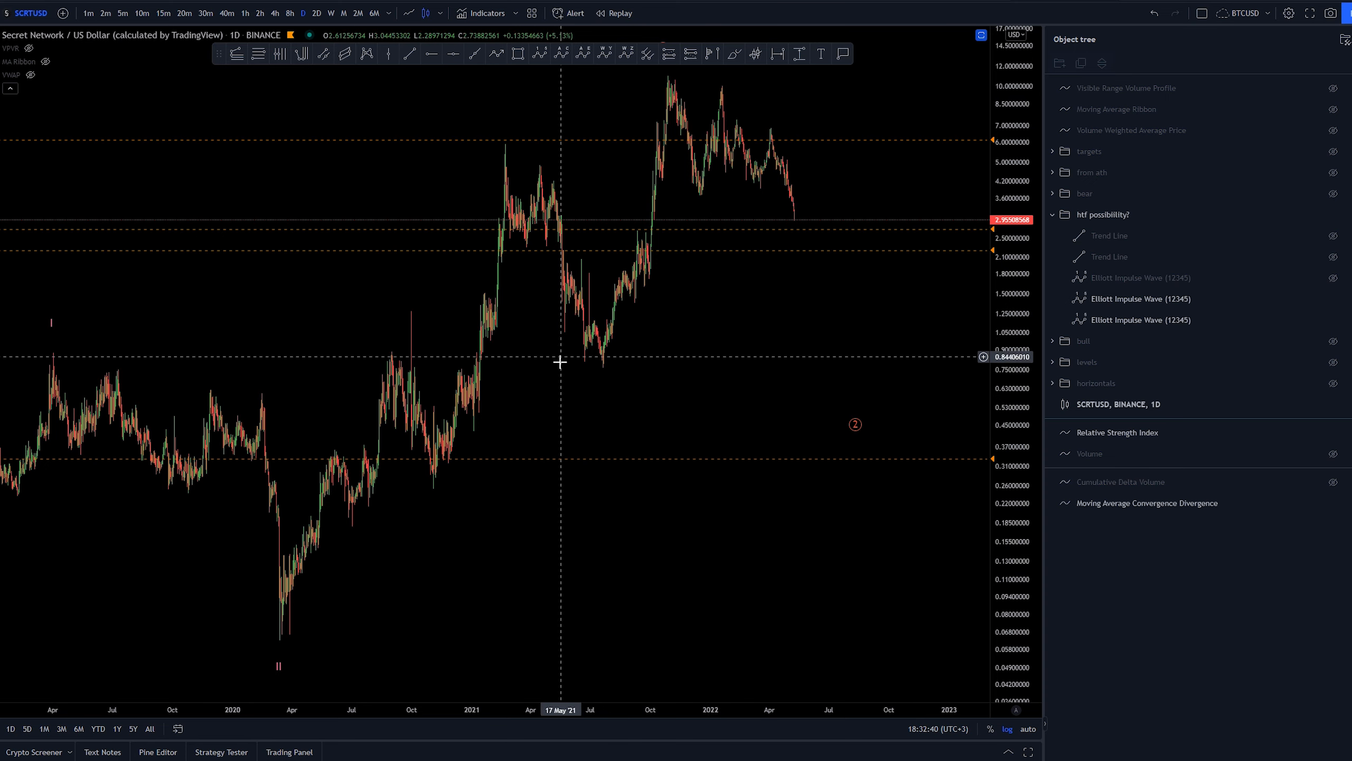
pyautogui.moveTo(380, 362)
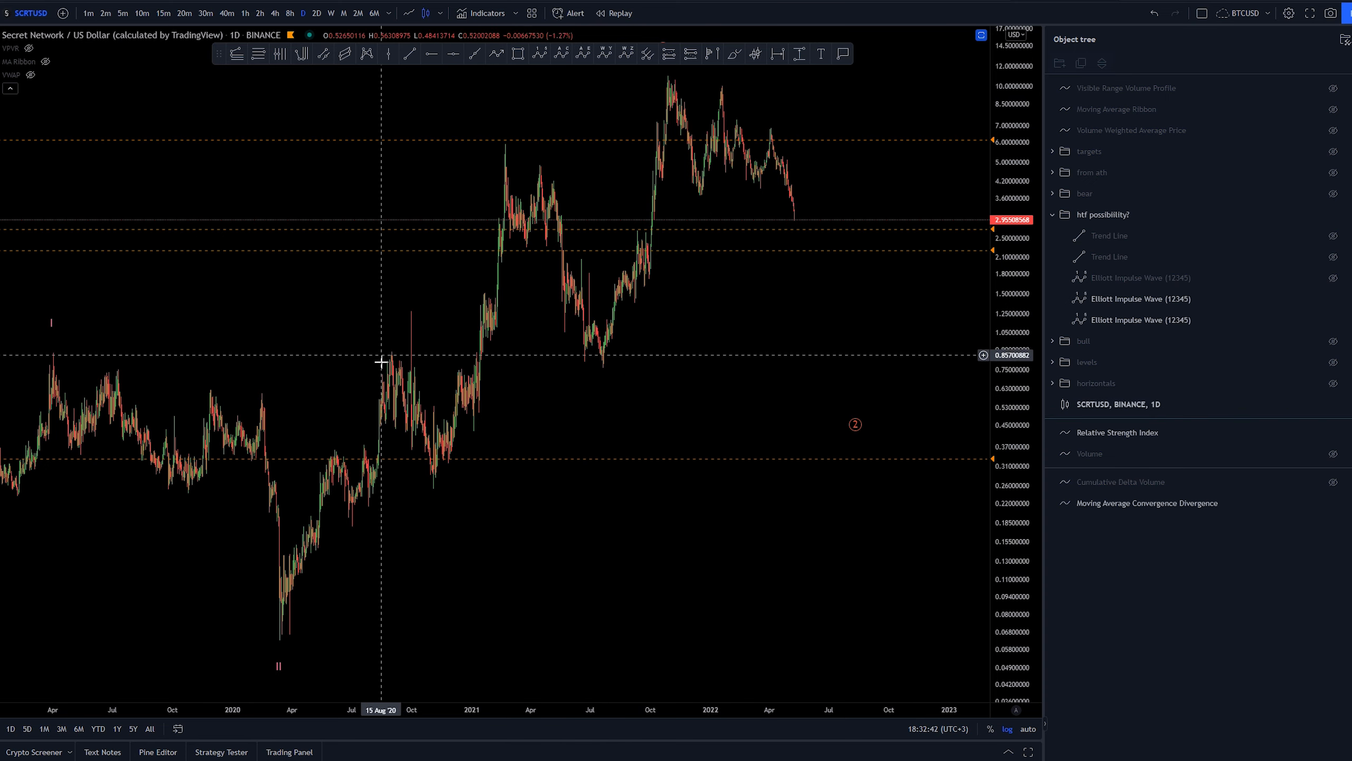
pyautogui.moveTo(408, 349)
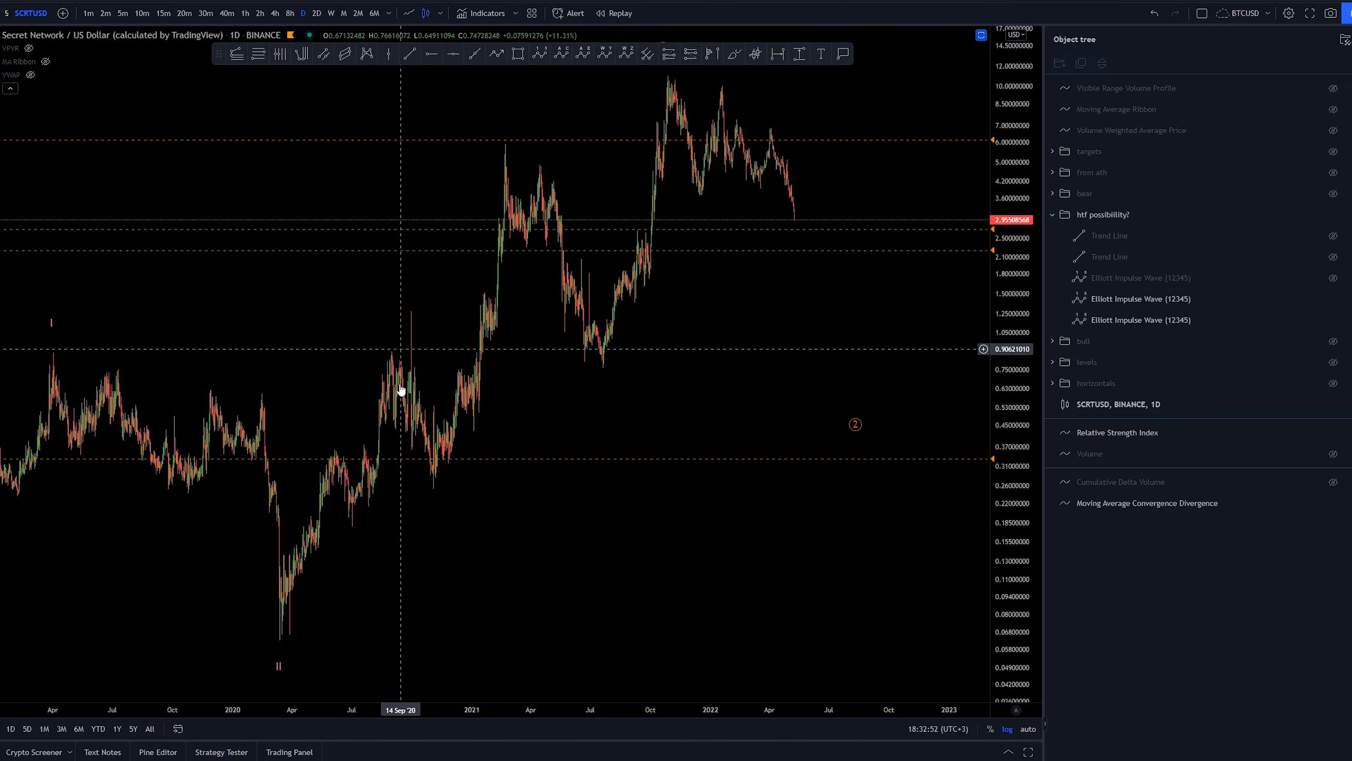
pyautogui.moveTo(632, 82)
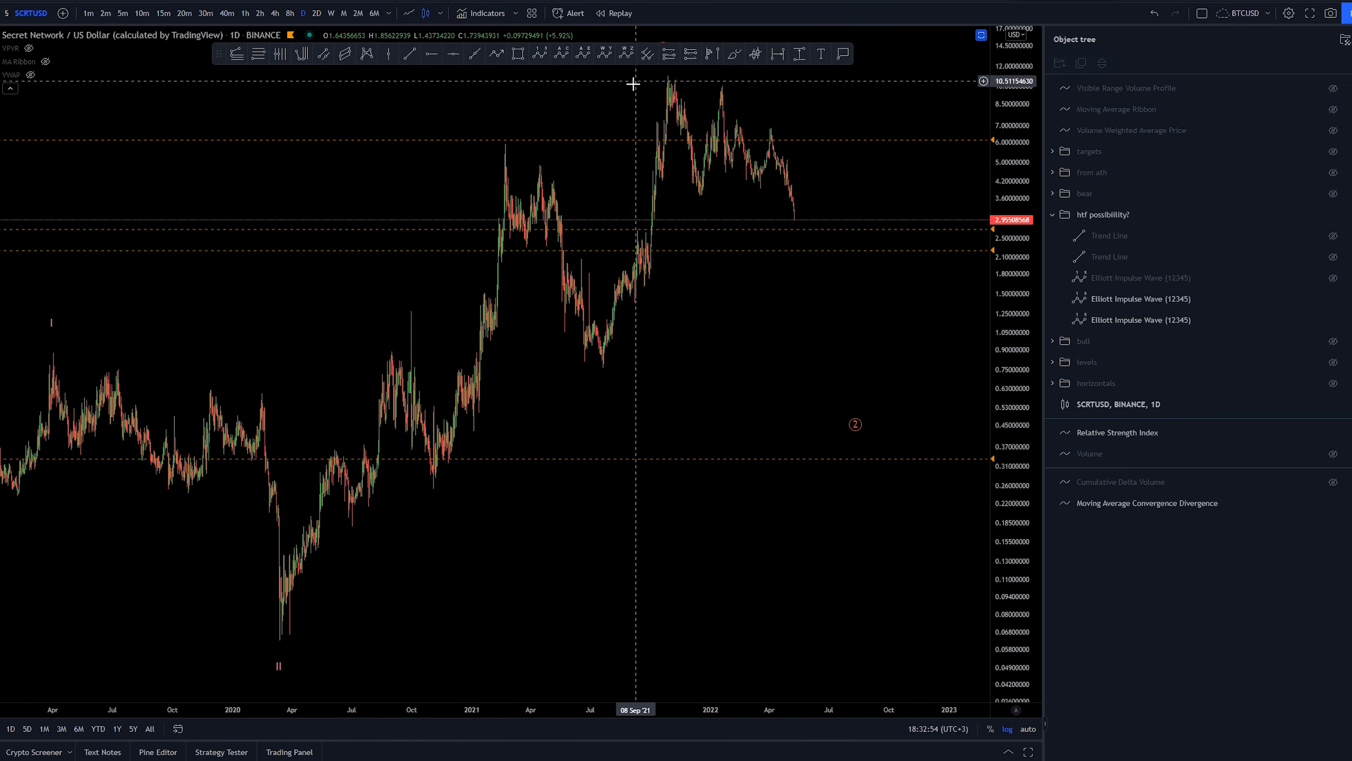
pyautogui.moveTo(608, 115)
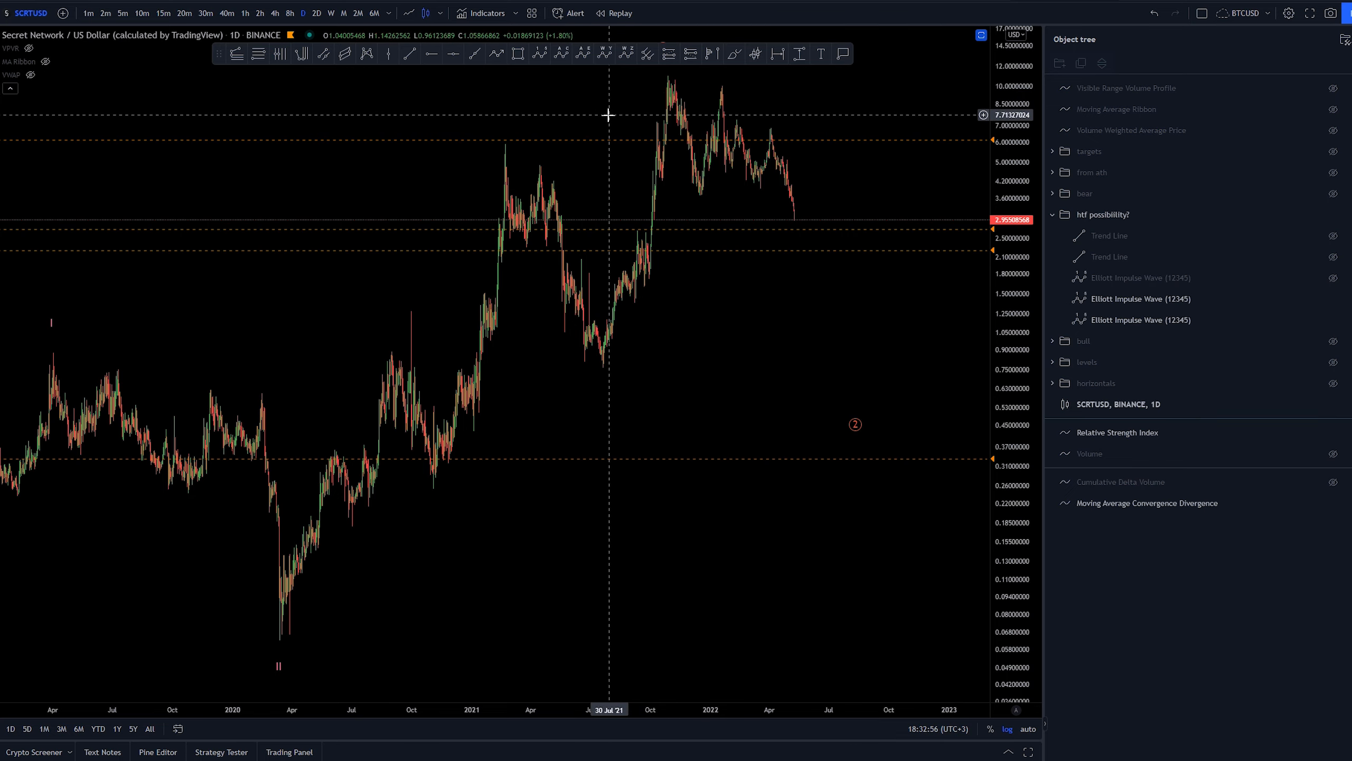
pyautogui.moveTo(361, 410)
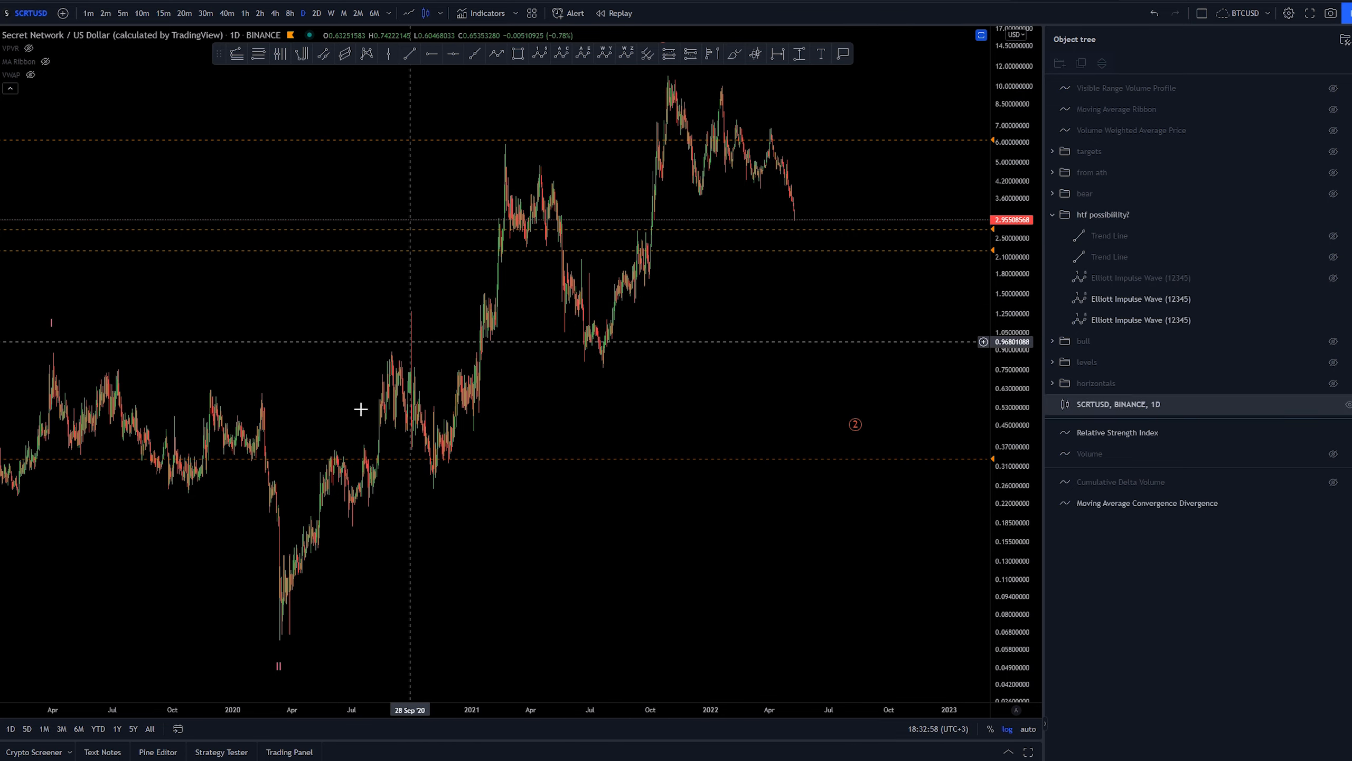
pyautogui.moveTo(318, 598)
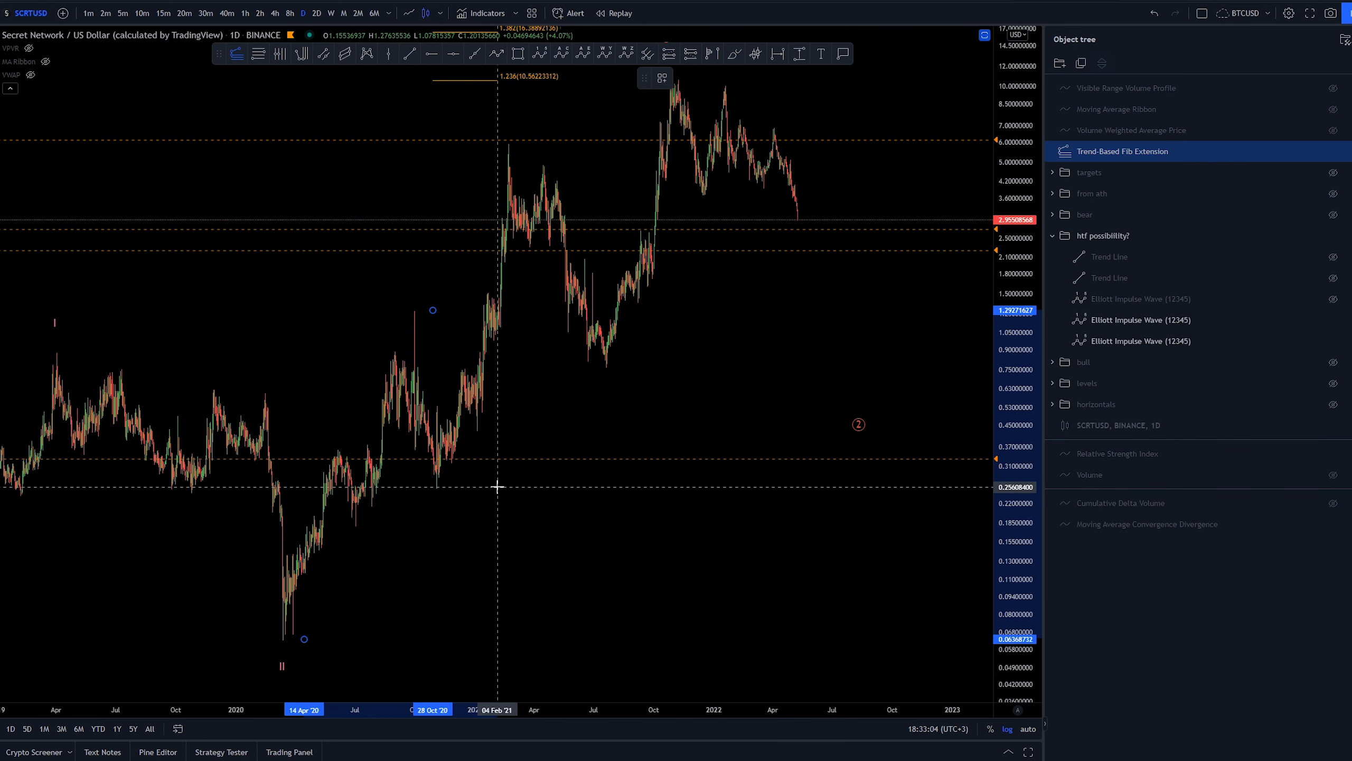
# Place the final point of the trend-based Fibonacci extension after the wave 5 top.
pyautogui.click(662, 78)
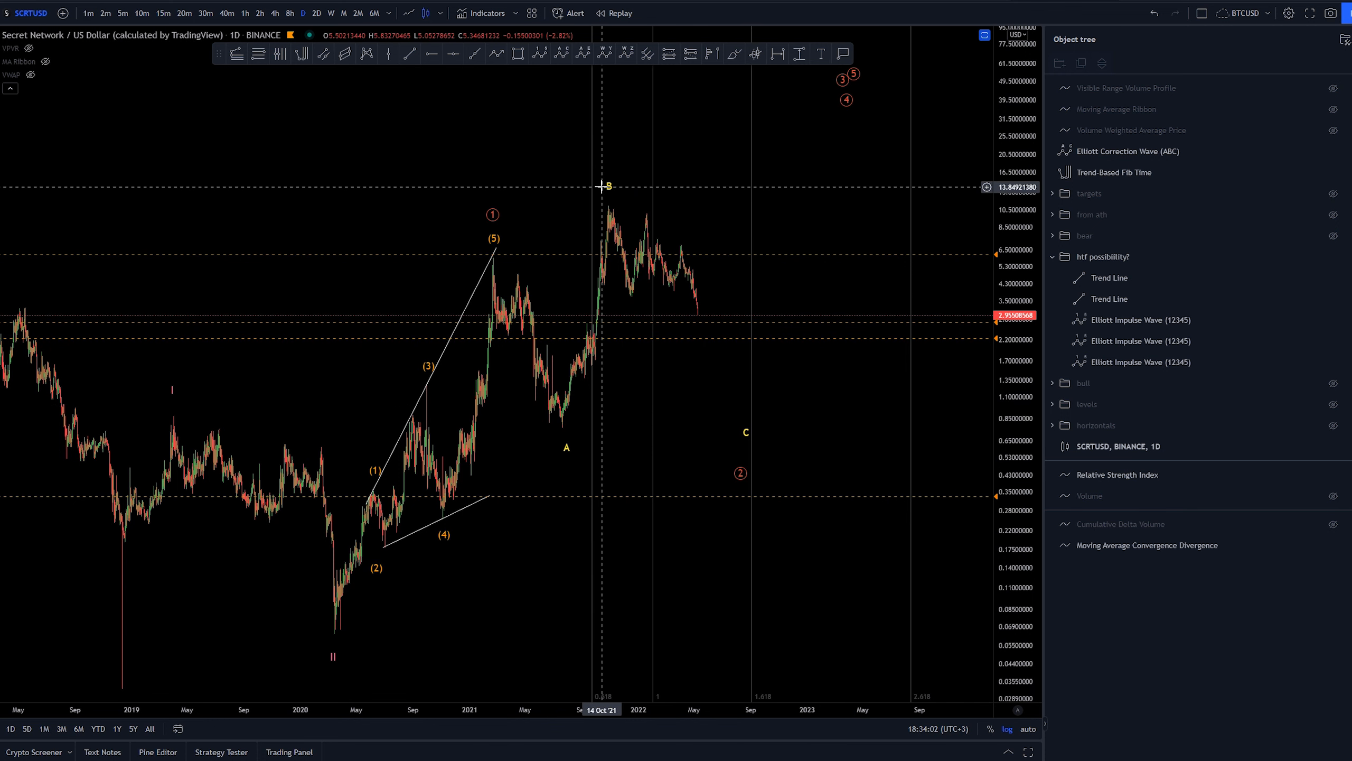
# Complete the ABC correction wave so it sits with the Fib time drawings under htf possibility?
pyautogui.click(1128, 152)
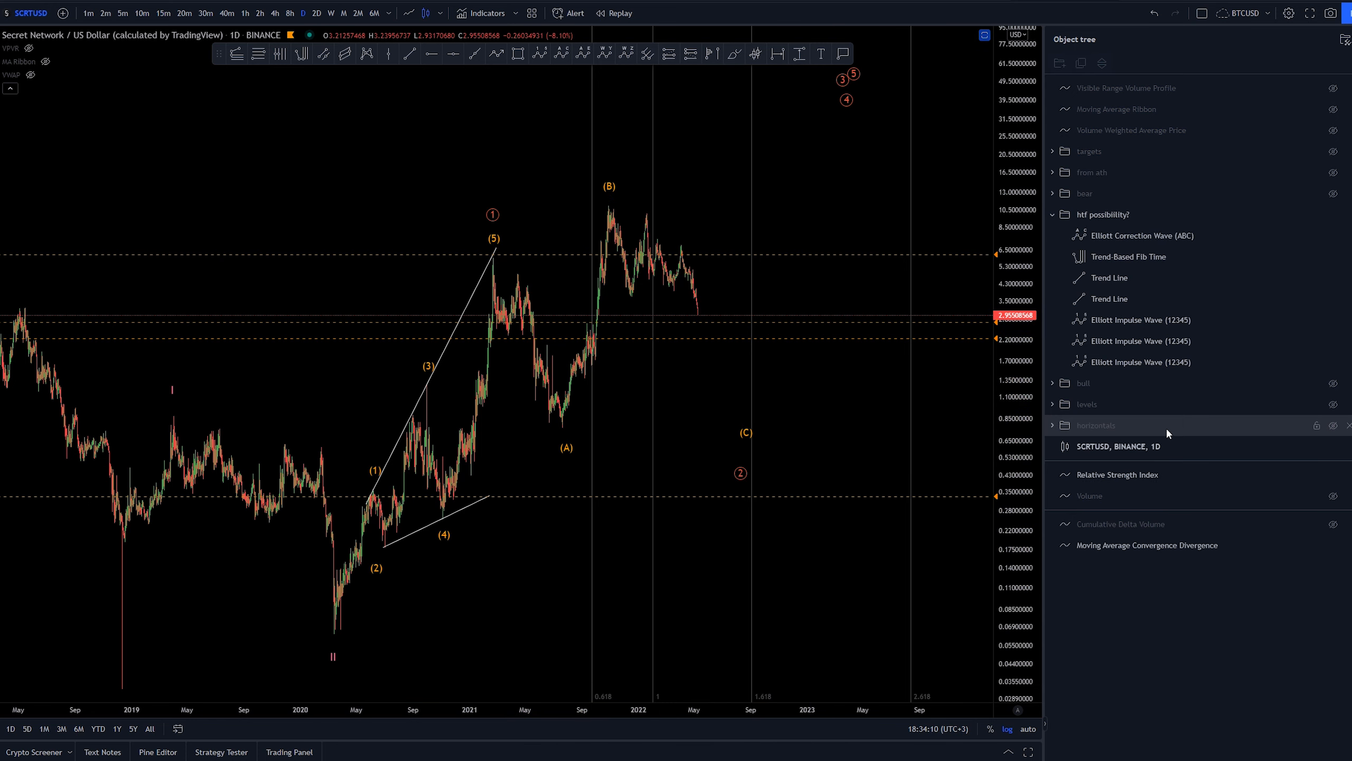
pyautogui.moveTo(479, 221)
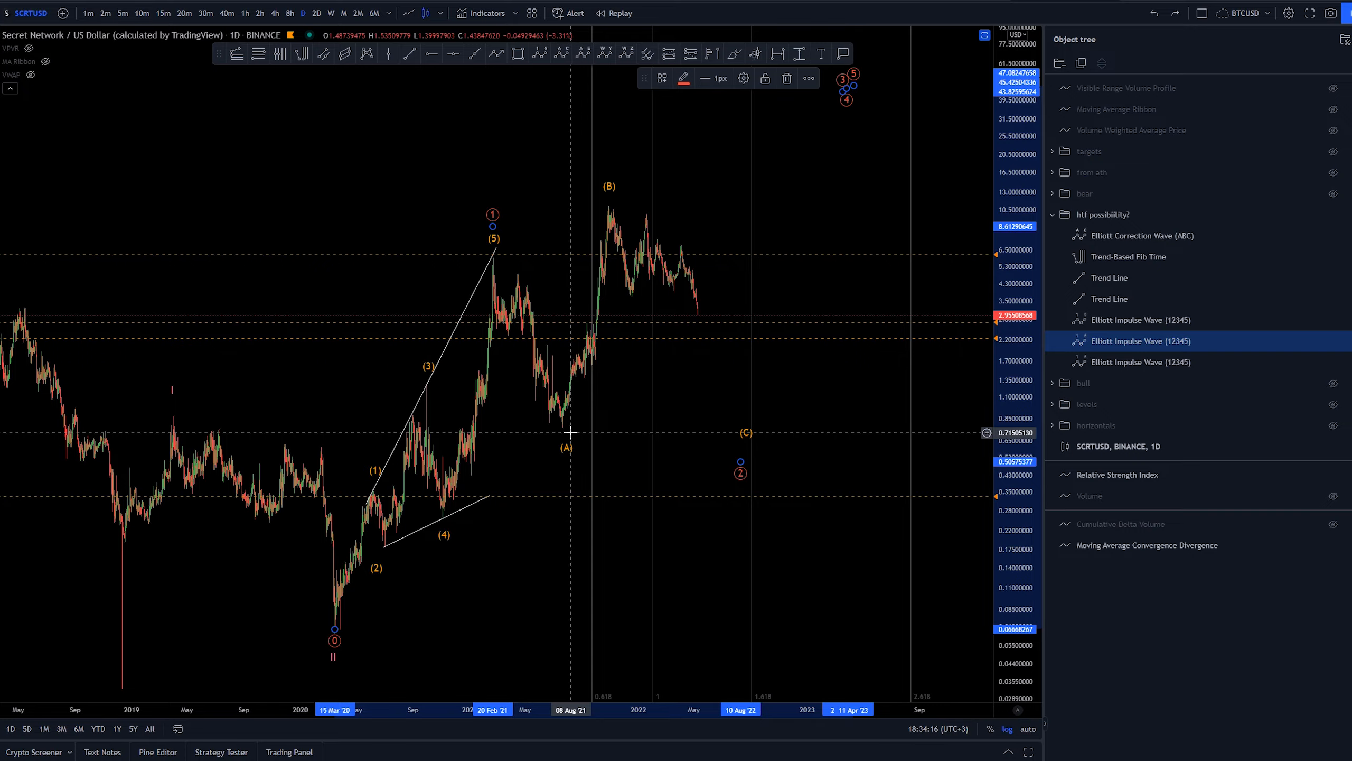
pyautogui.moveTo(649, 194)
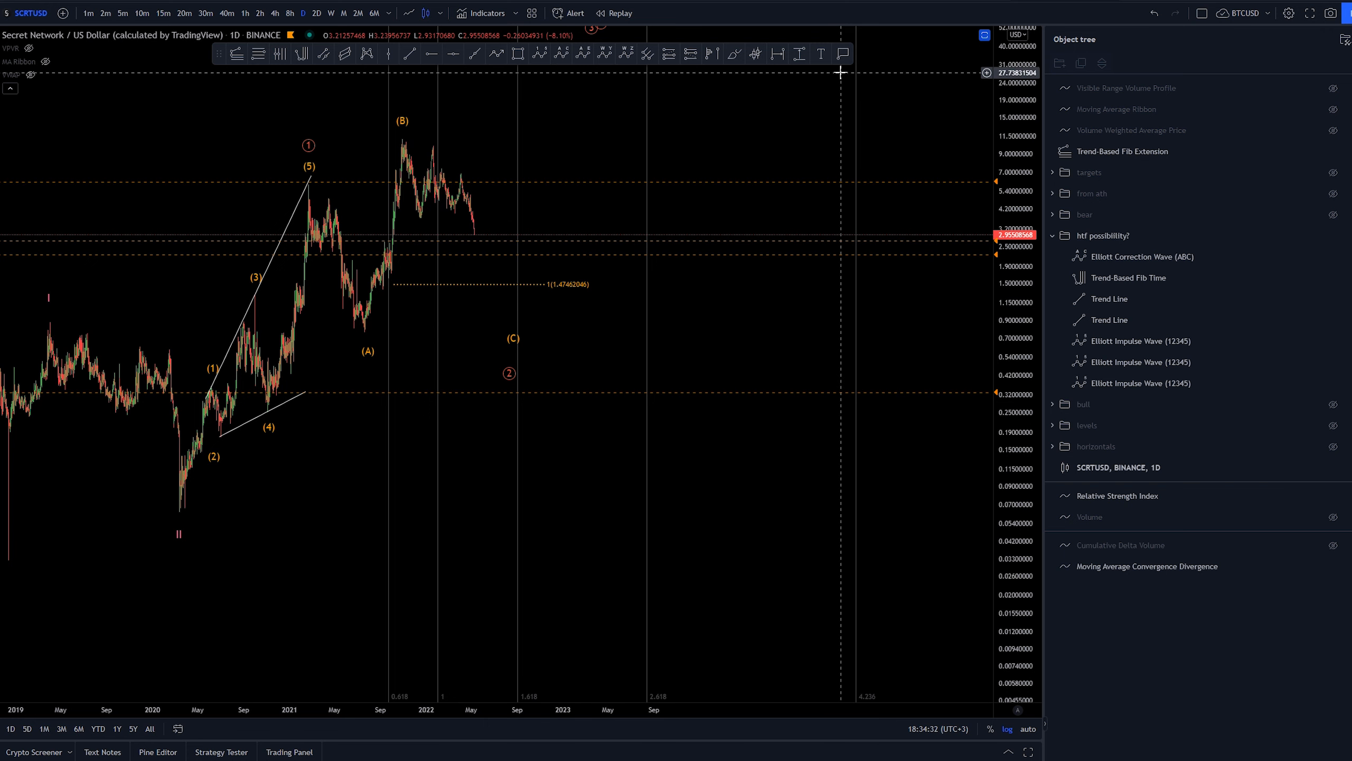
pyautogui.moveTo(558, 325)
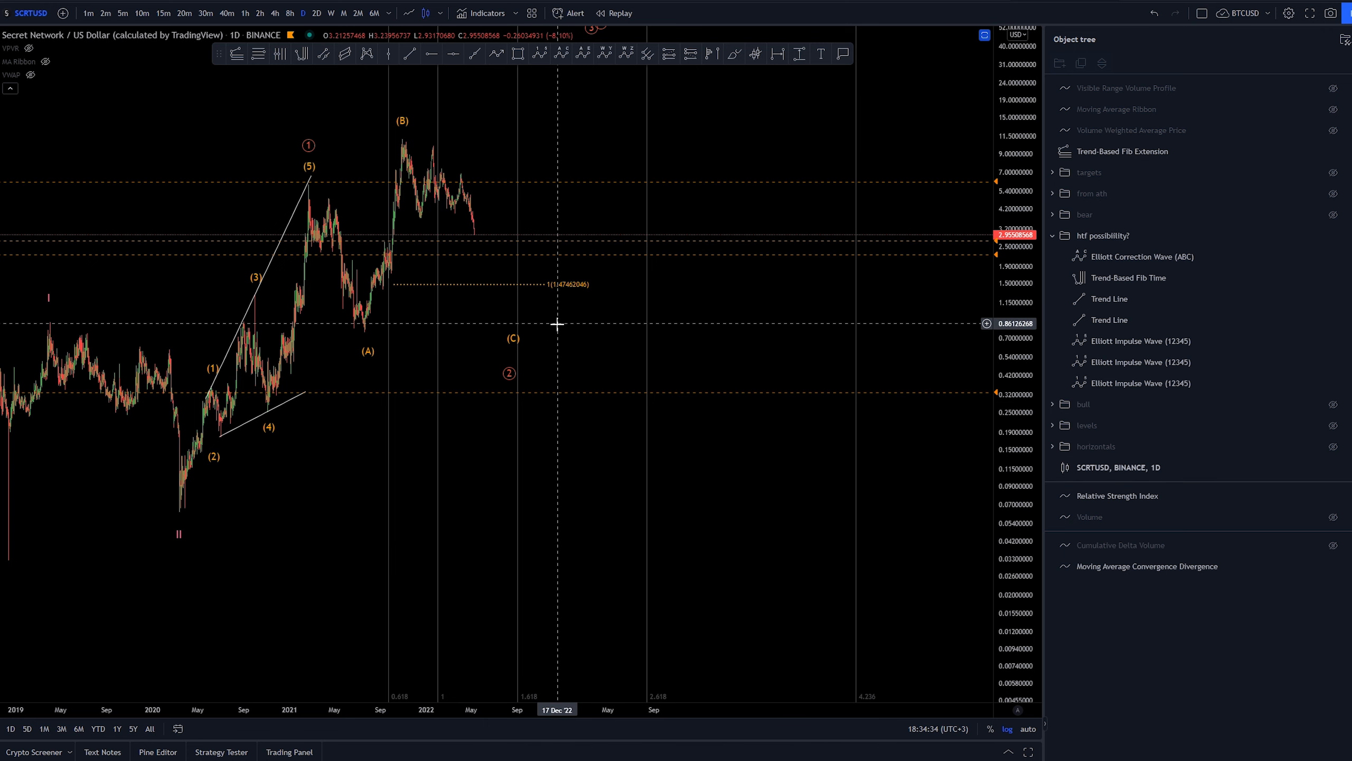
pyautogui.moveTo(524, 338)
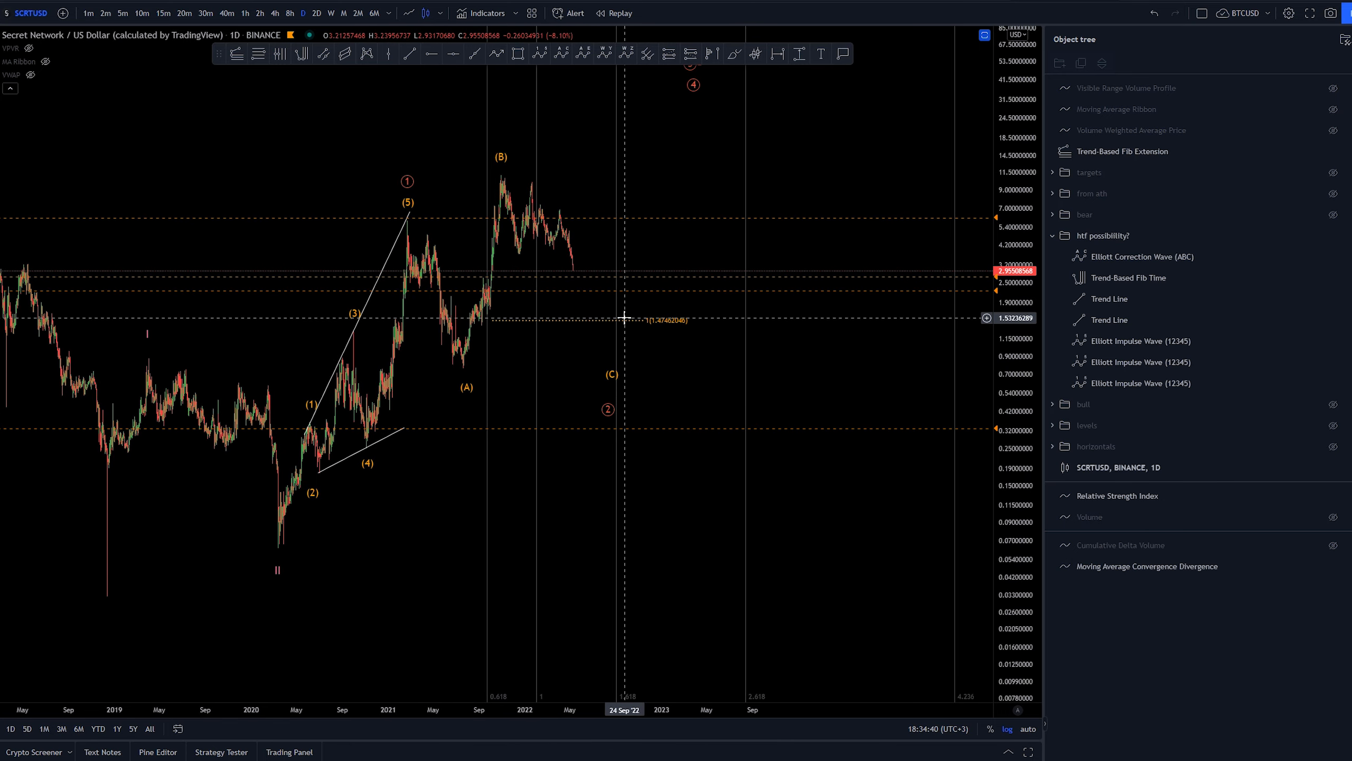
# Adjust the Fibonacci extension anchor so its 1.0 level projects near 1.452.
pyautogui.click(1122, 152)
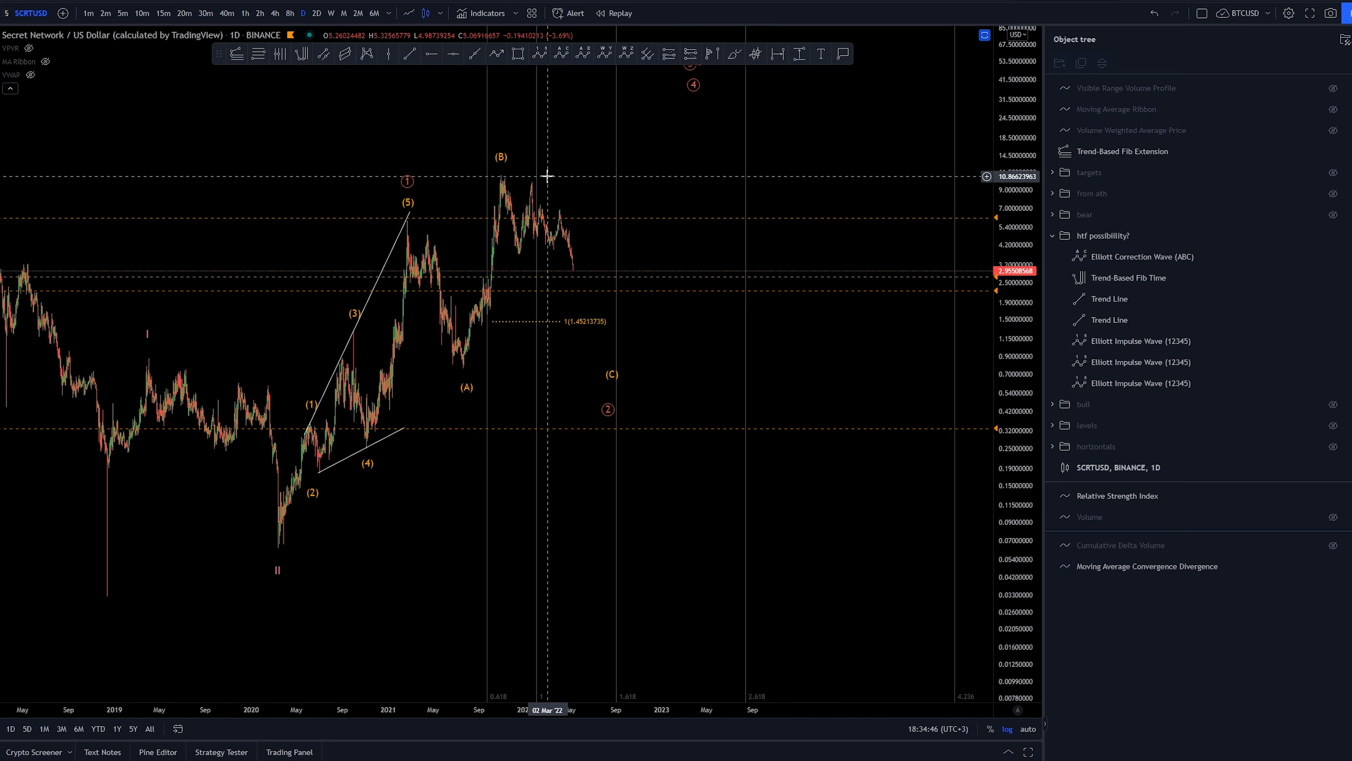
pyautogui.moveTo(638, 450)
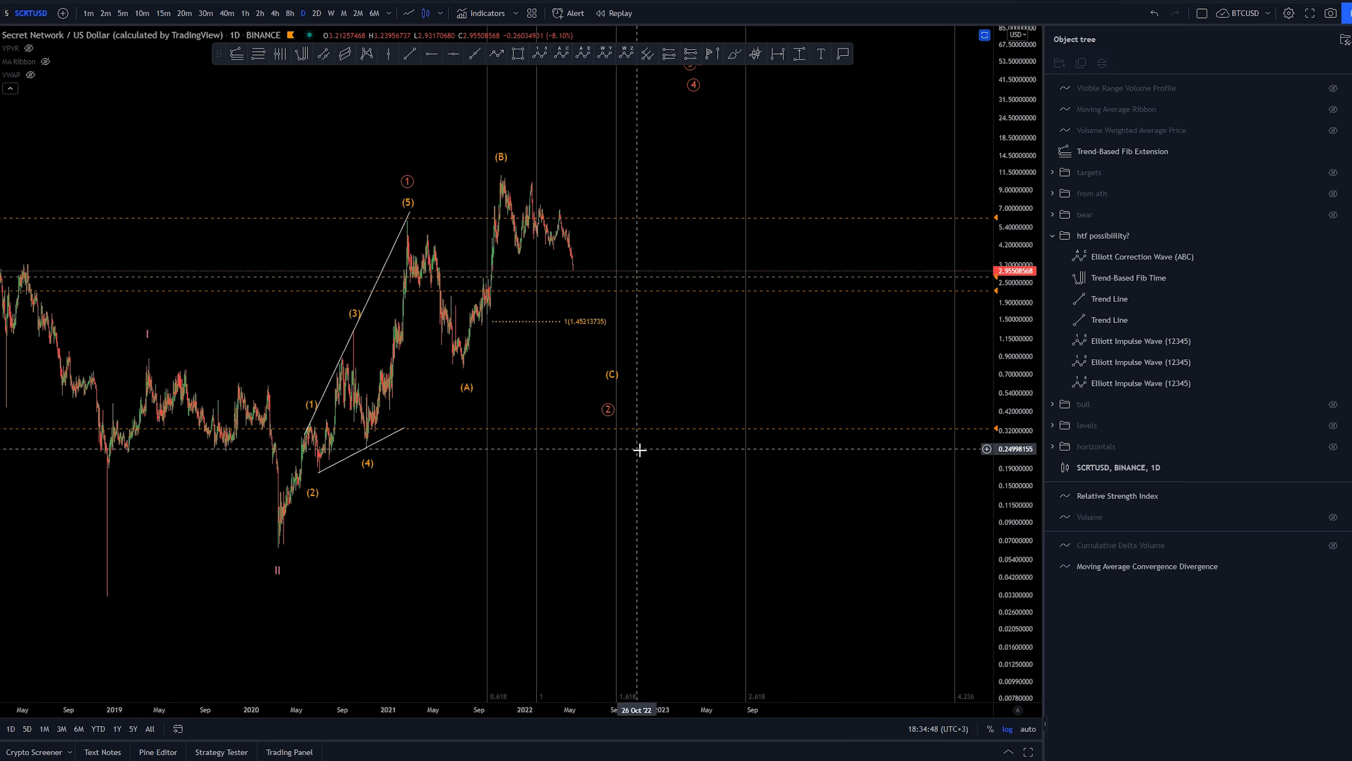
pyautogui.moveTo(612, 494)
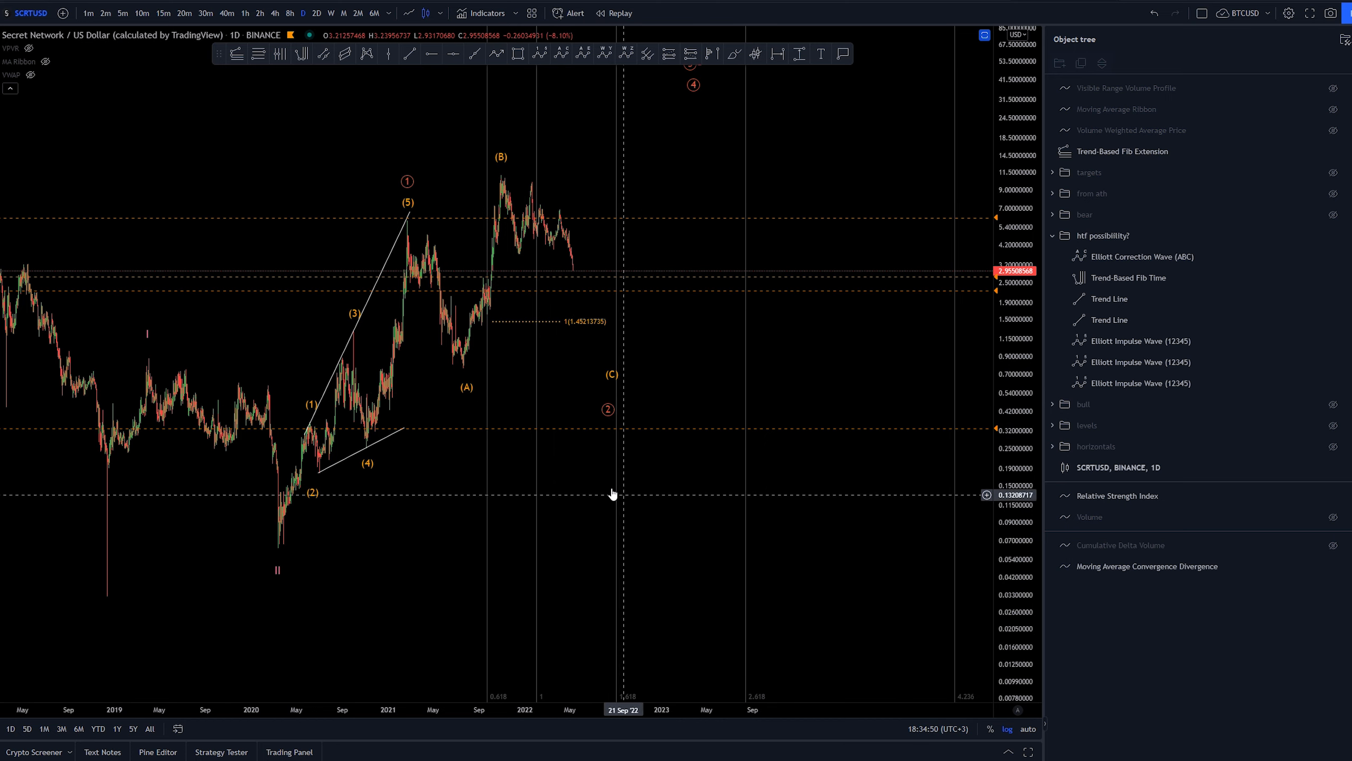
pyautogui.moveTo(551, 277)
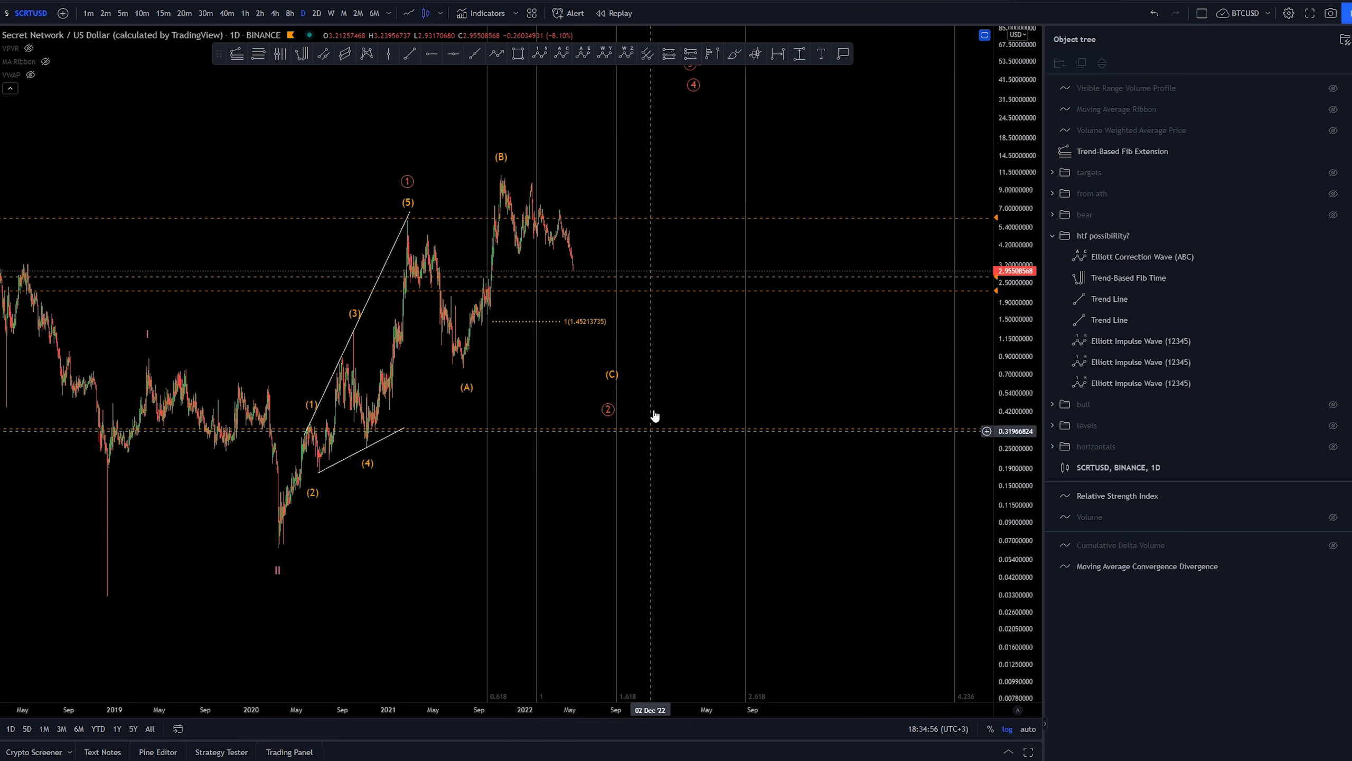
pyautogui.moveTo(467, 238)
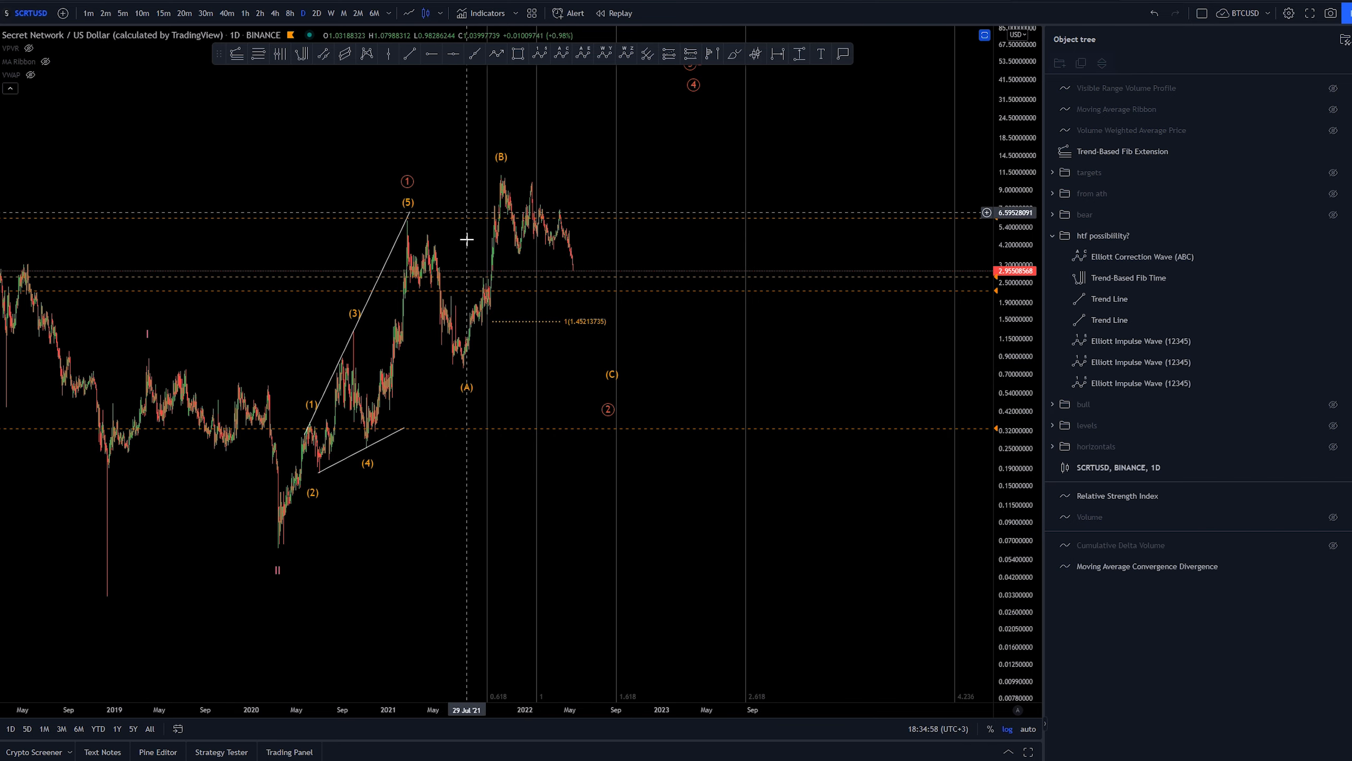
pyautogui.moveTo(651, 338)
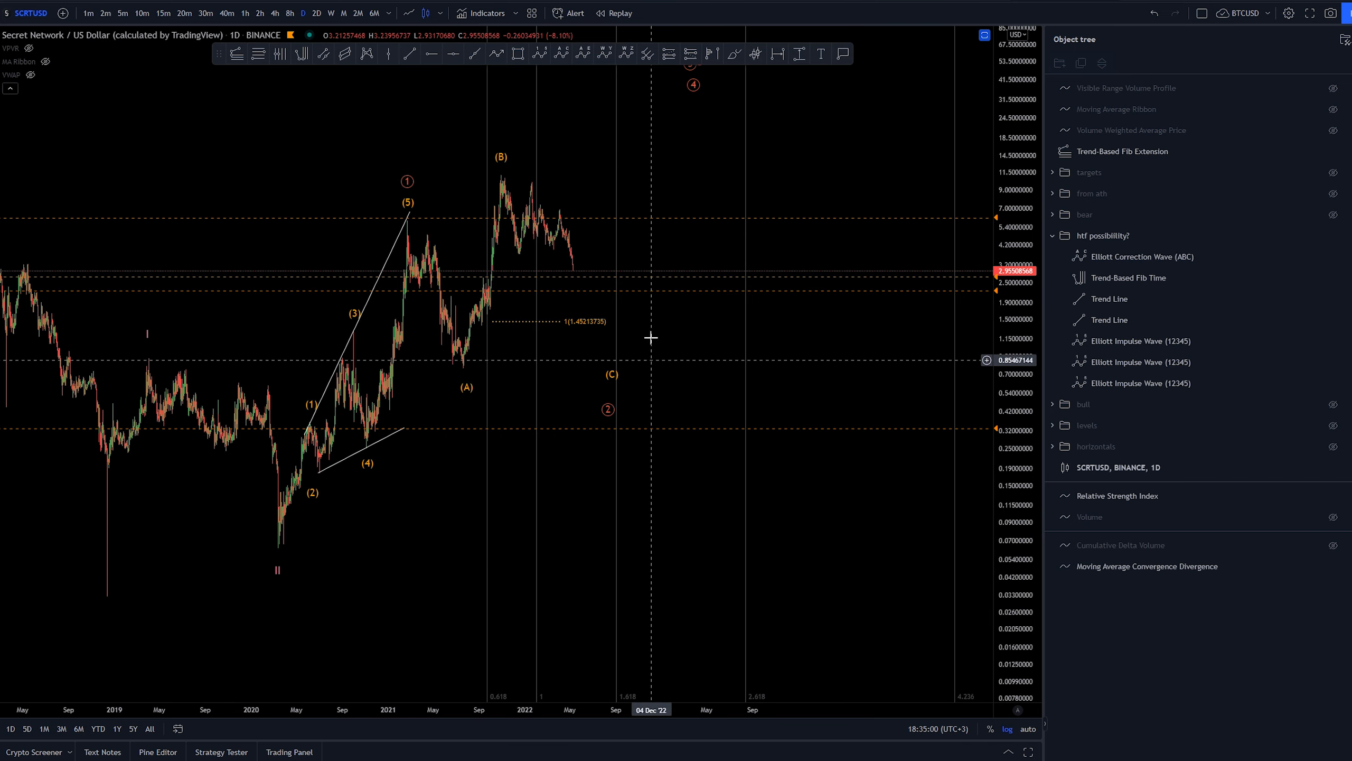
# Toggle drawing visibility in the Object tree until only bare price candles remain.
pyautogui.click(1103, 235)
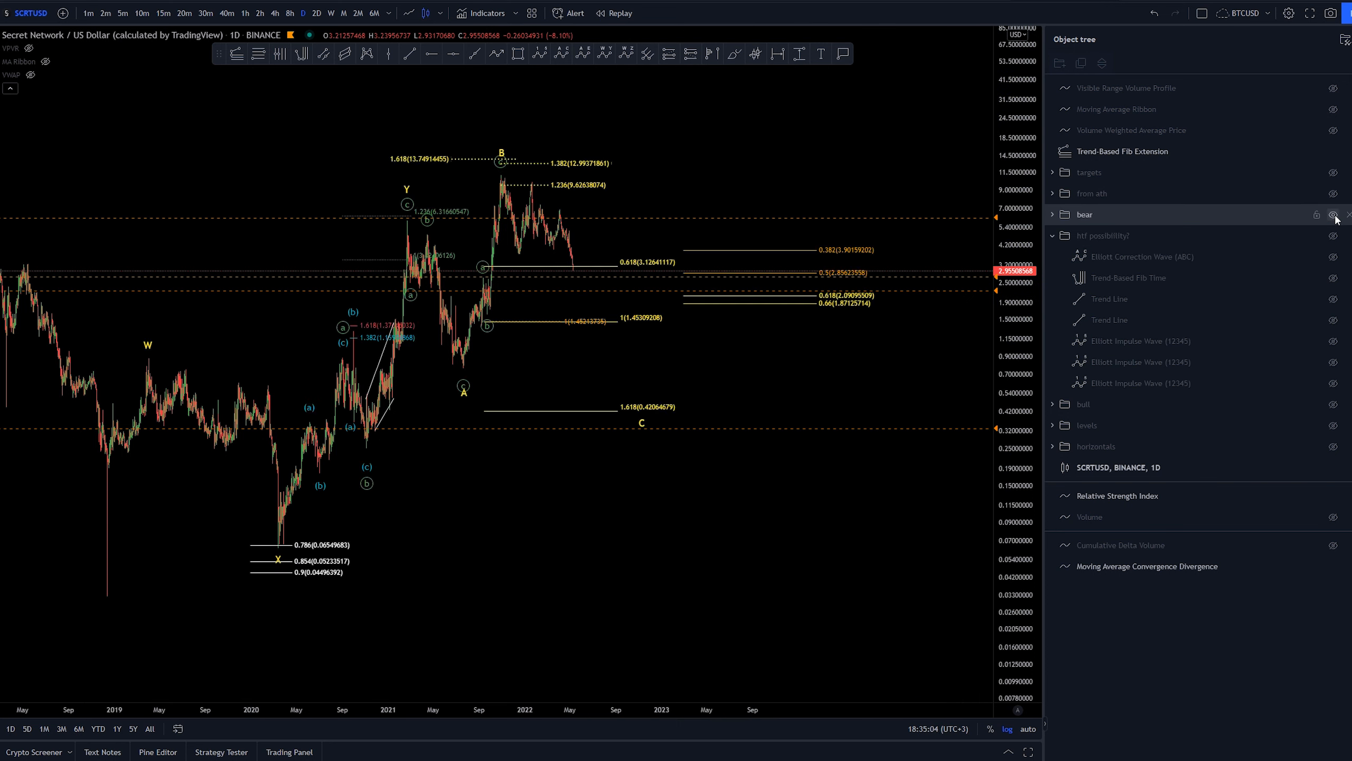
pyautogui.click(1333, 214)
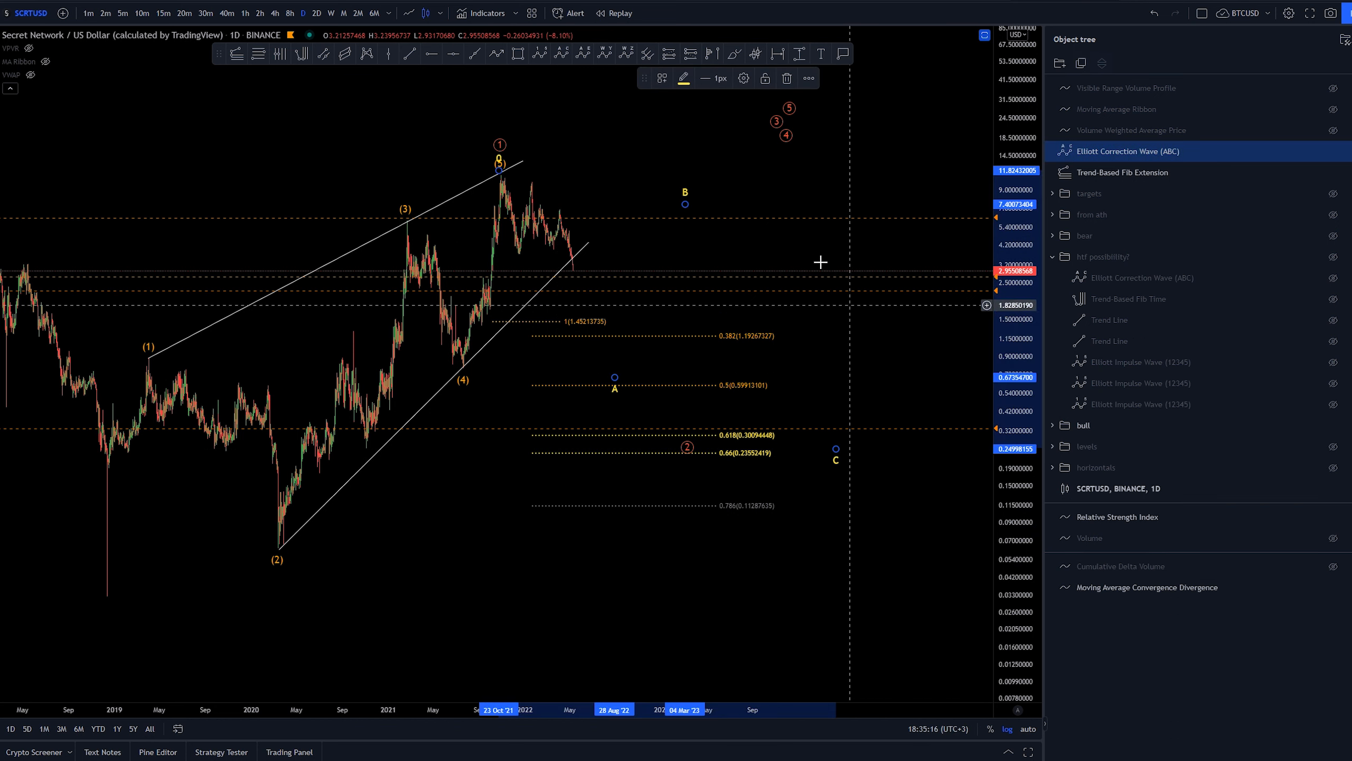
pyautogui.moveTo(526, 157)
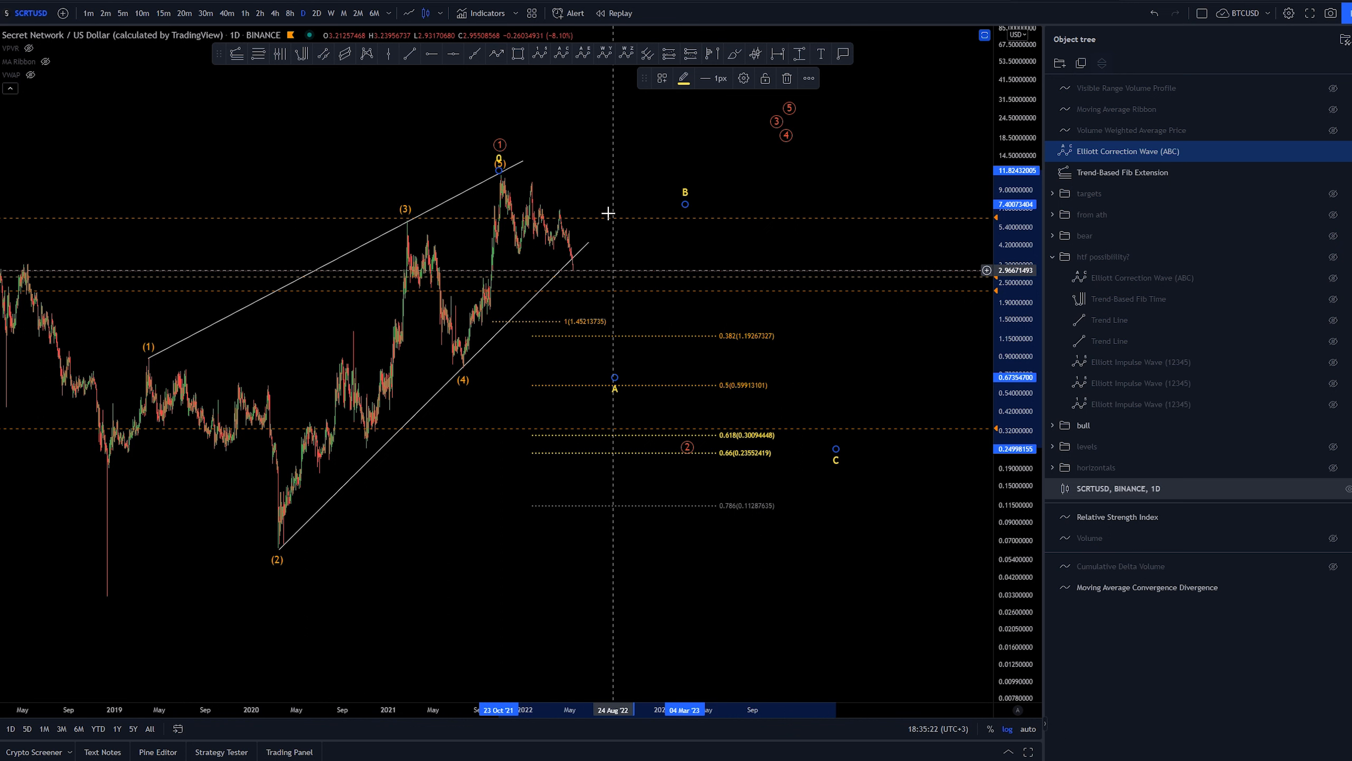
pyautogui.click(662, 78)
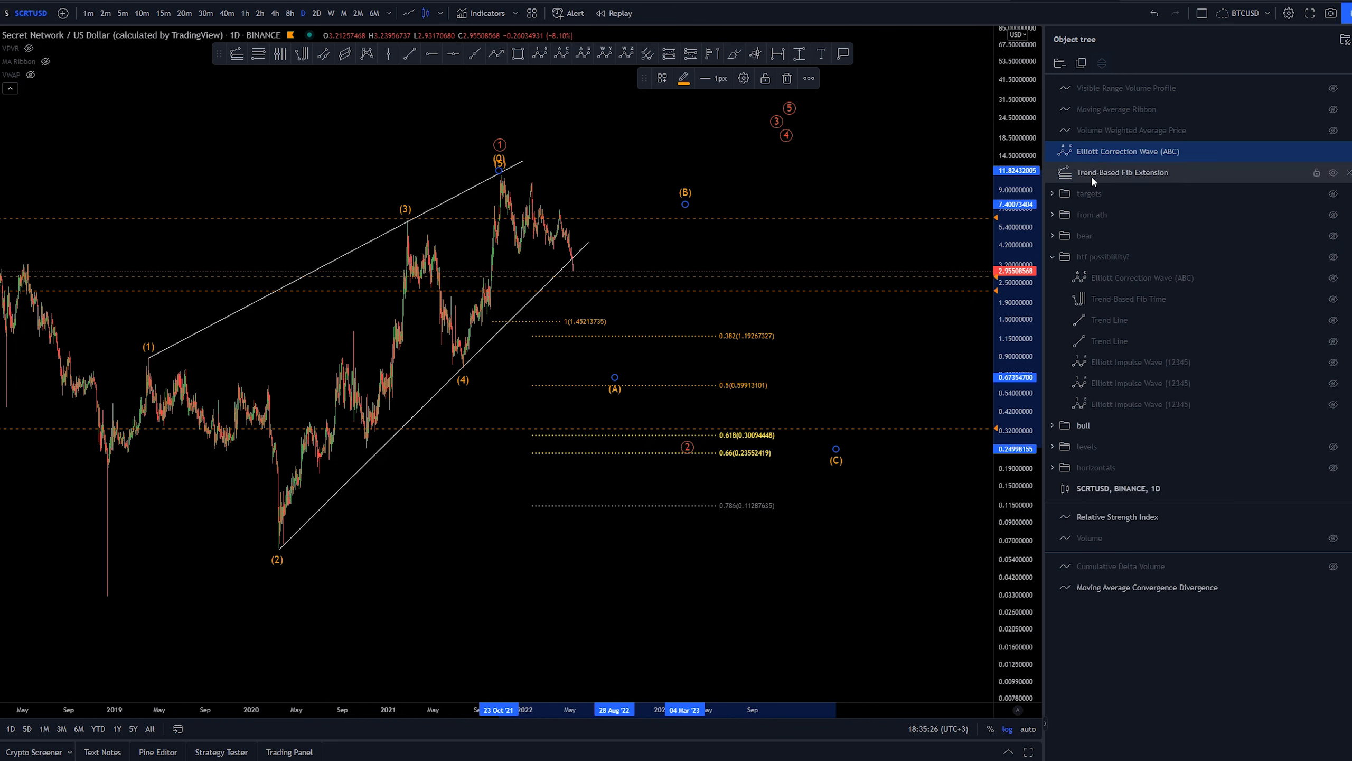
pyautogui.click(1122, 172)
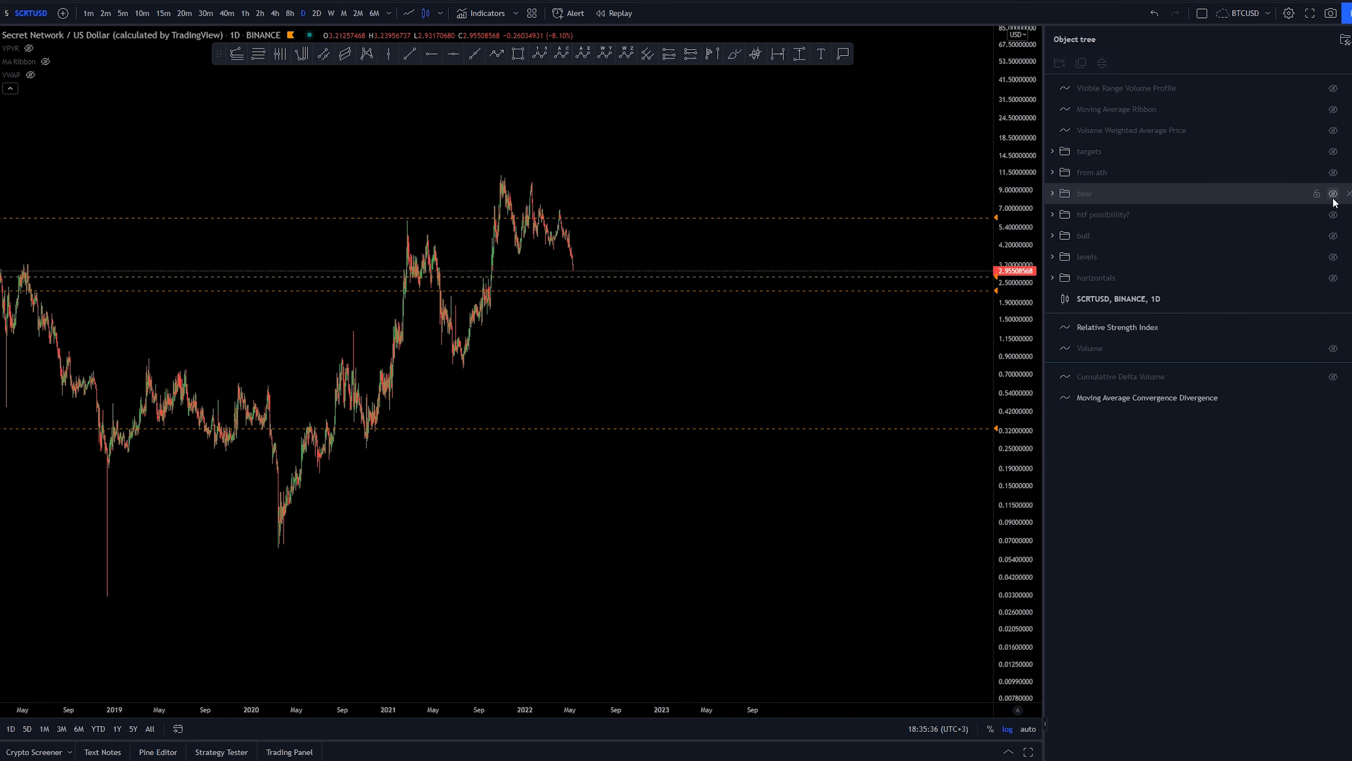
# Show the bear wave count via its eye icon and reframe the chart on late 2021.
pyautogui.click(1333, 194)
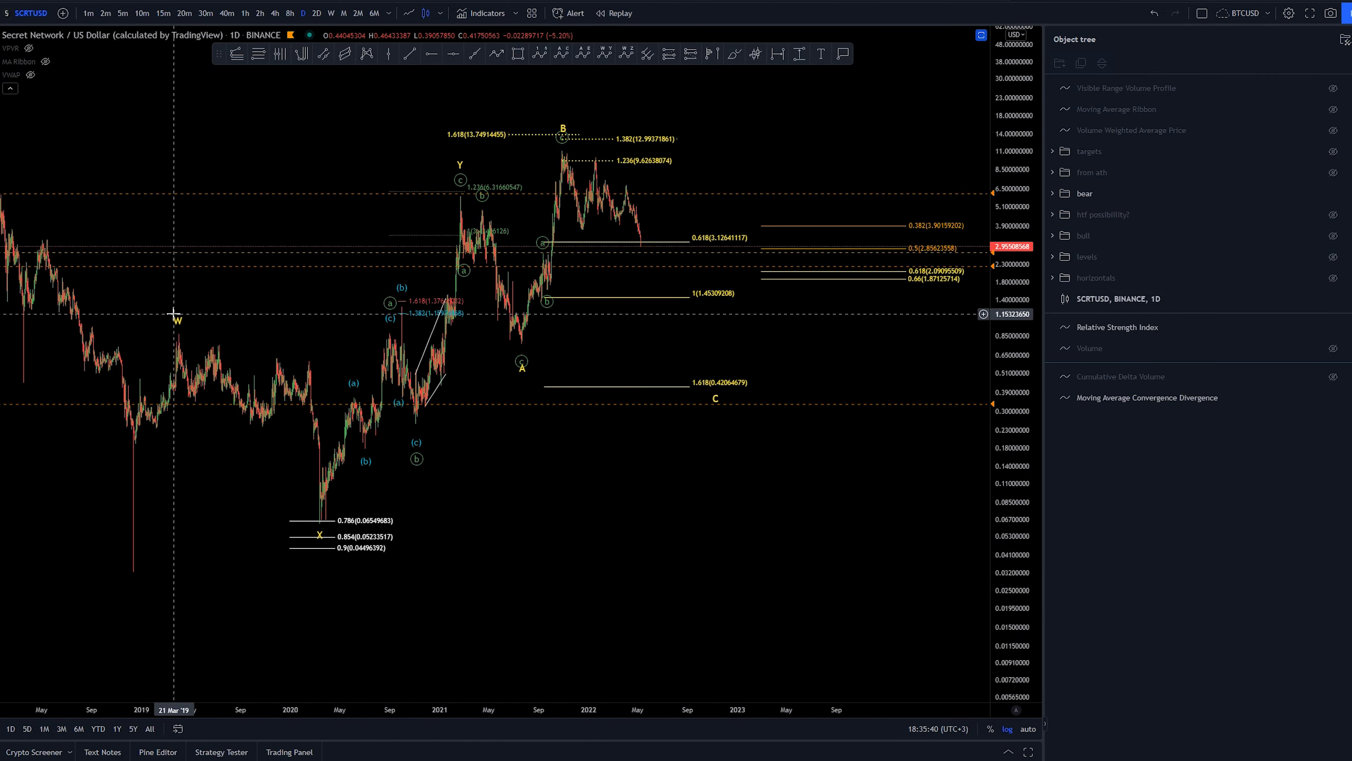
pyautogui.moveTo(314, 522)
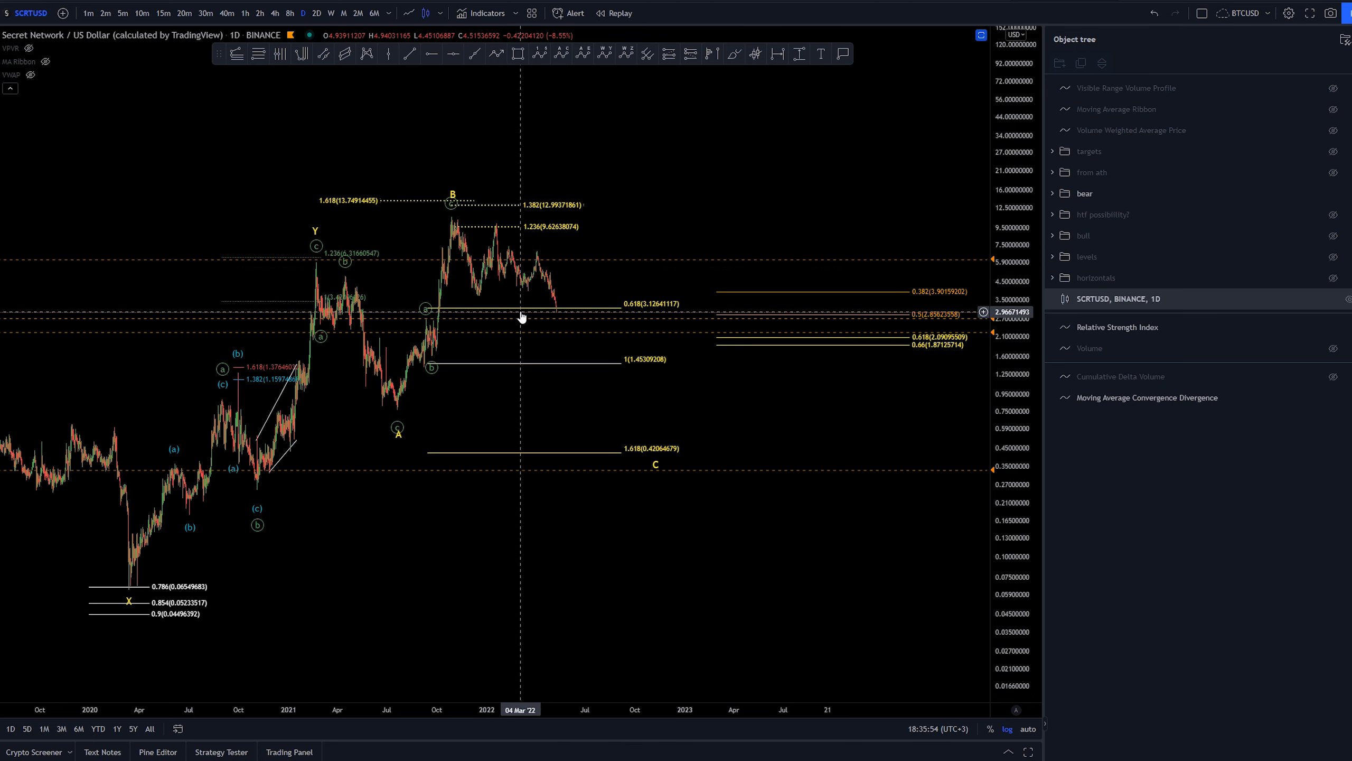
pyautogui.click(662, 78)
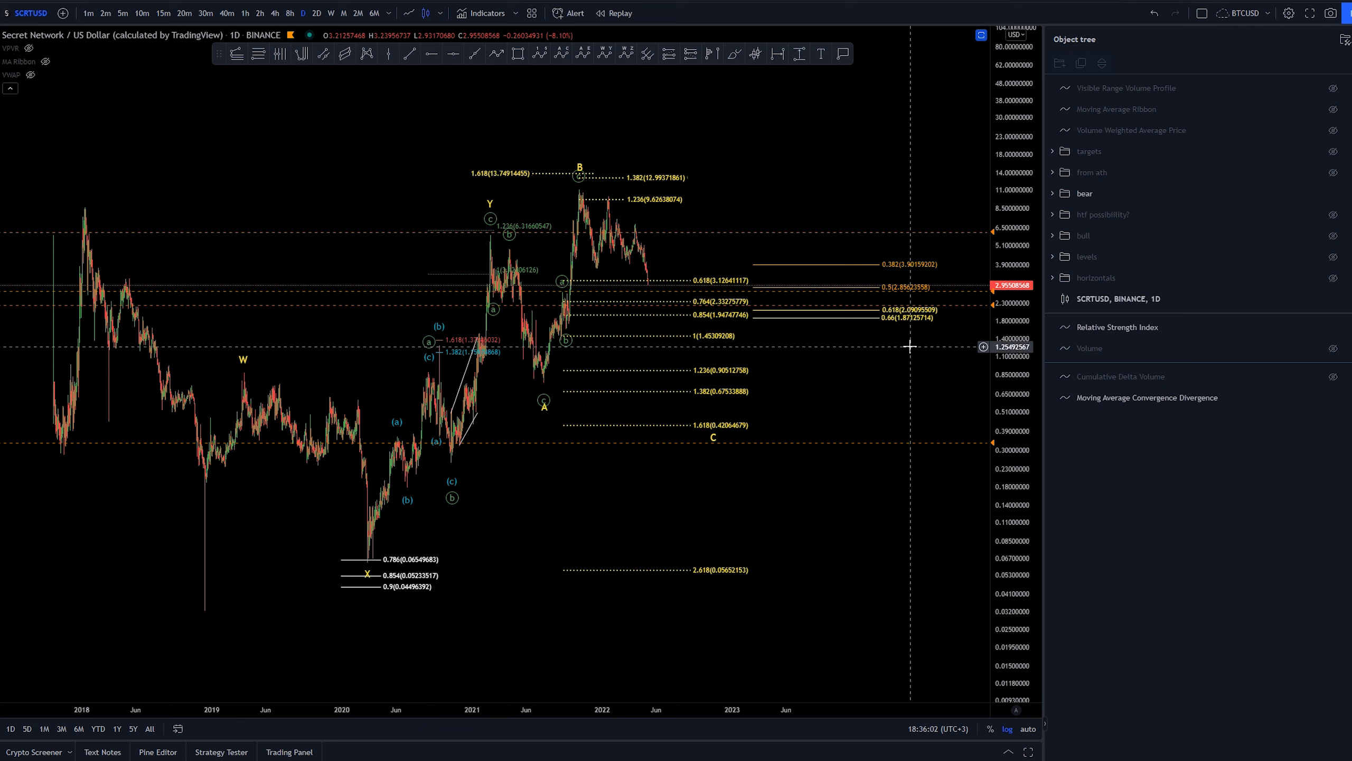
pyautogui.moveTo(1339, 199)
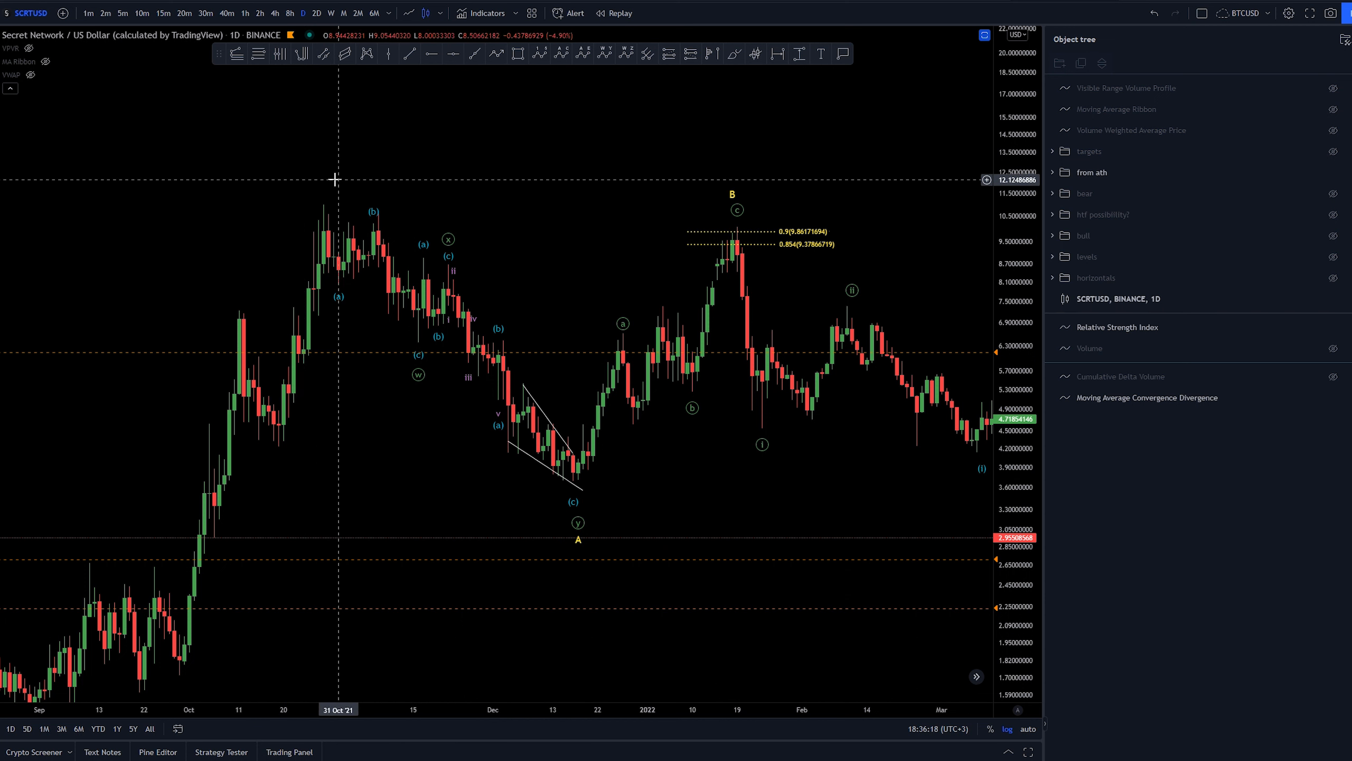
pyautogui.moveTo(558, 285)
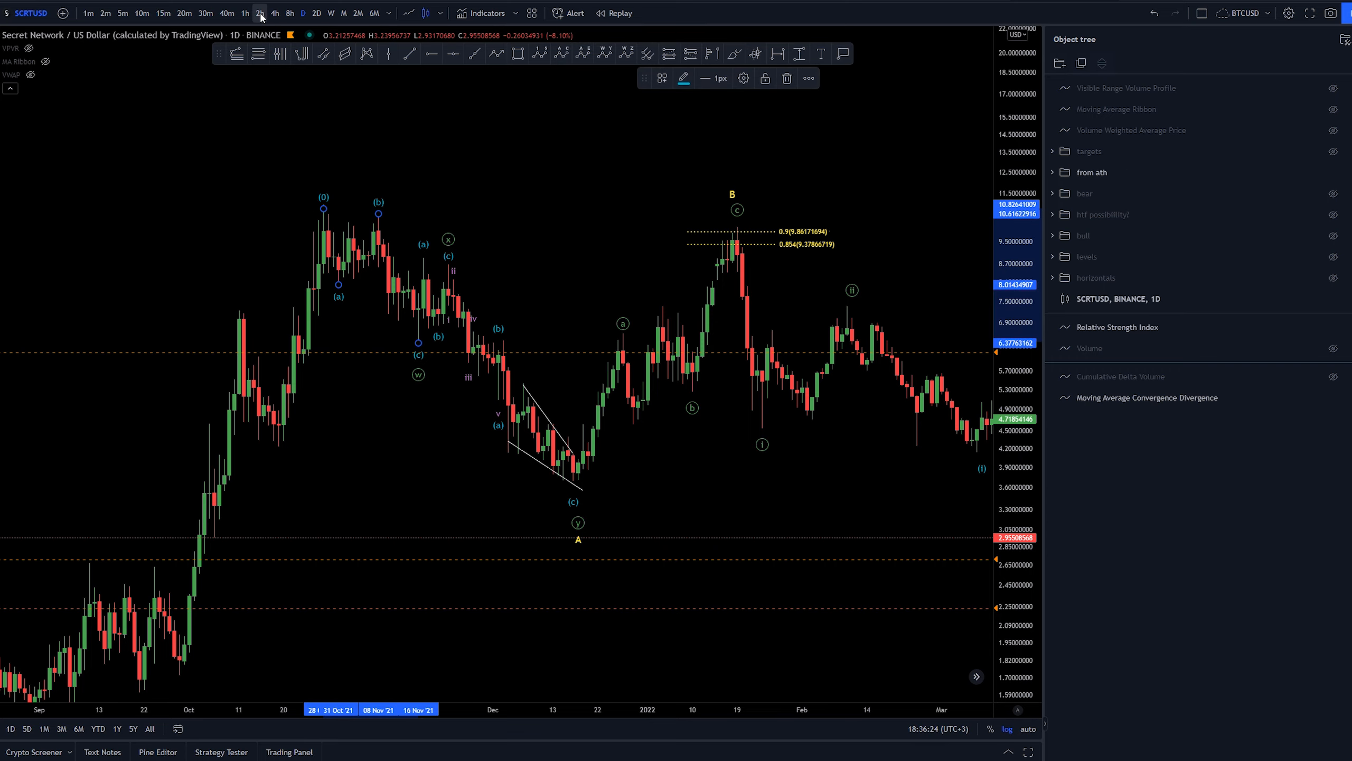
# Switch the SCRTUSD chart to the 2h interval to study the from-ath sub-waves.
pyautogui.click(260, 13)
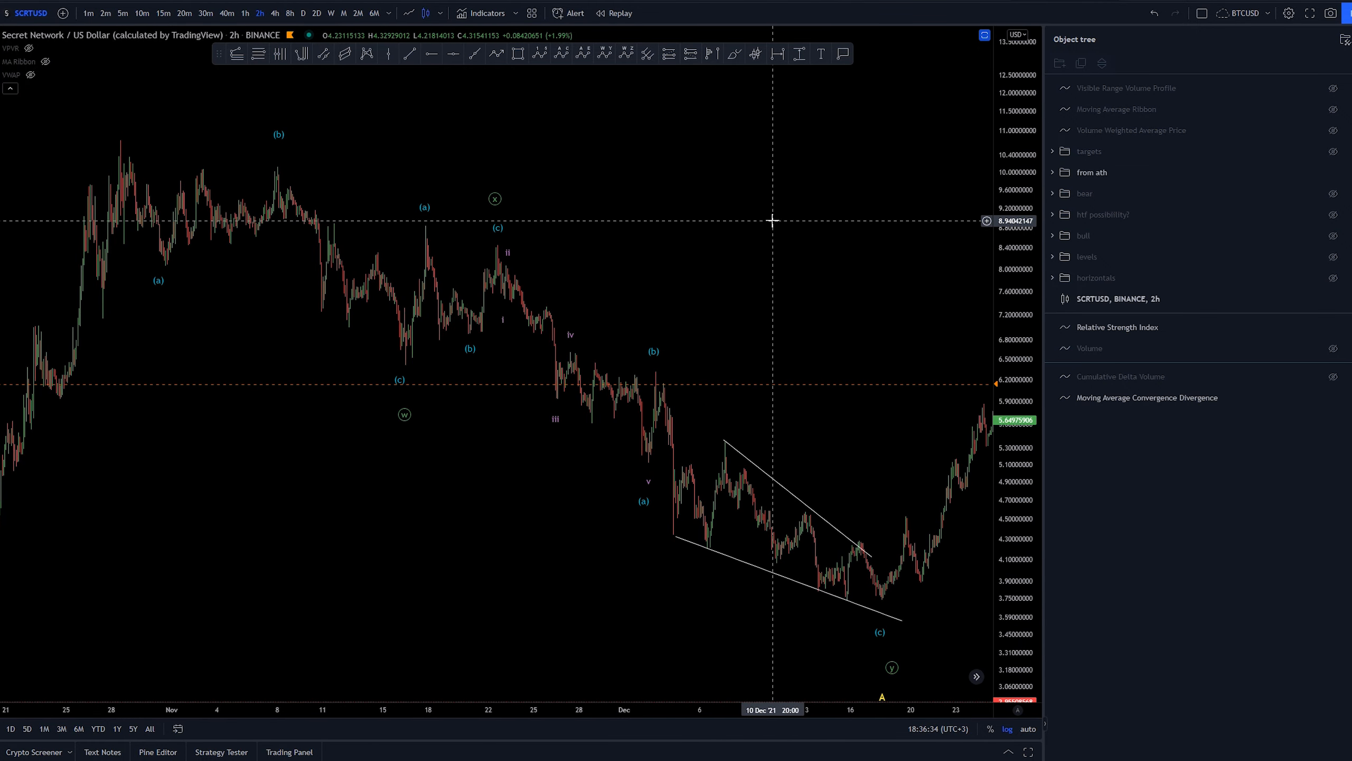
pyautogui.moveTo(117, 211)
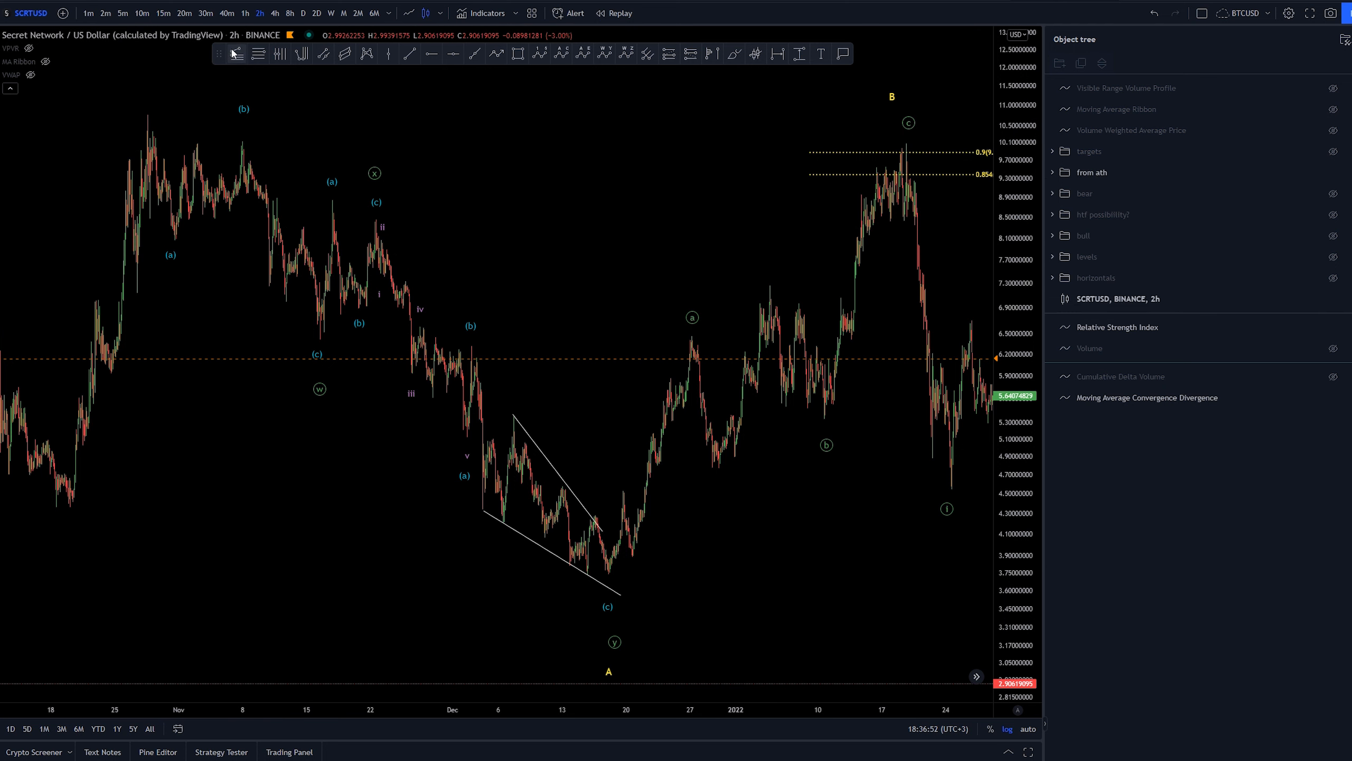
pyautogui.click(170, 114)
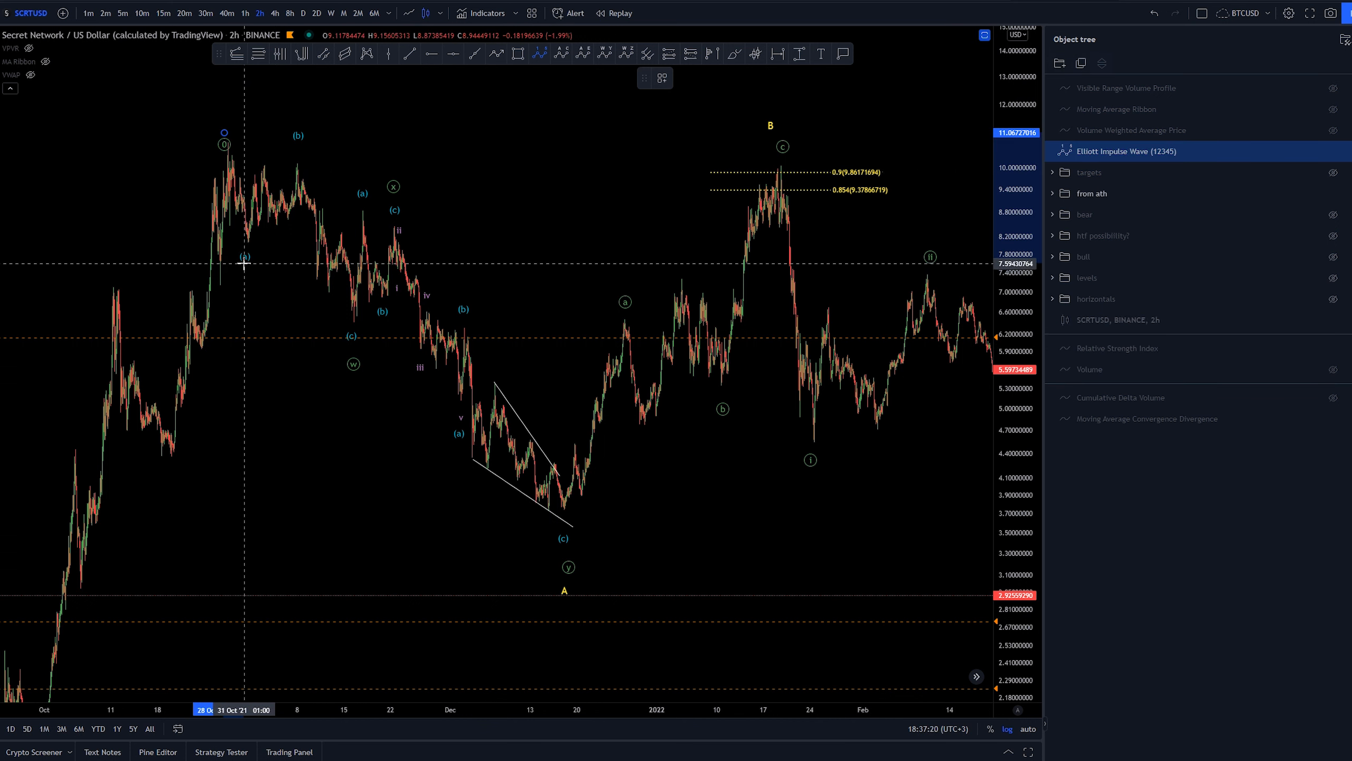
pyautogui.moveTo(296, 146)
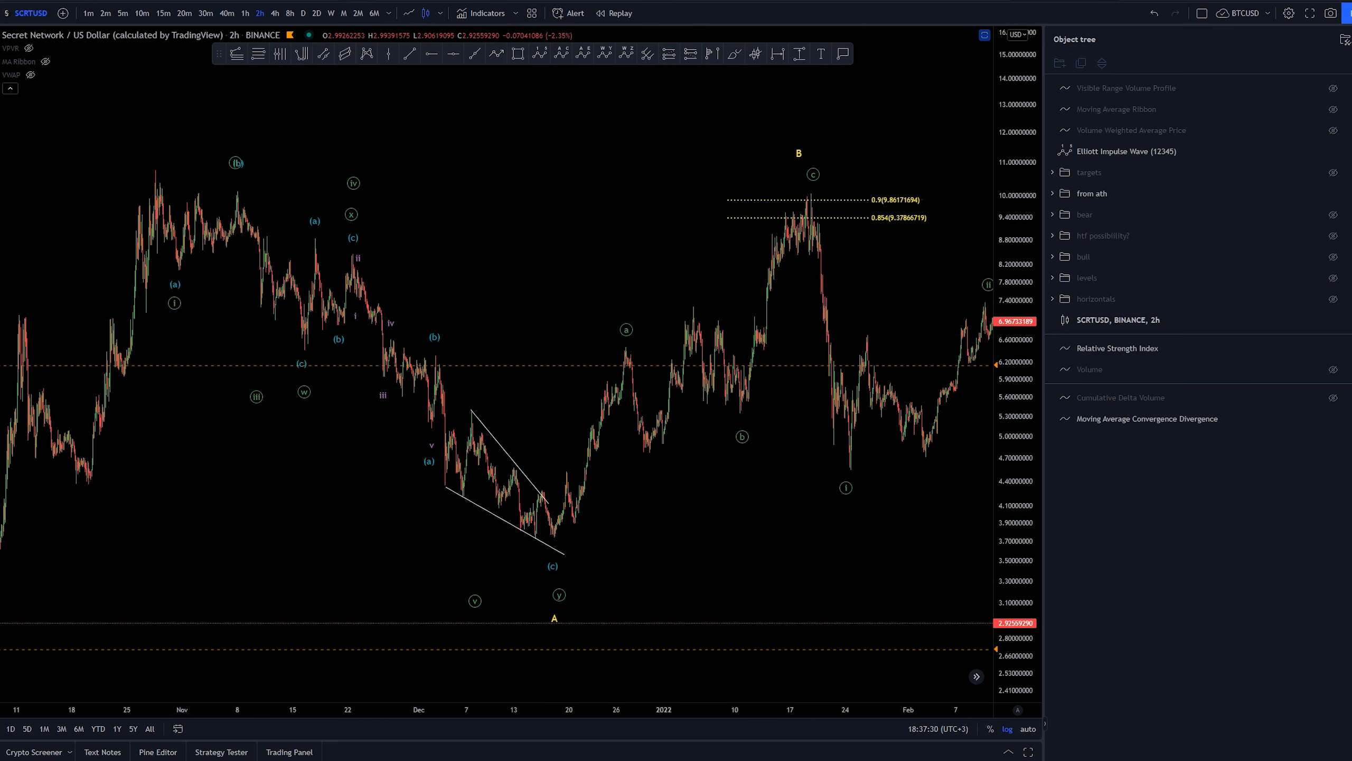
pyautogui.moveTo(176, 261); pyautogui.dragTo(458, 439)
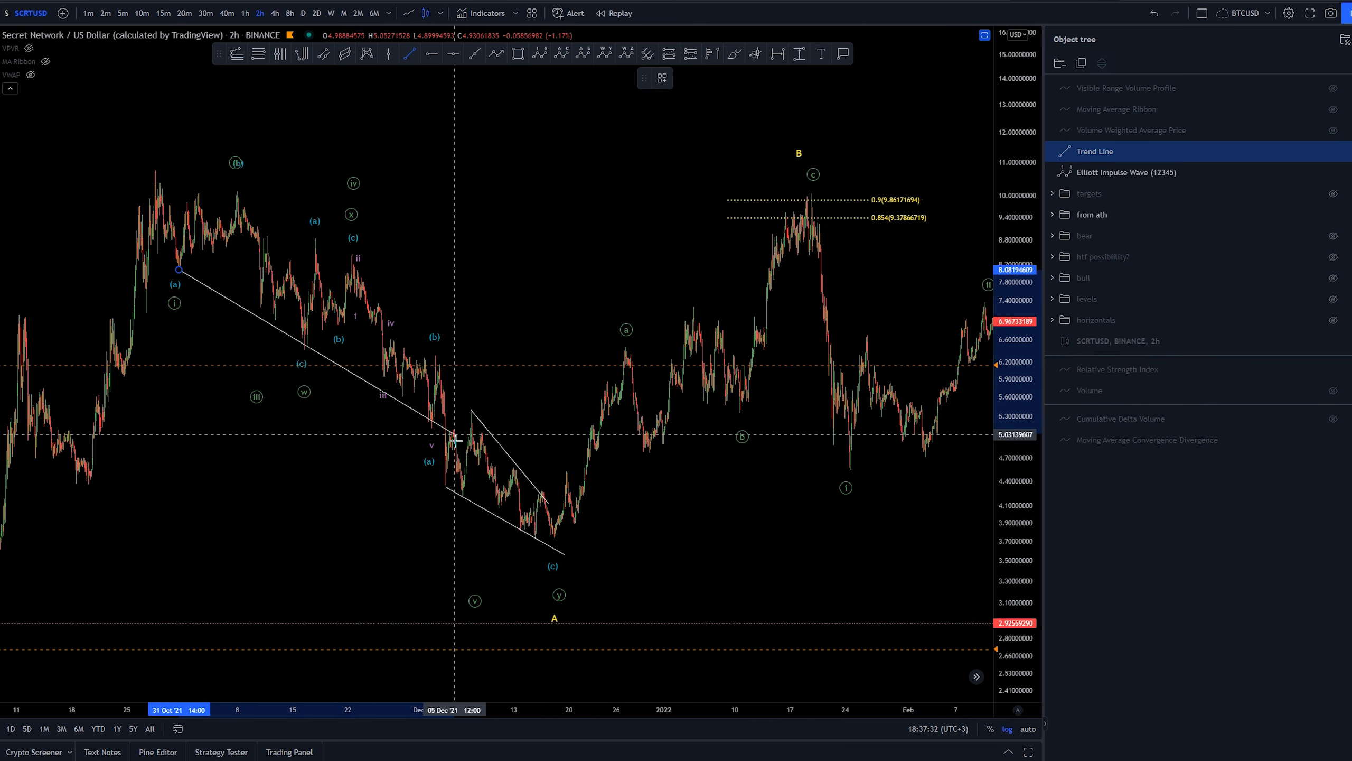
pyautogui.moveTo(458, 439); pyautogui.dragTo(654, 570)
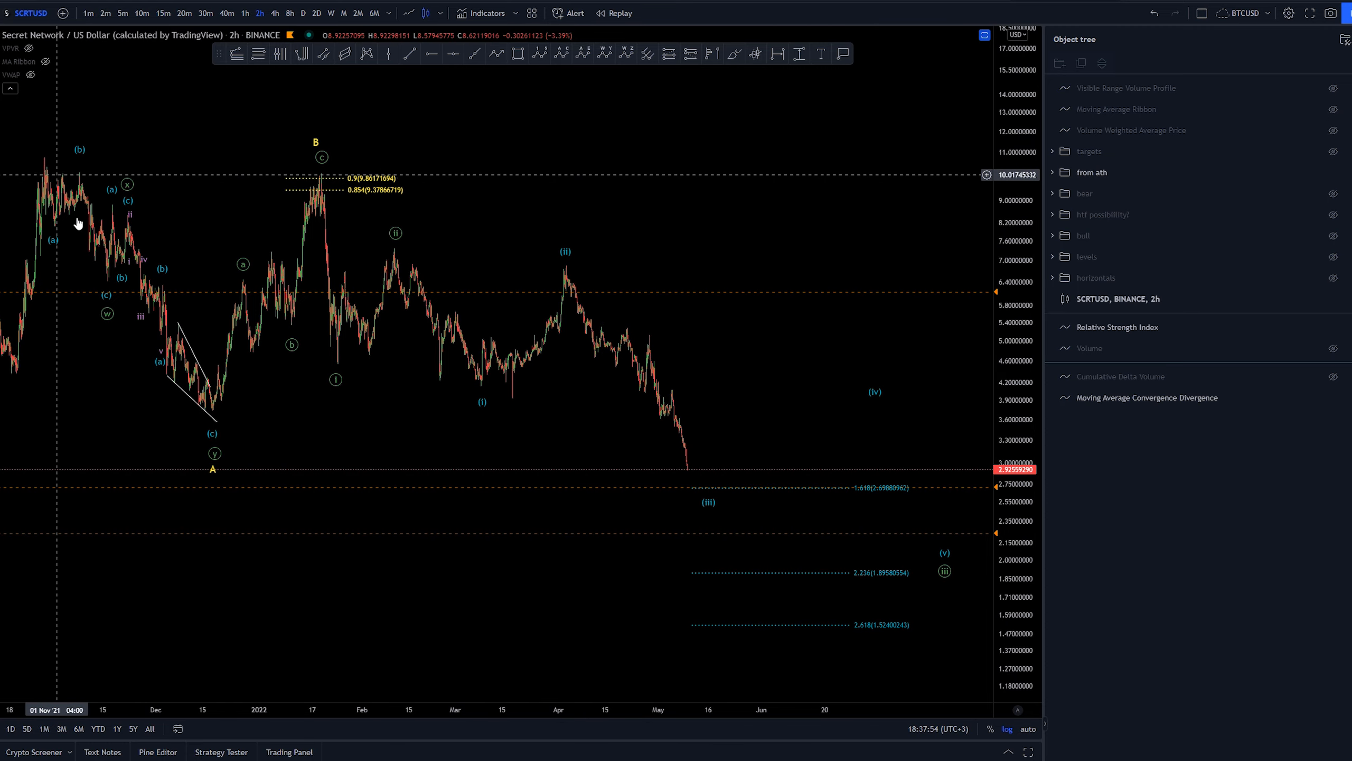
pyautogui.moveTo(807, 342)
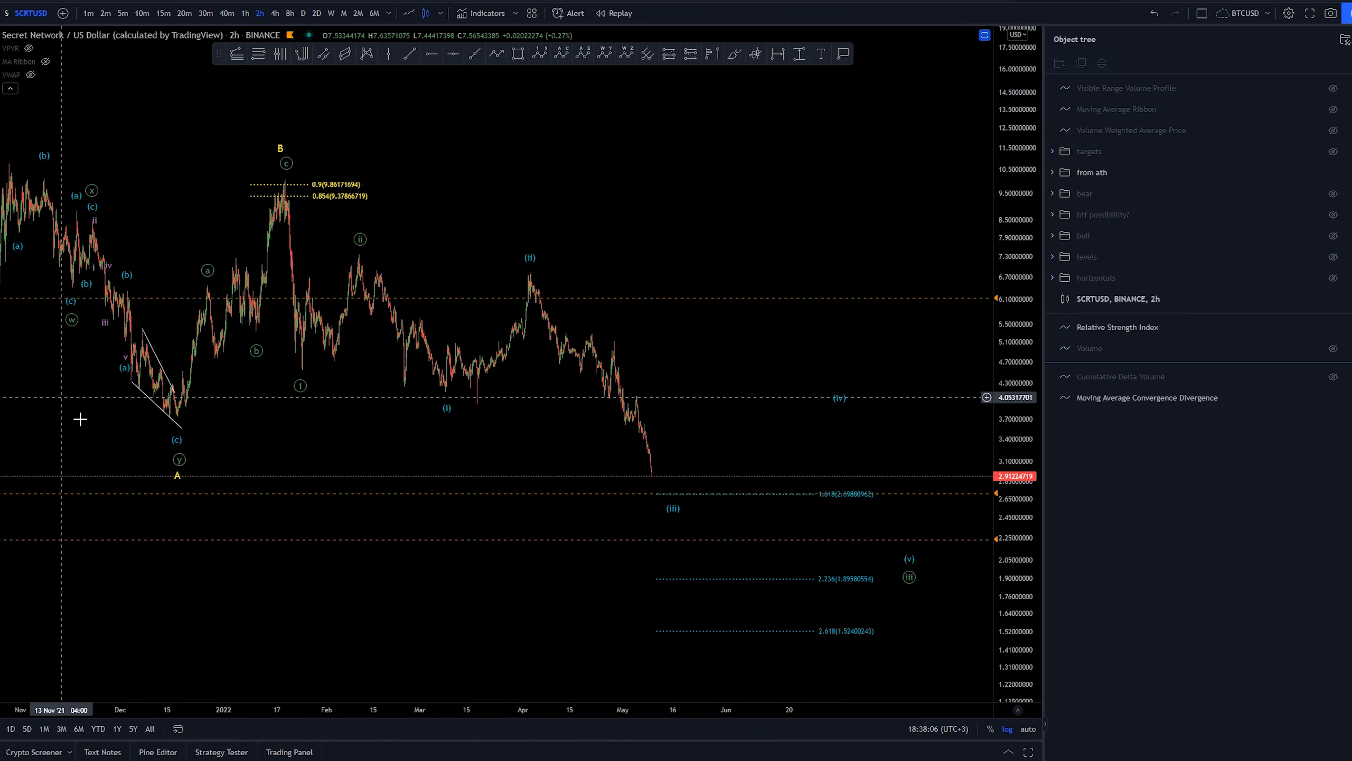
pyautogui.moveTo(302, 332)
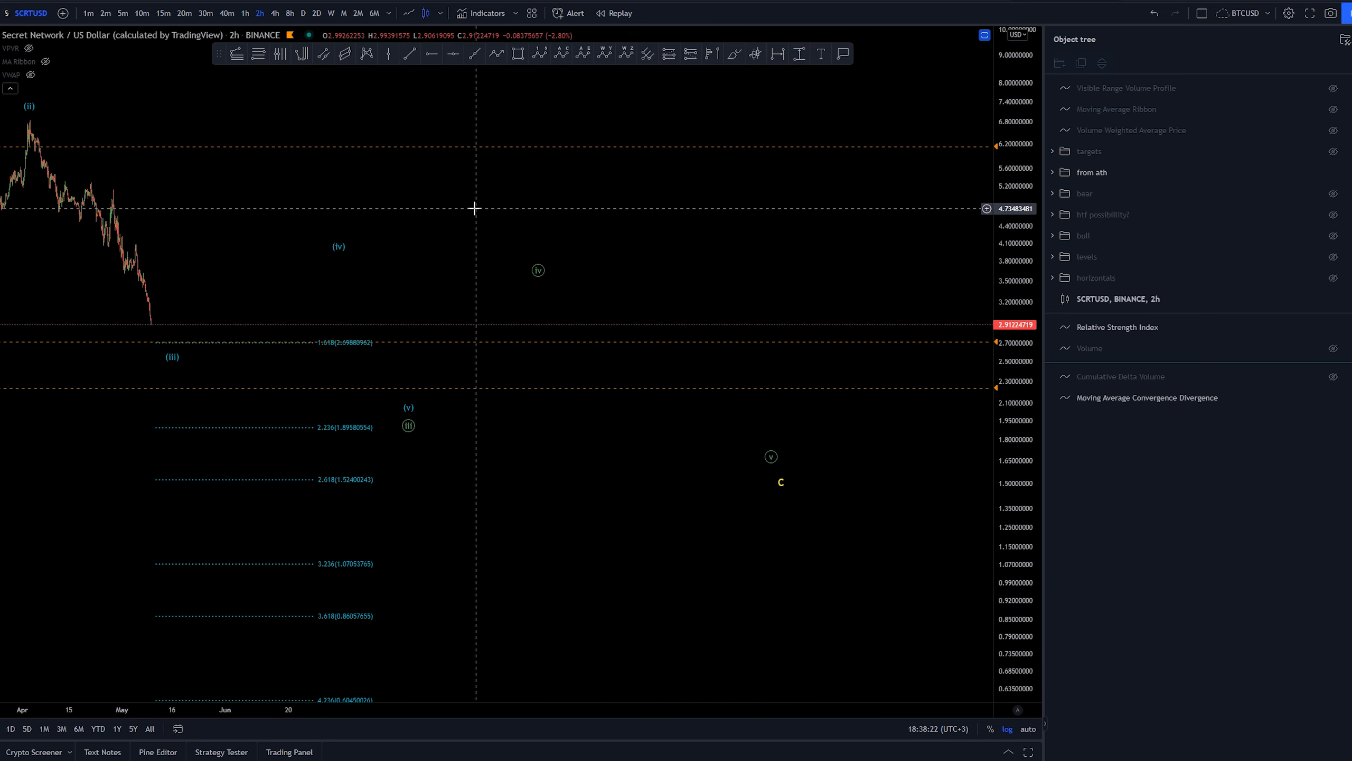
pyautogui.moveTo(619, 469)
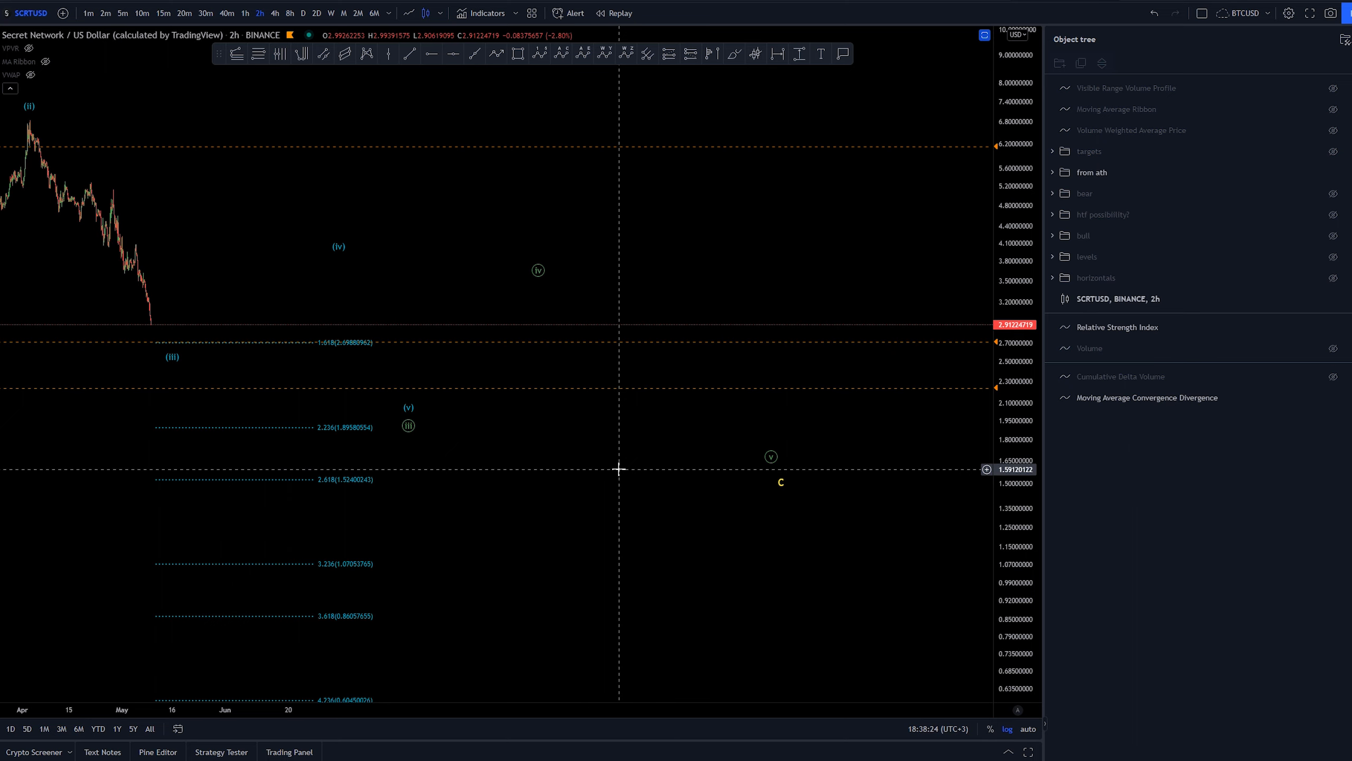
pyautogui.moveTo(315, 189)
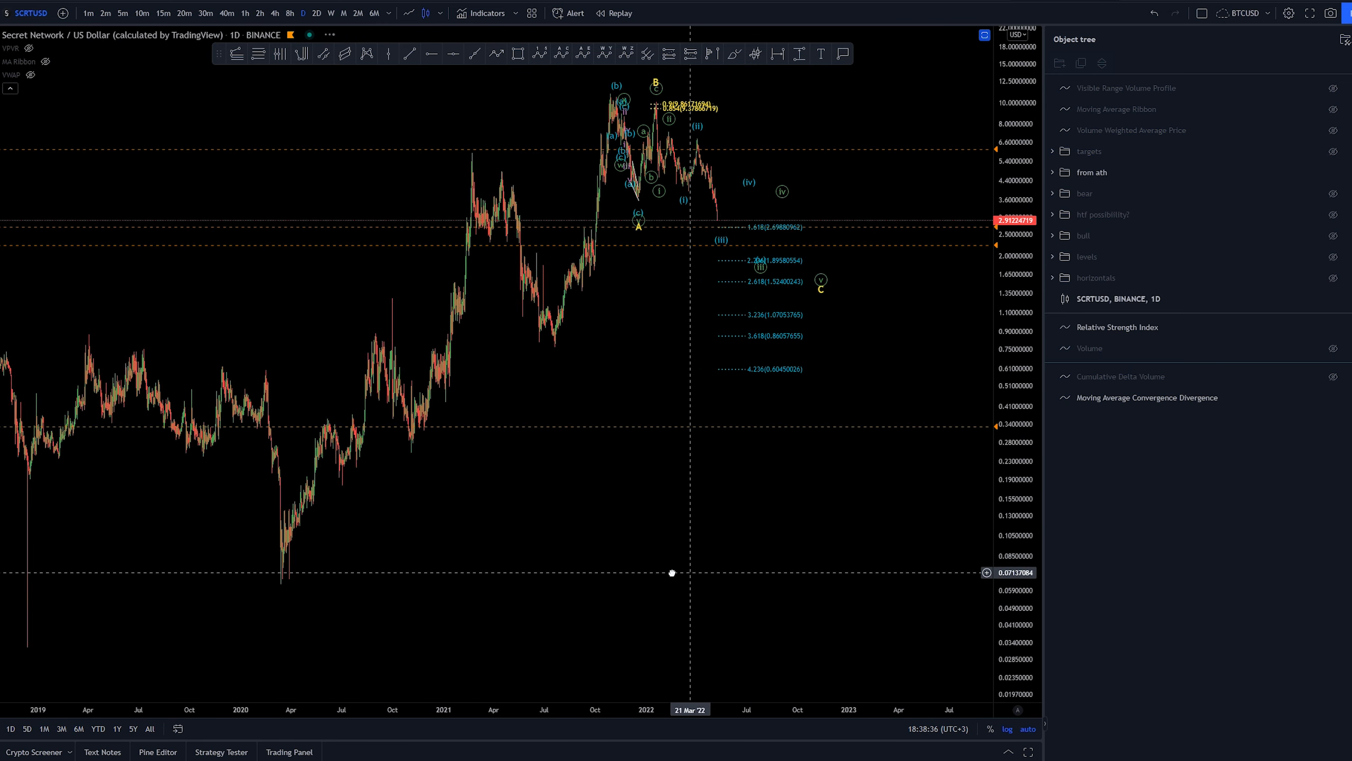
pyautogui.moveTo(672, 572); pyautogui.dragTo(553, 524)
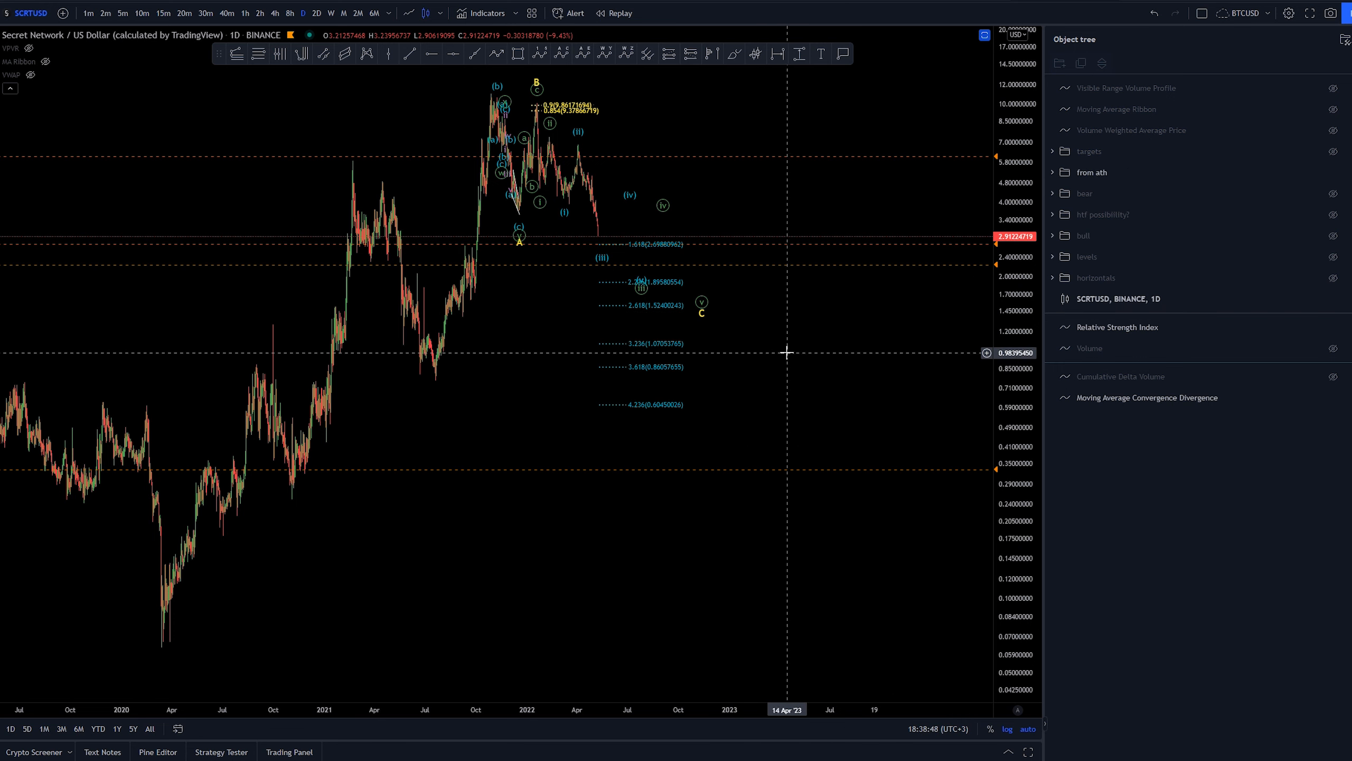
pyautogui.moveTo(783, 348)
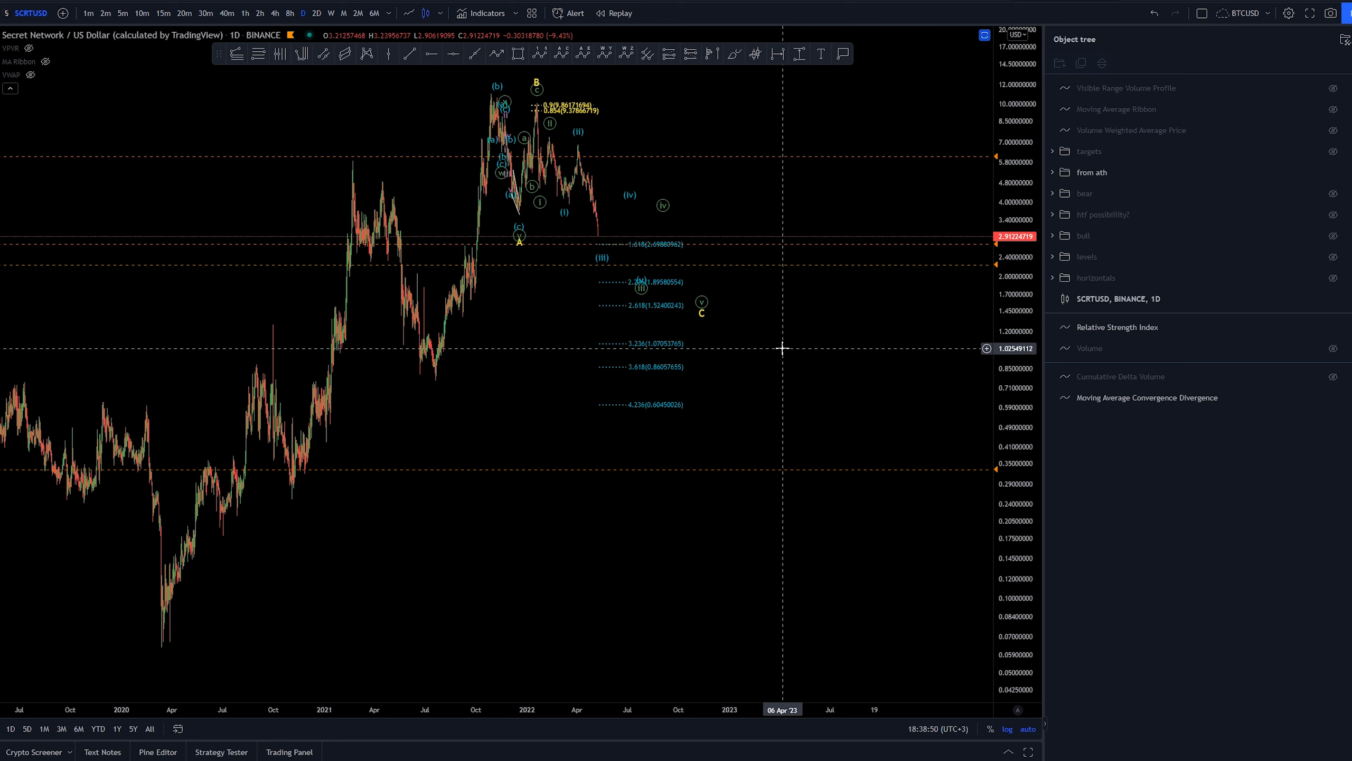
pyautogui.moveTo(775, 349)
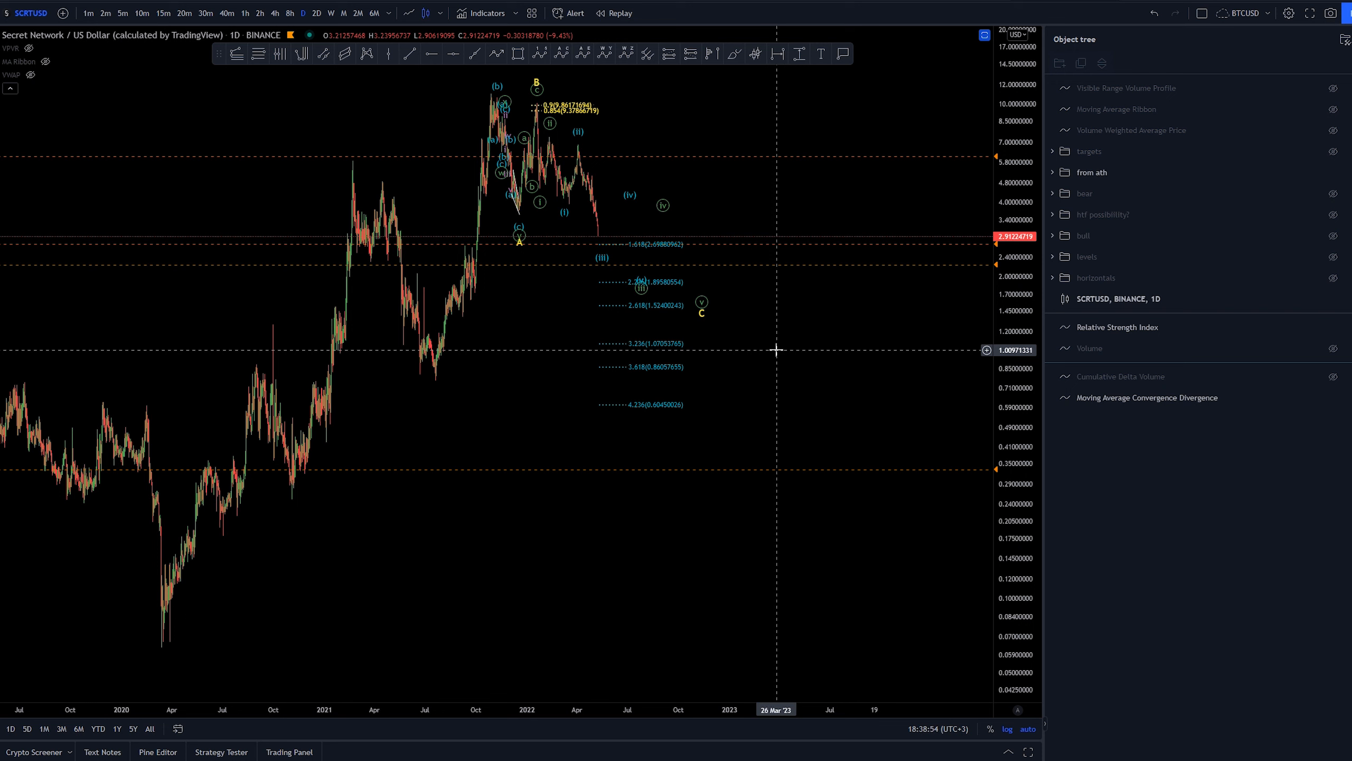